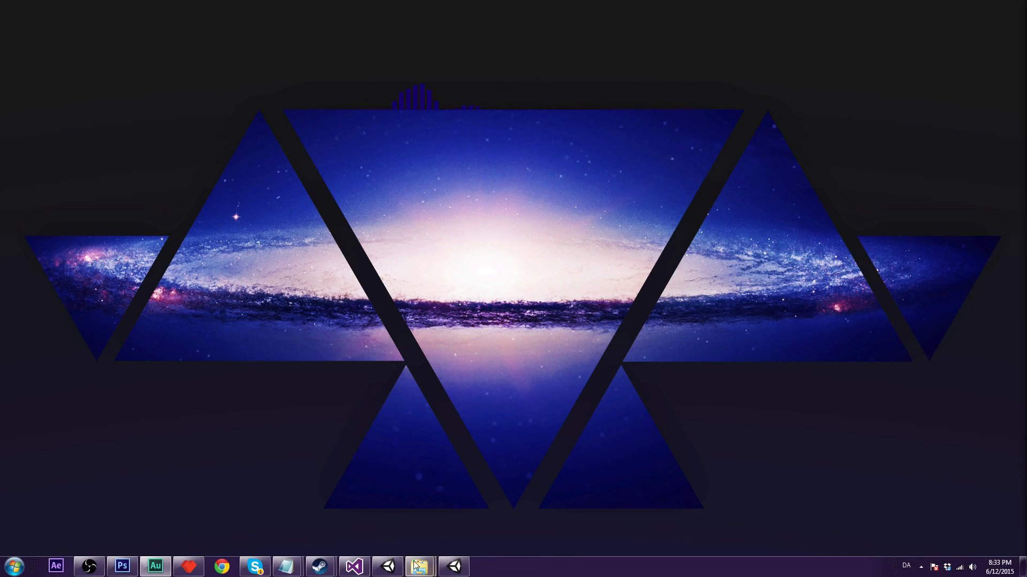
Step: Launch the Tutorial game build from the desktop shortcut
click(419, 566)
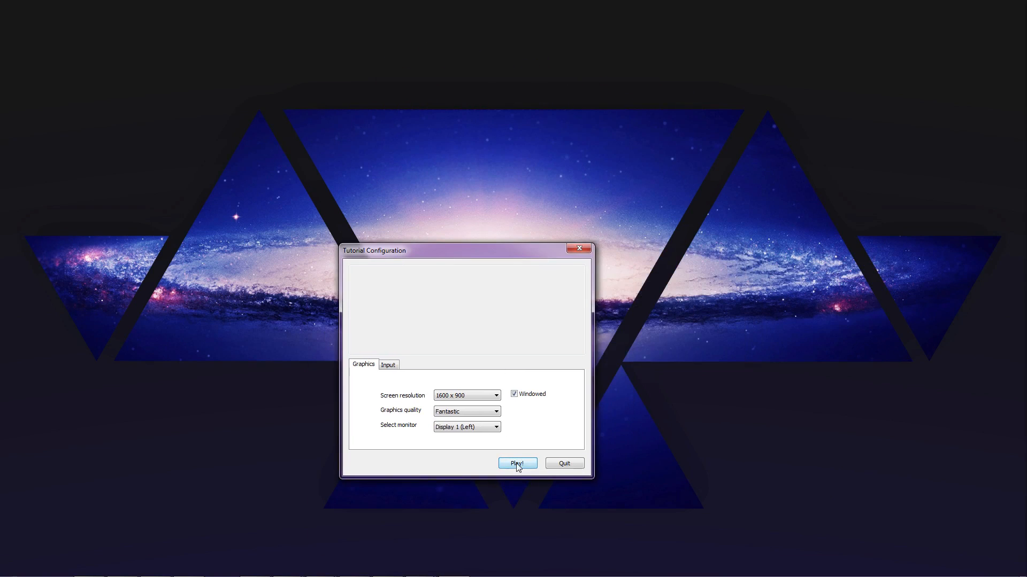
Step: Start the game, walk right to the black door and enter it with E to load the next level
click(516, 463)
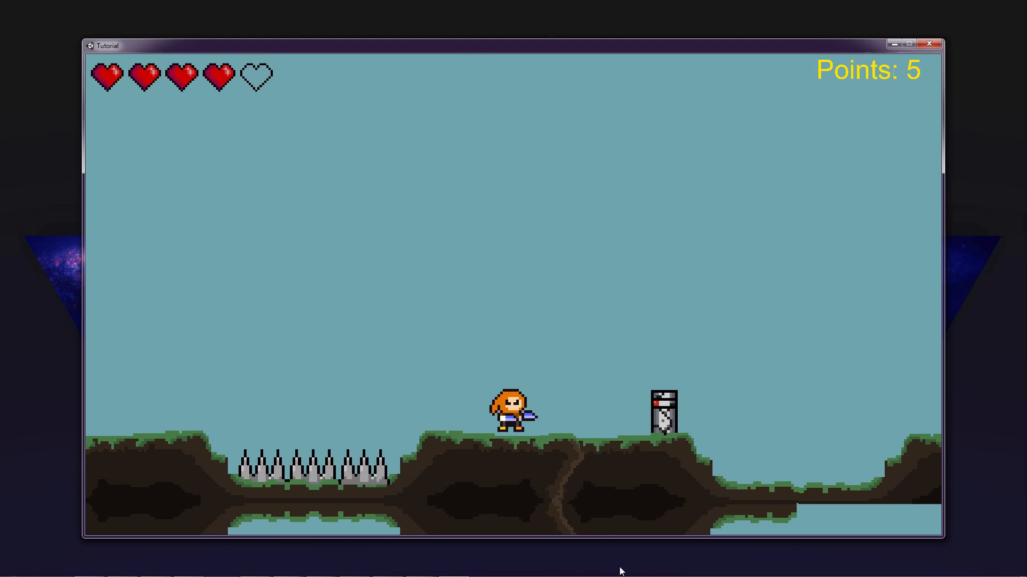
mouse_move(655, 376)
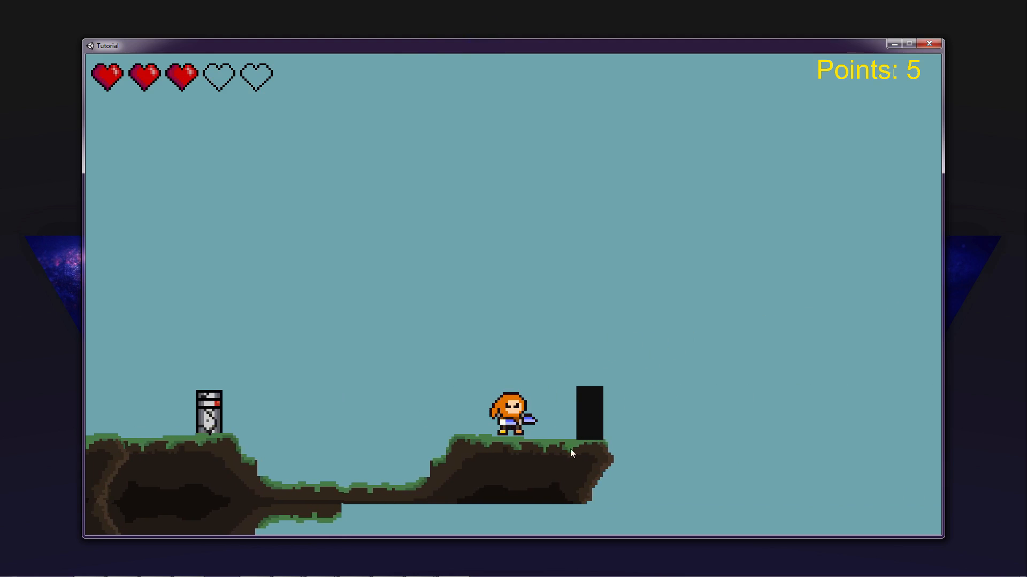
key(right)
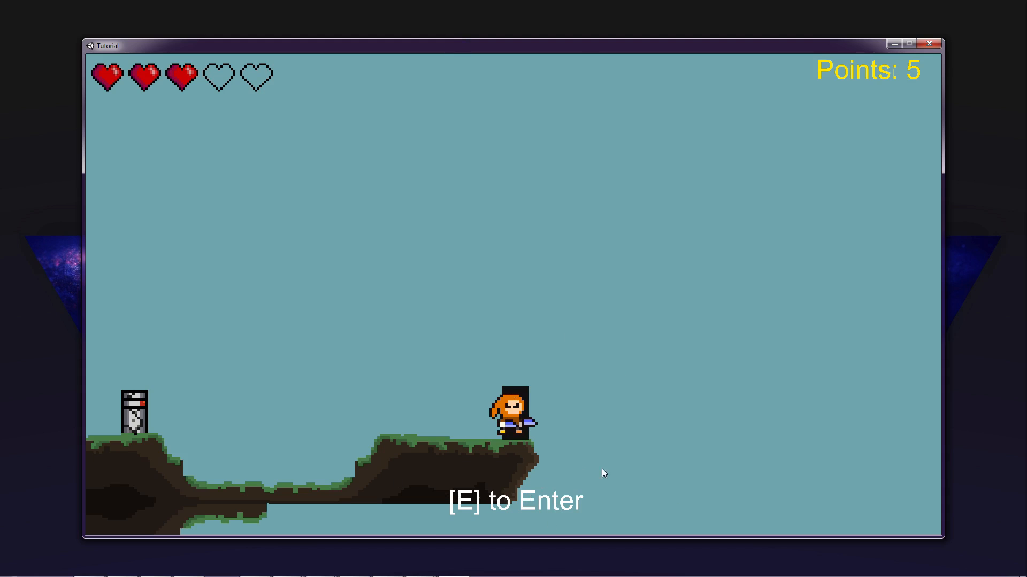
mouse_move(670, 460)
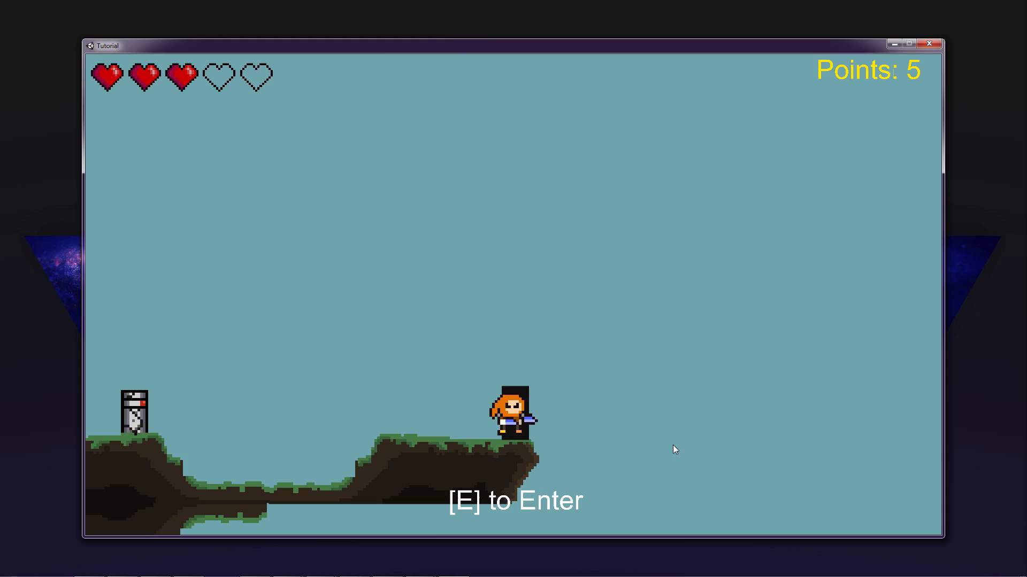
key(e)
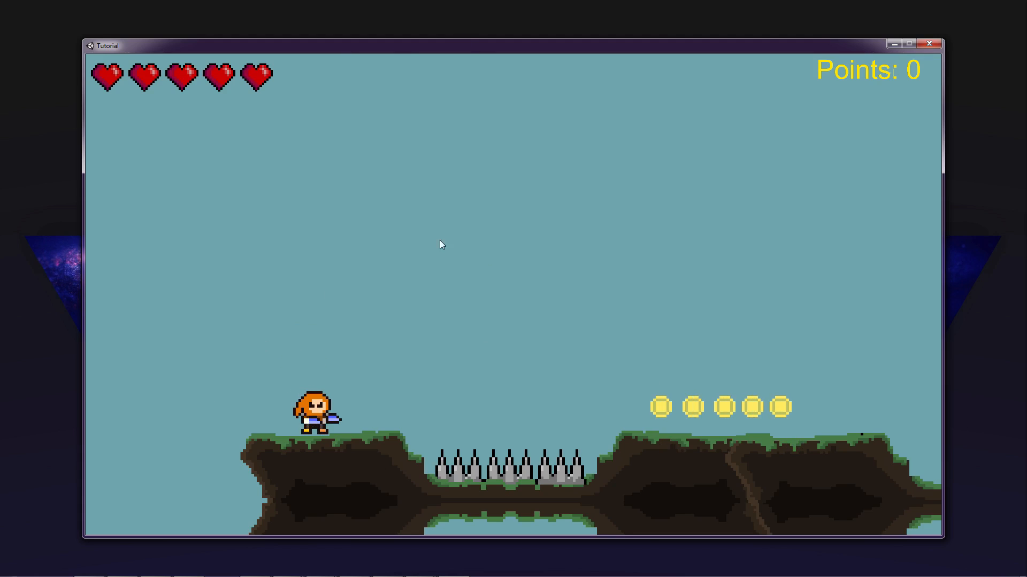
mouse_move(586, 396)
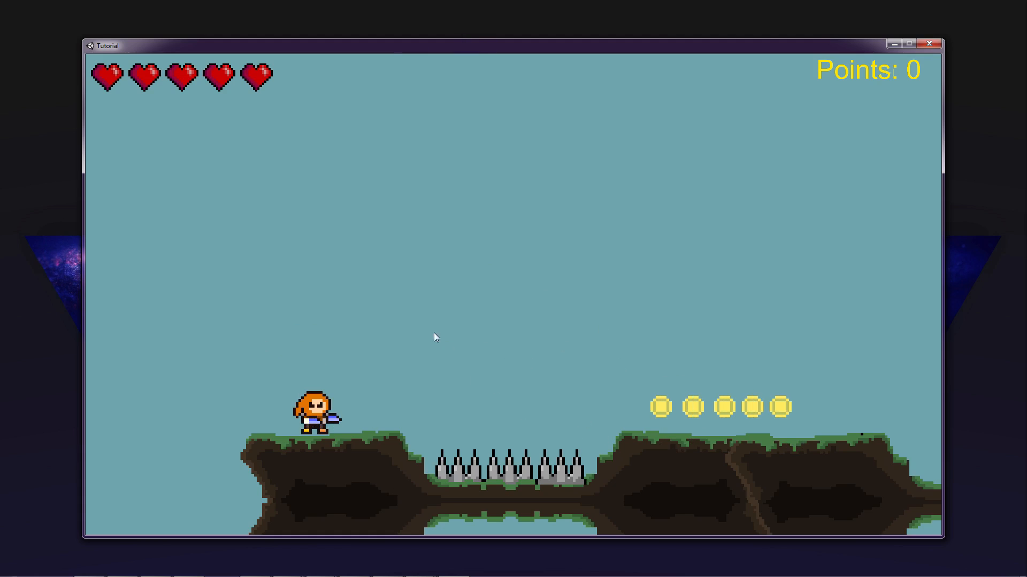
mouse_move(577, 390)
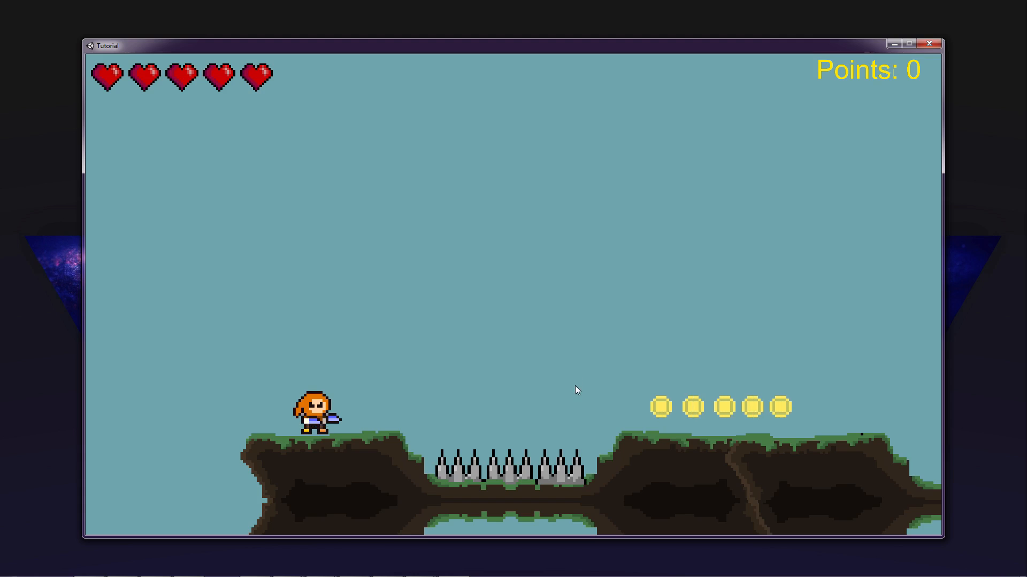
mouse_move(929, 44)
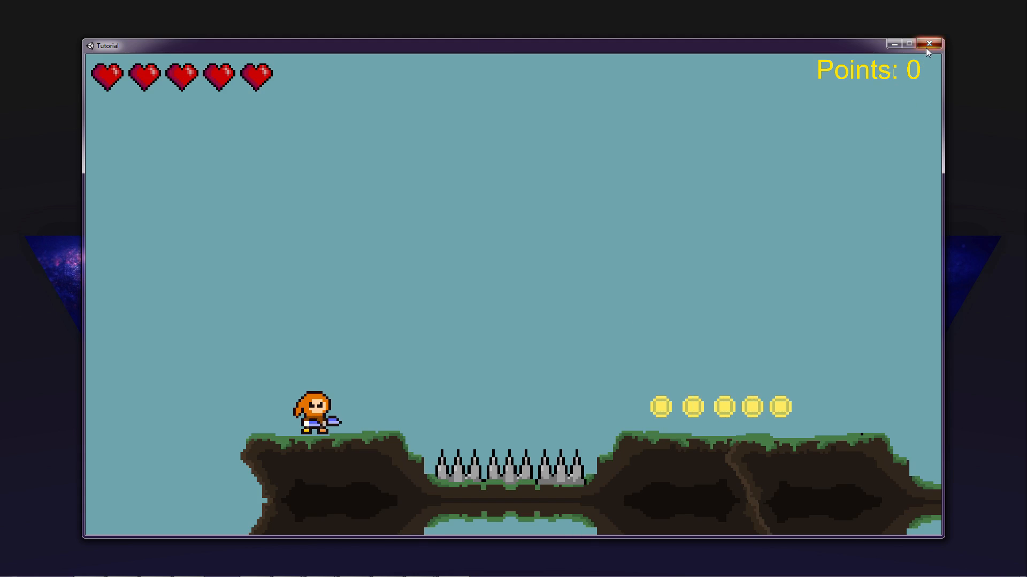
Step: Close the game and select Coin.png in the Tutorial Files folder
click(928, 45)
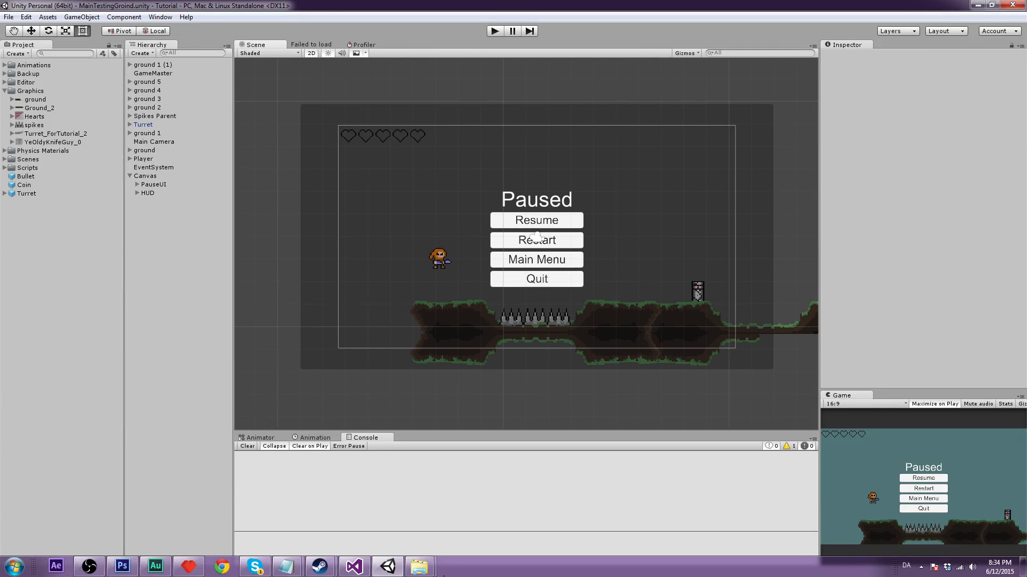
mouse_move(419, 567)
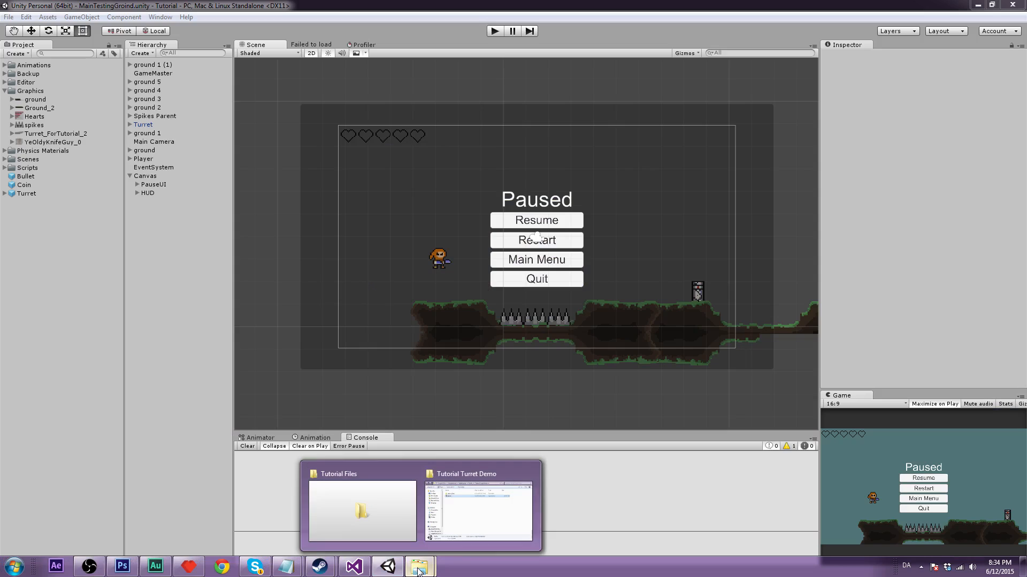
click(362, 511)
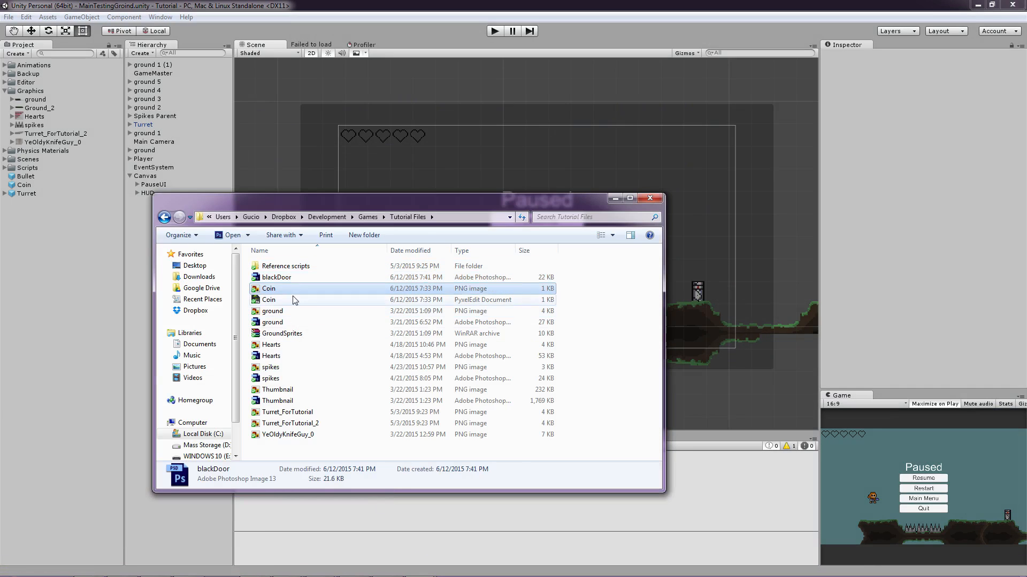
click(269, 289)
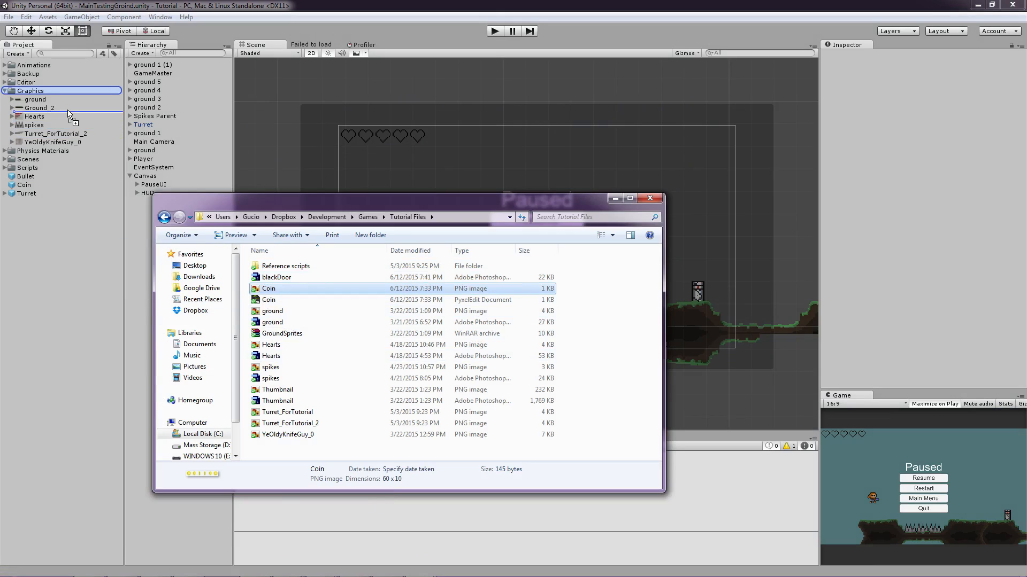
Step: Import Coin into Graphics as a Multiple sprite with no mip maps, Point filtering and Truecolor format
click(6, 90)
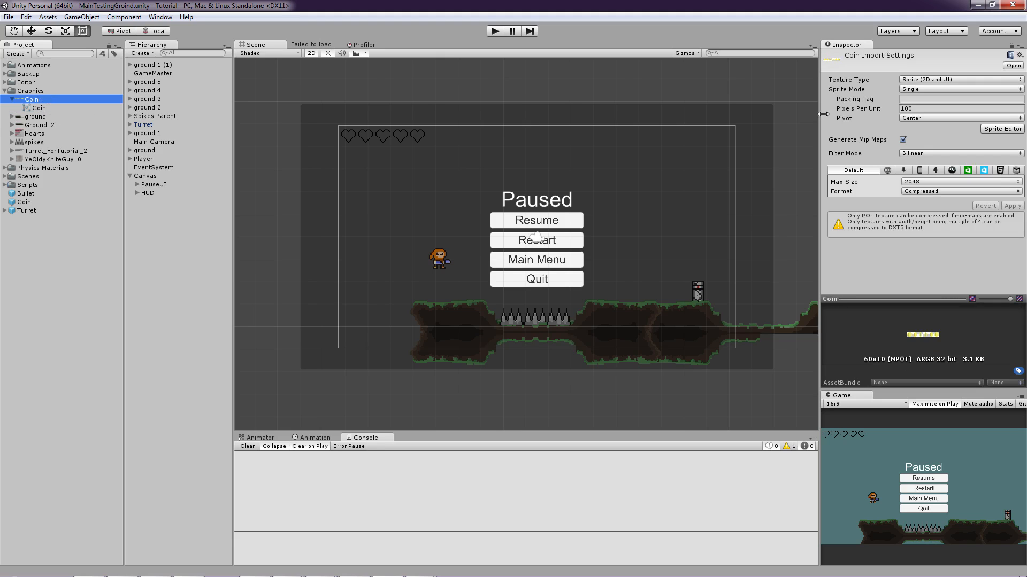
click(960, 89)
text(18)
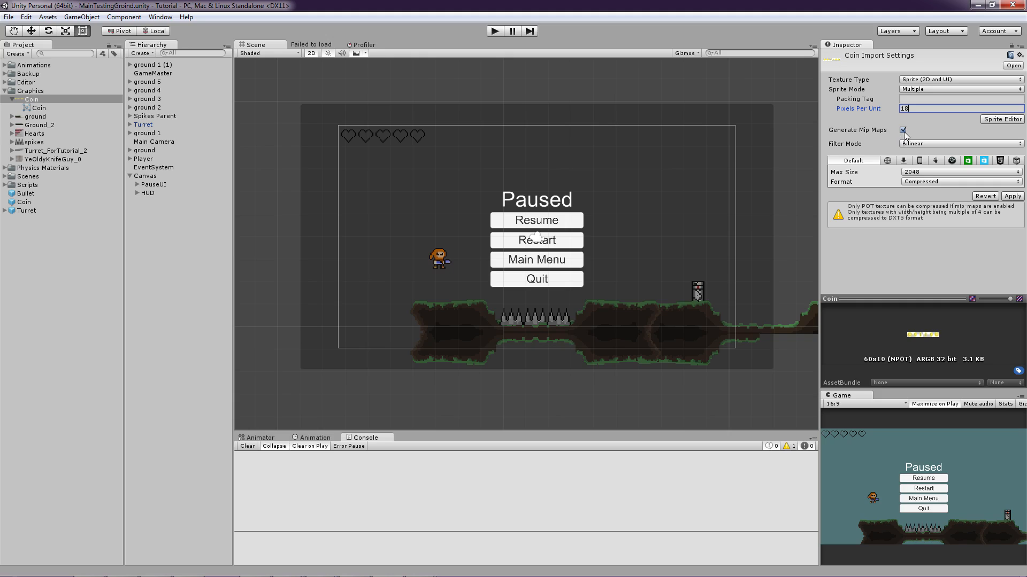
click(903, 129)
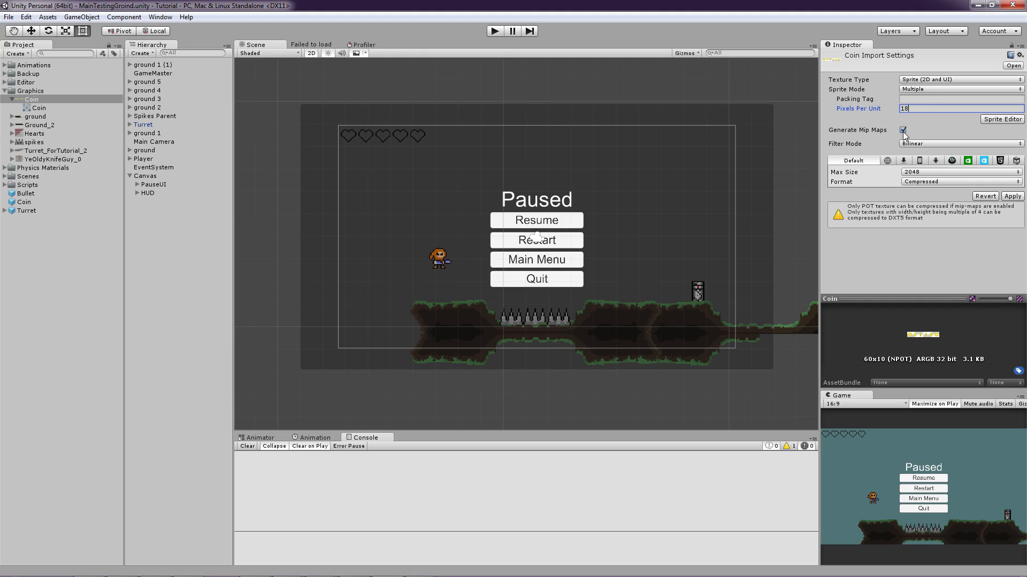
click(902, 129)
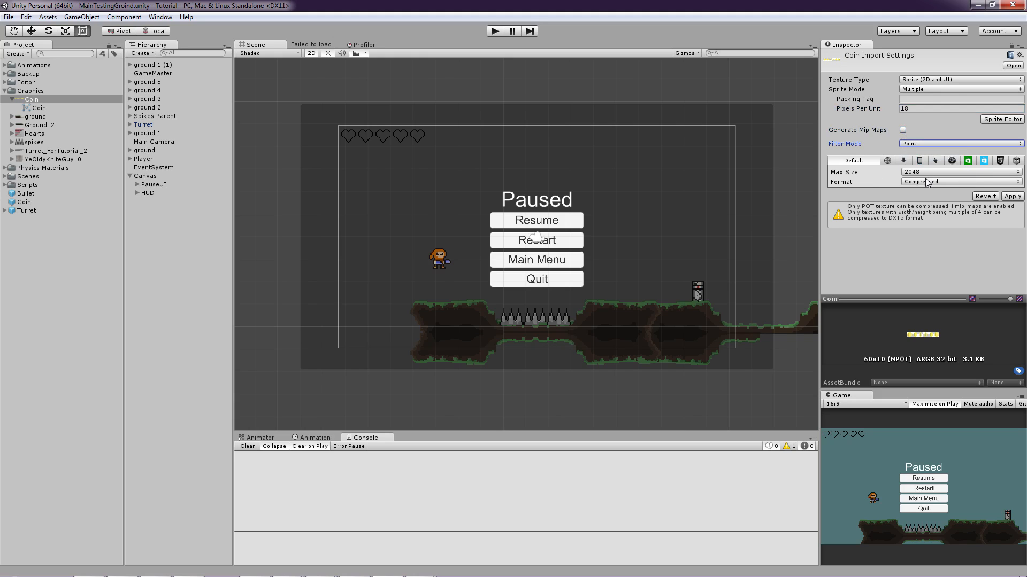
click(960, 182)
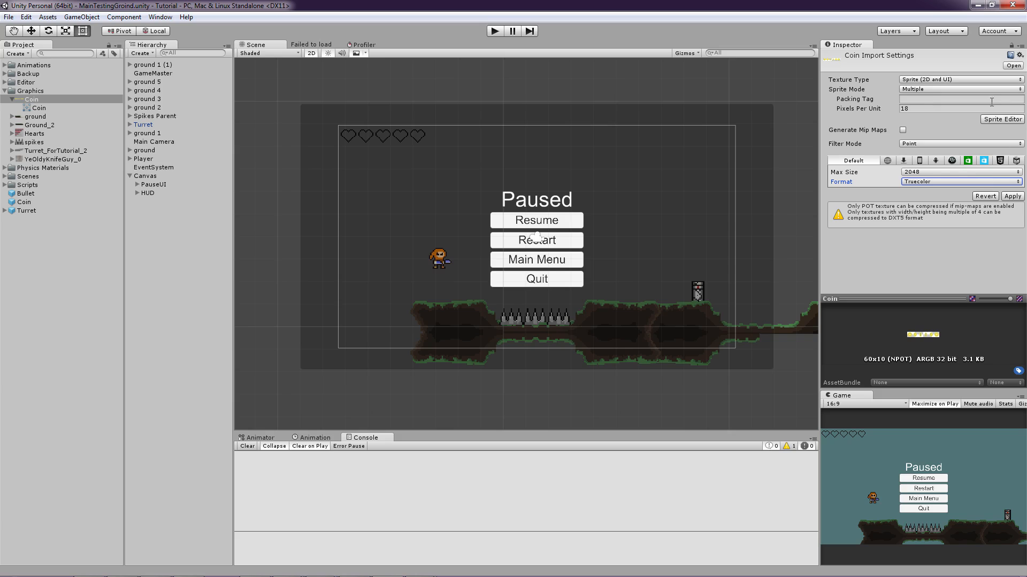
Step: Slice the coin sheet in the Sprite Editor on a 10x10 grid and select the first frame
click(1001, 118)
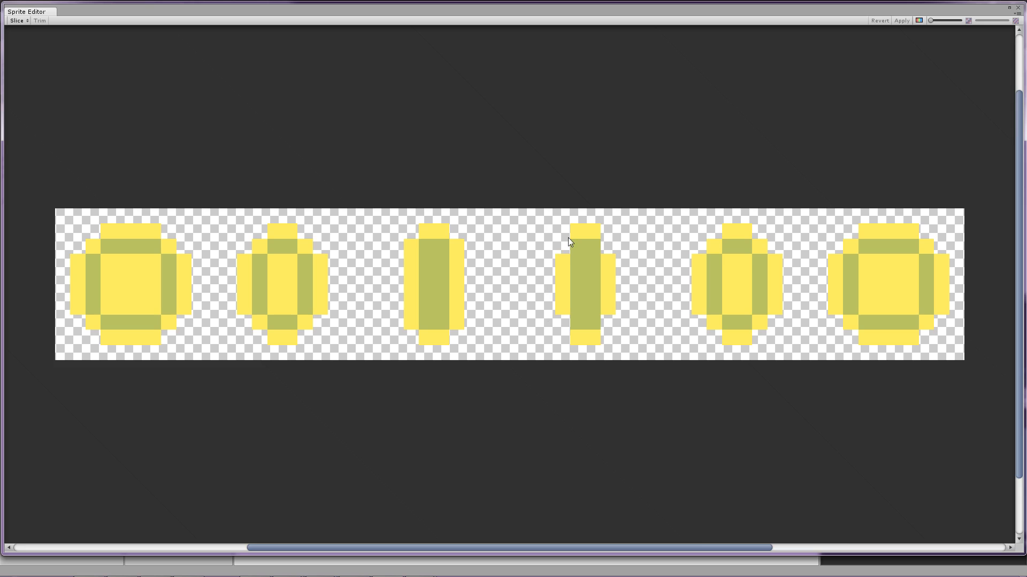
click(18, 20)
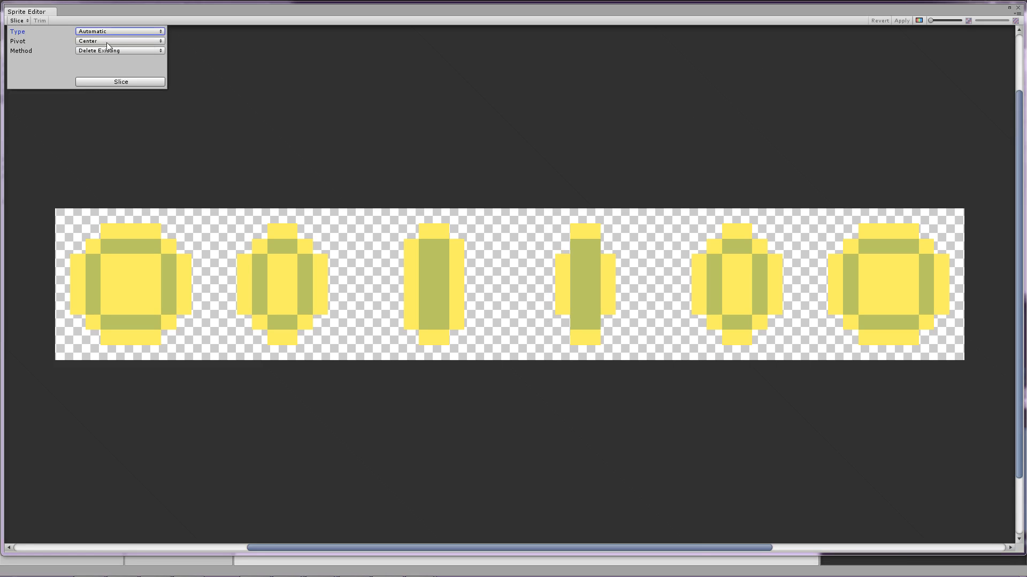
click(119, 31)
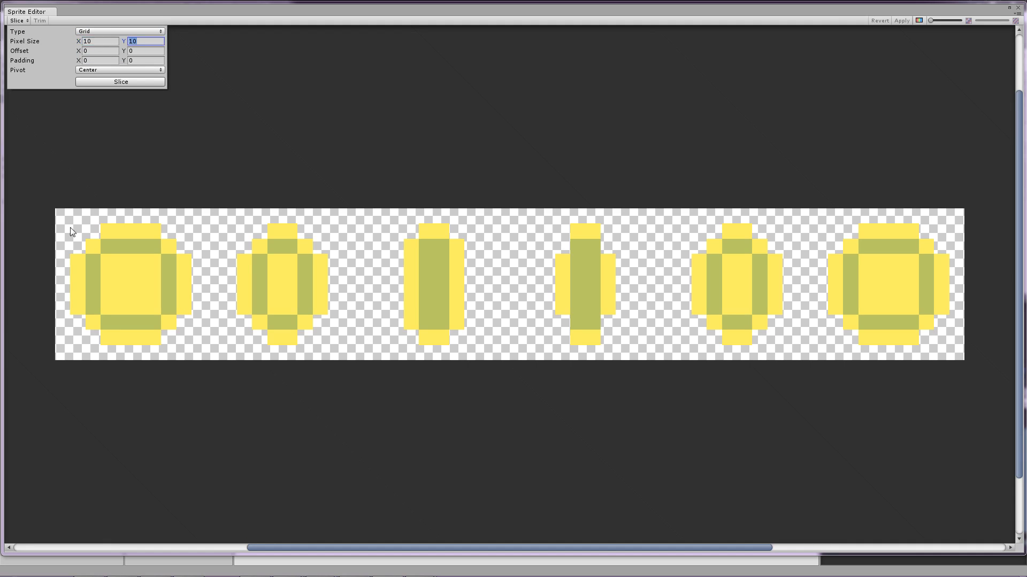
mouse_move(124, 73)
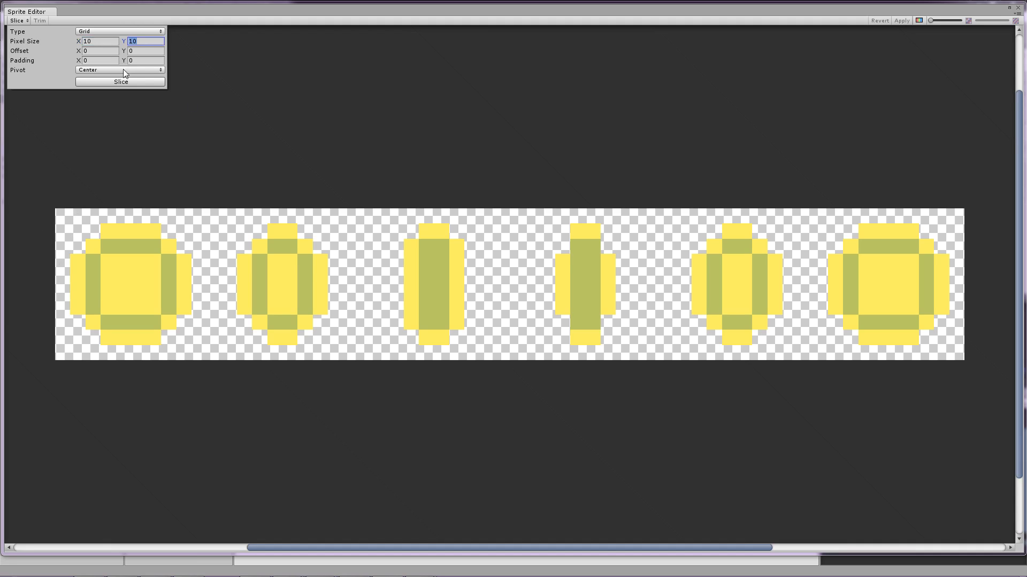
click(119, 81)
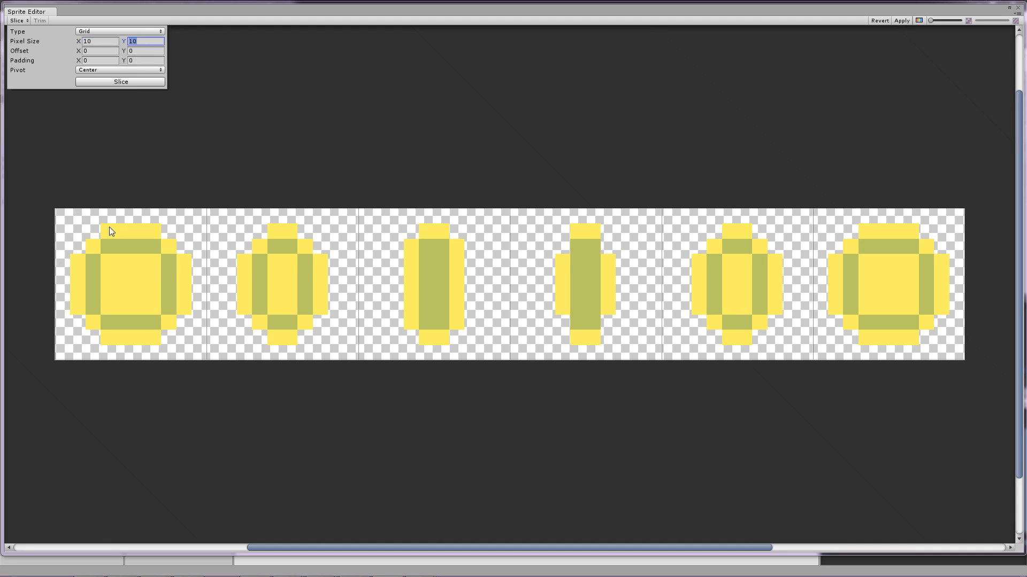
click(130, 284)
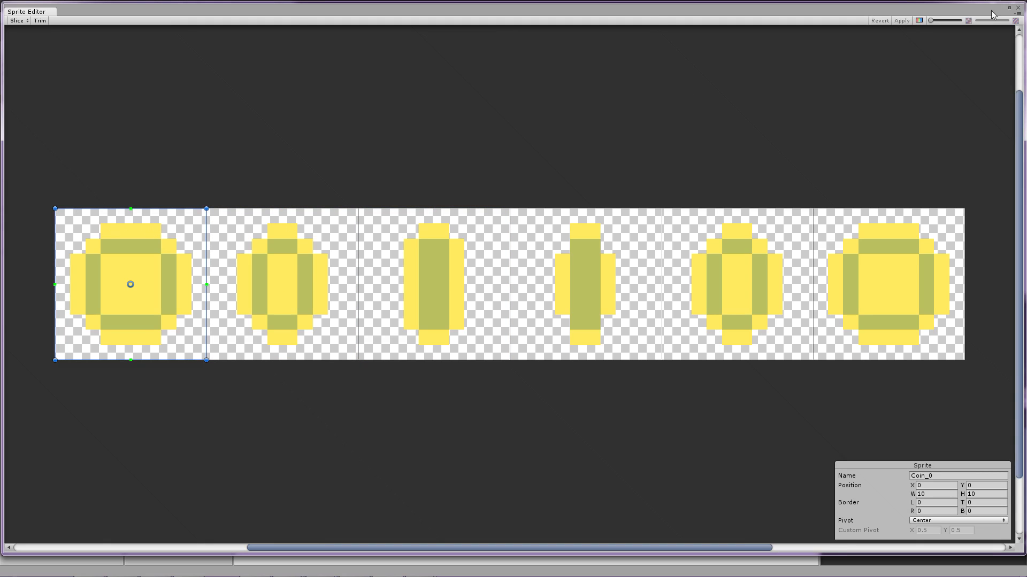
Step: Apply the coin slices, zoom to the placed coin and bring up the Animation panel
click(1016, 8)
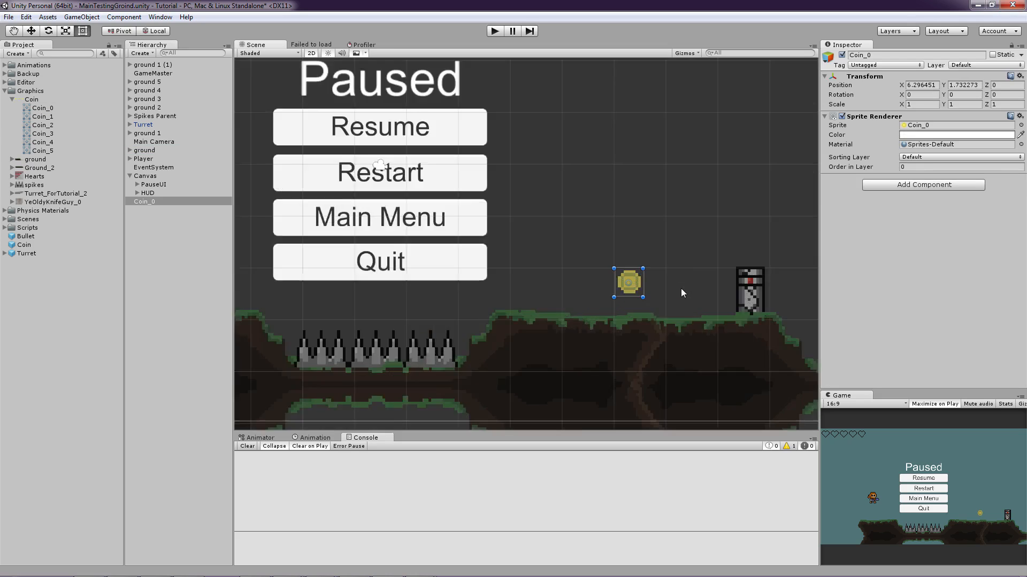
click(258, 437)
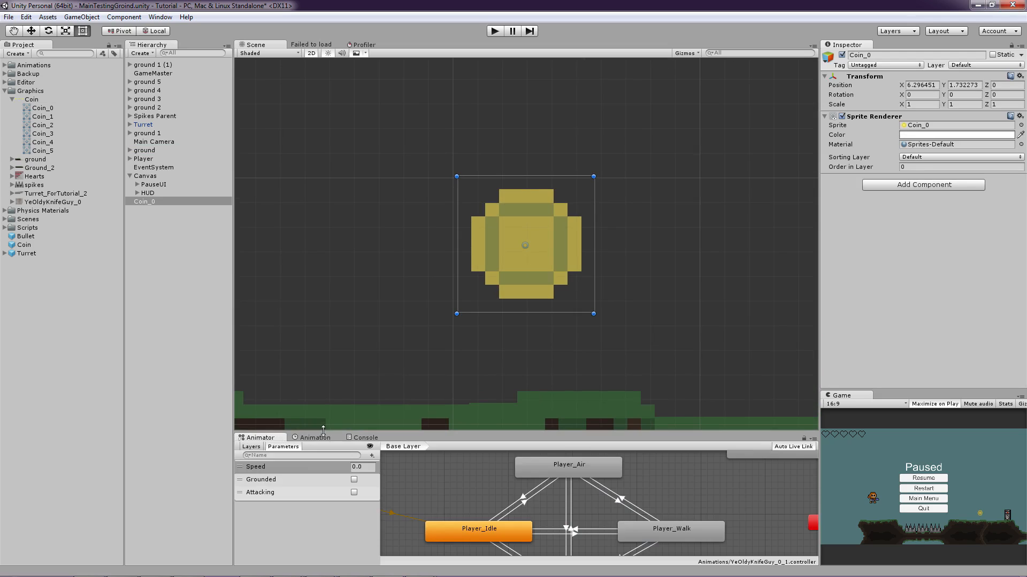
click(160, 16)
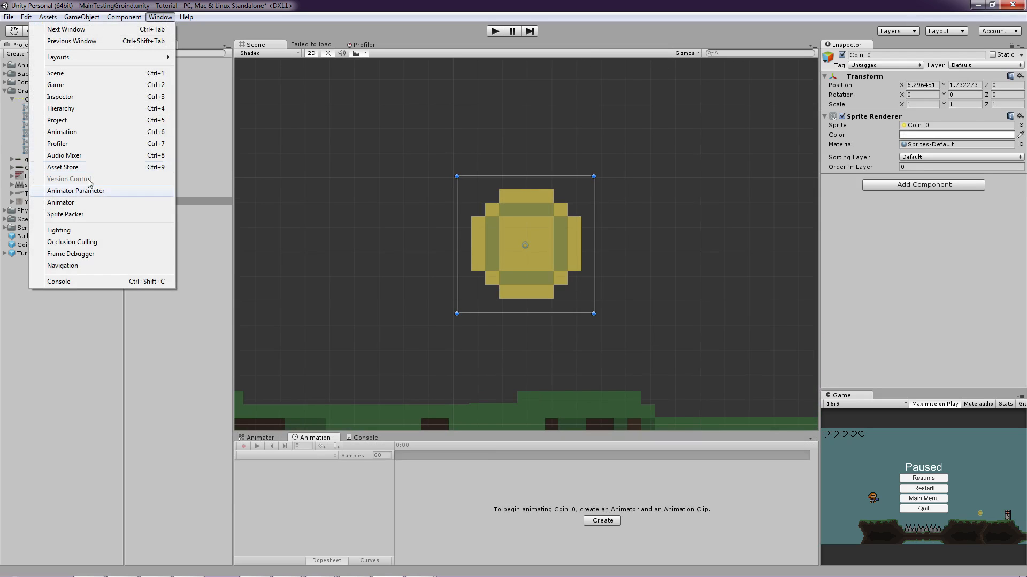
mouse_move(61, 131)
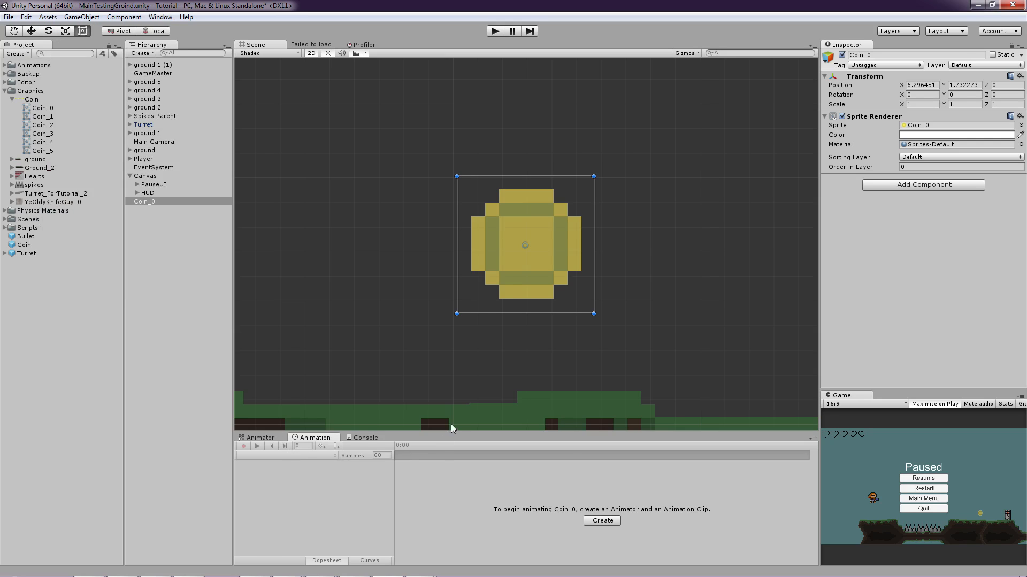
mouse_move(600, 521)
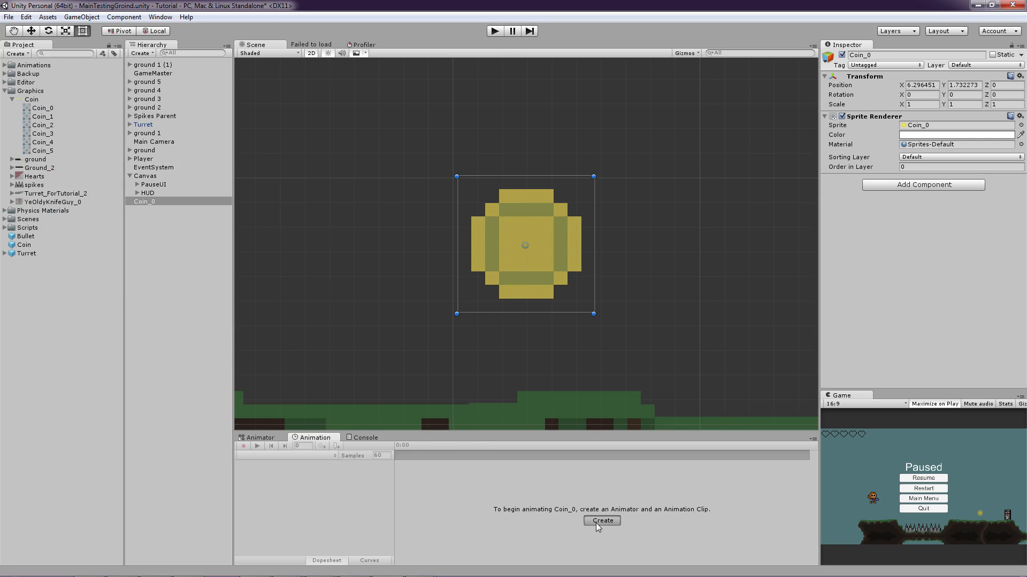
Step: Create a new Coin animation clip, answering the prompt about the existing Coin.anim
click(600, 521)
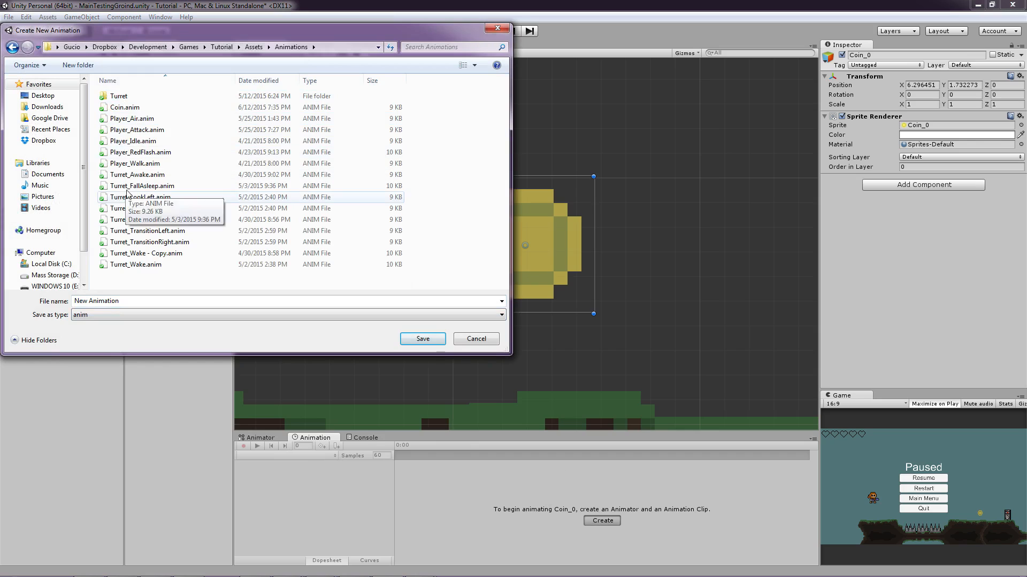
mouse_move(164, 231)
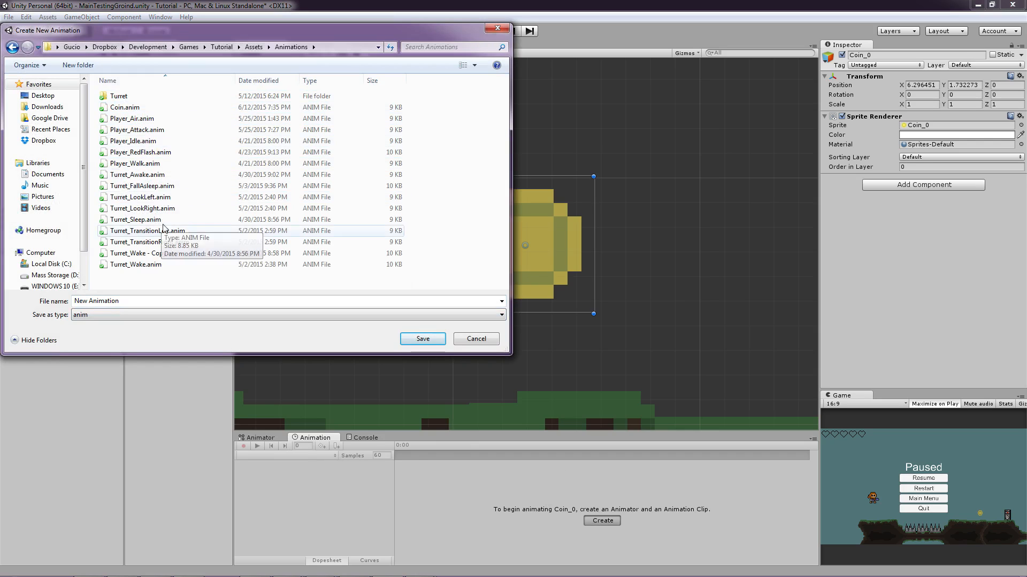
click(421, 339)
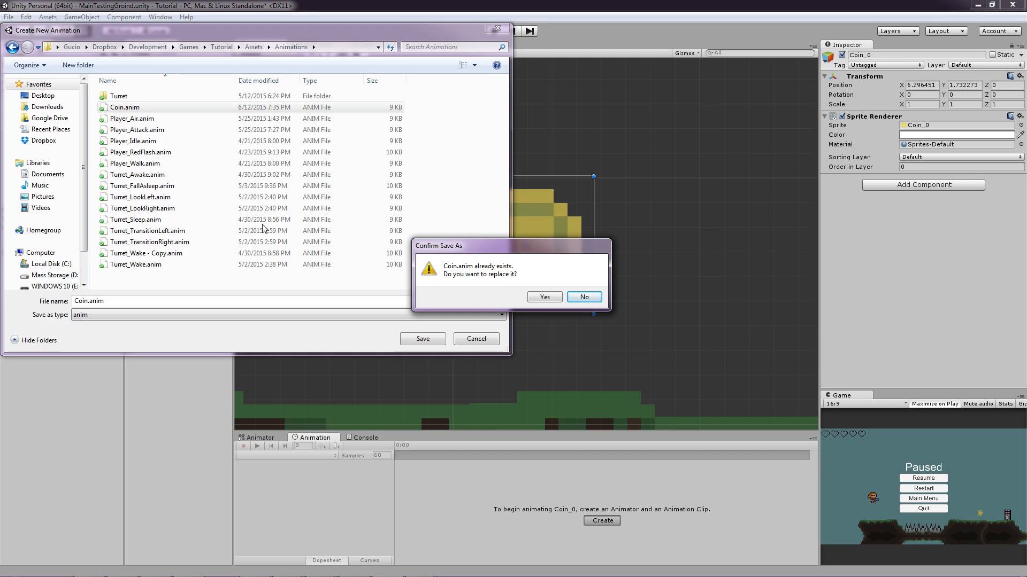
mouse_move(514, 308)
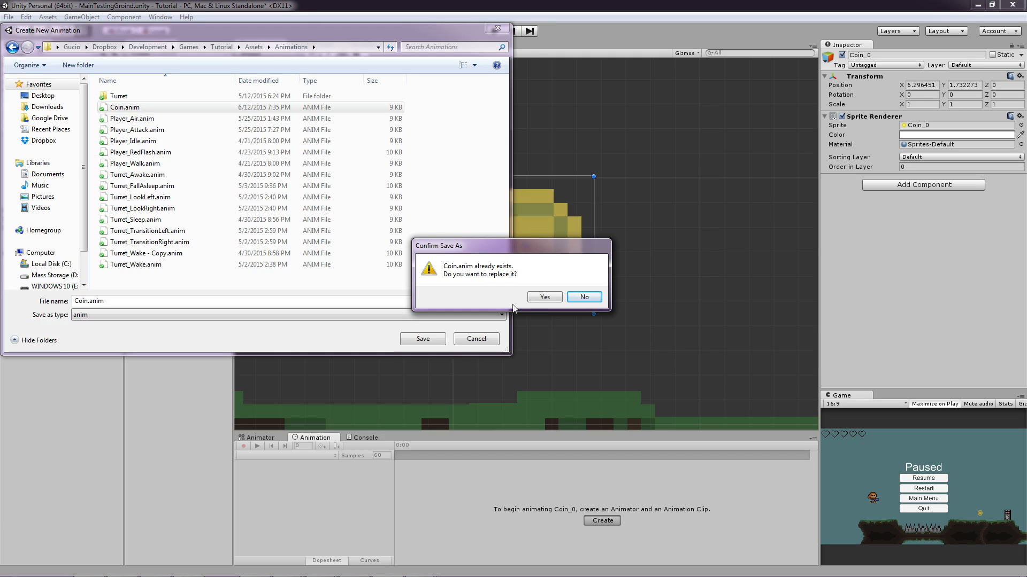
click(544, 296)
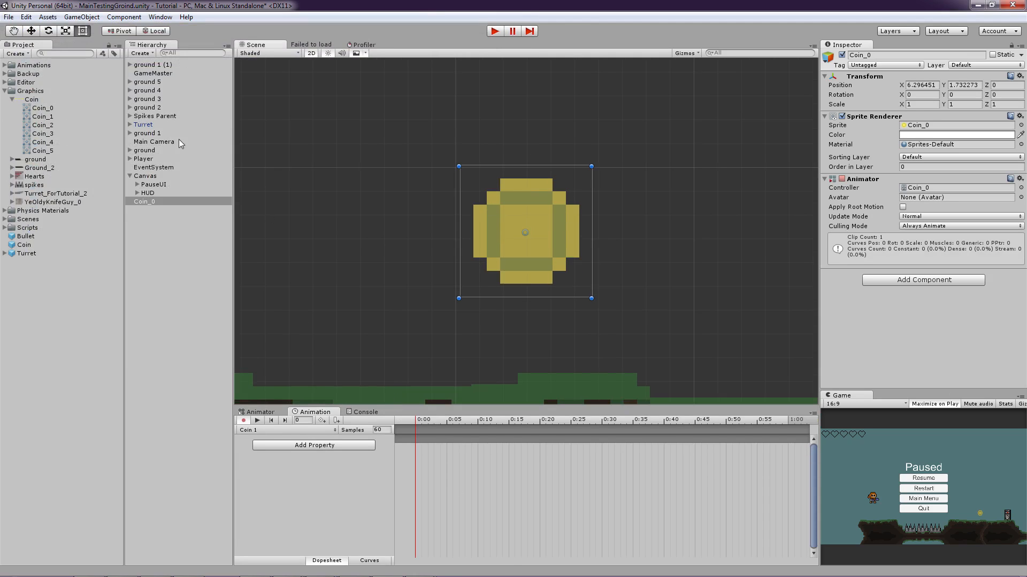
Step: Add sprites Coin_0 to Coin_5 as keyframes, set Samples to 20 and preview the spinning coin
click(42, 107)
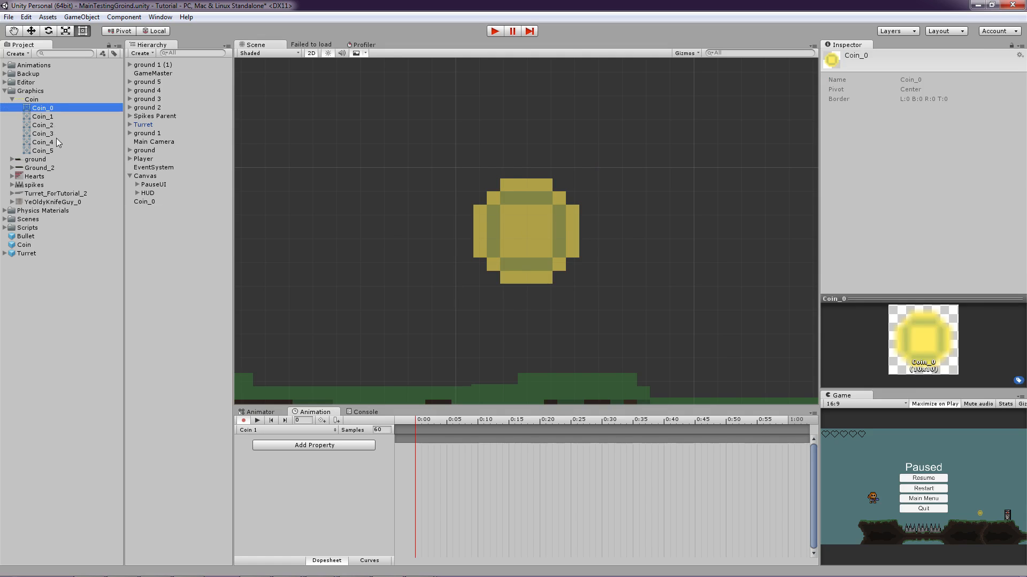
click(41, 151)
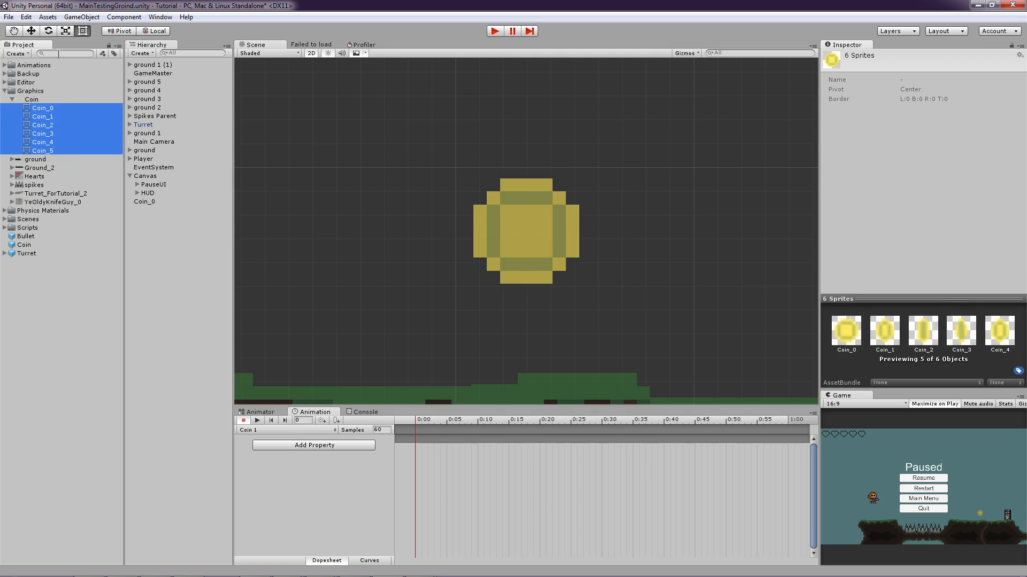
mouse_move(75, 150)
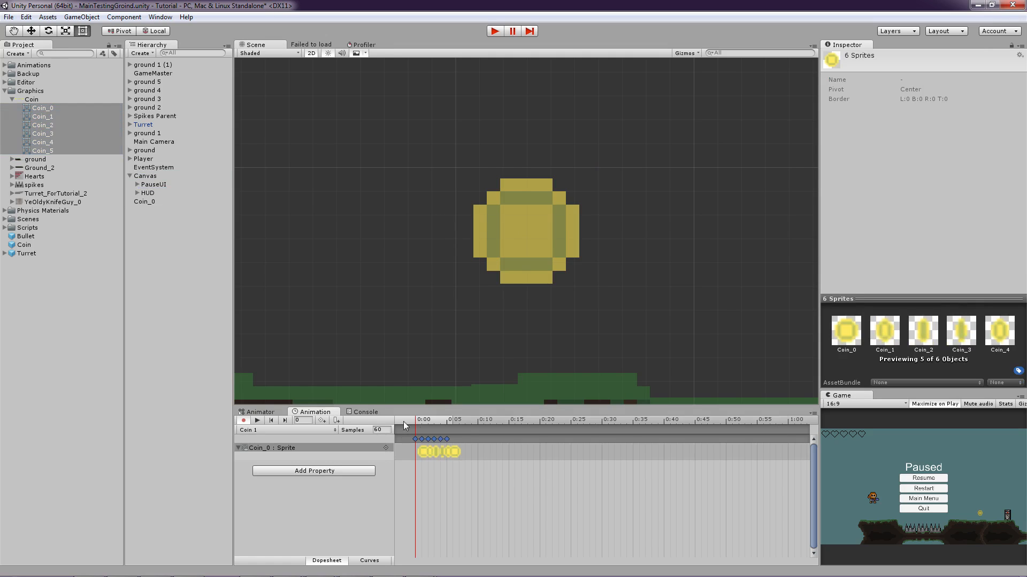
click(284, 421)
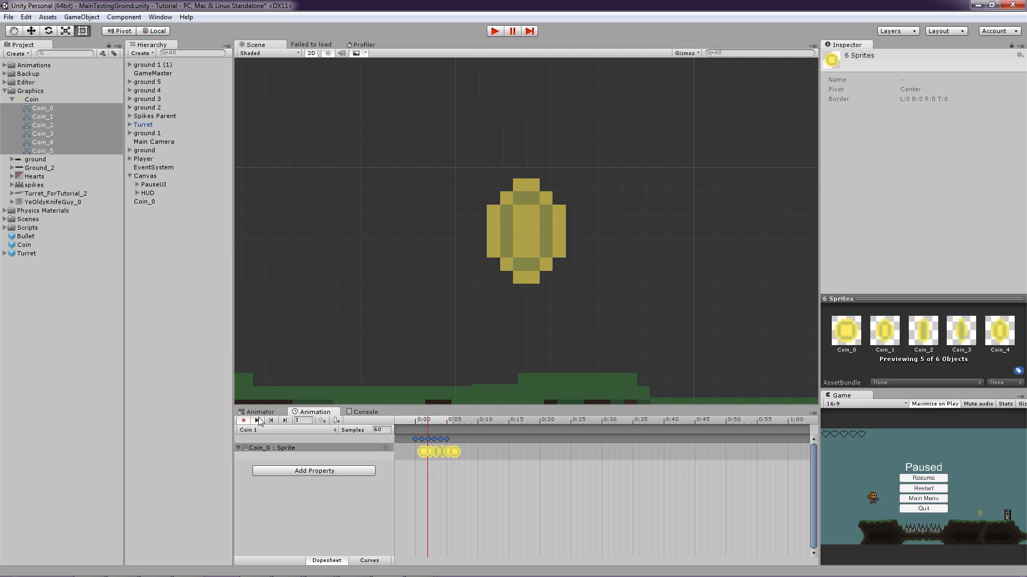
click(285, 421)
text(20)
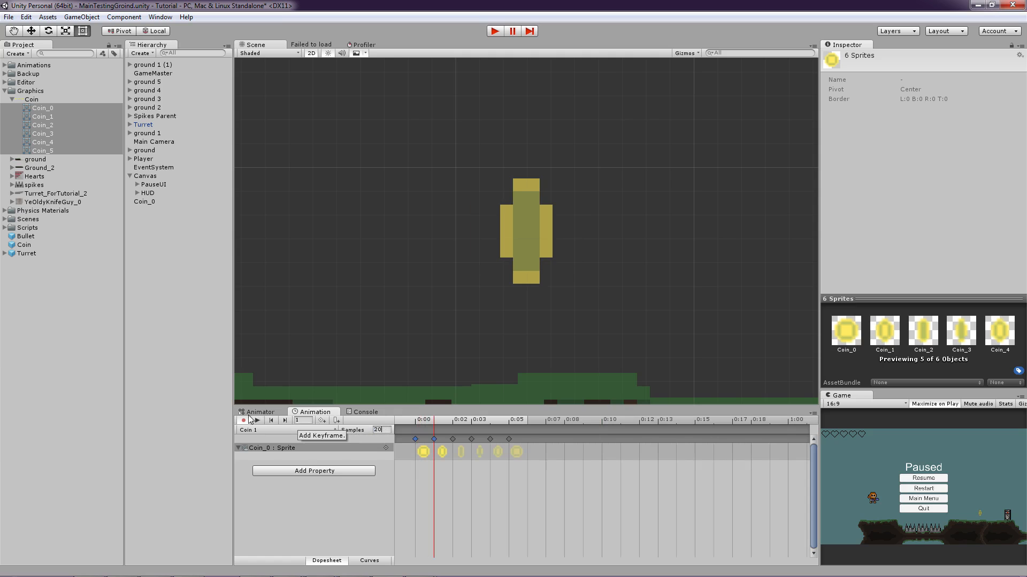
click(255, 420)
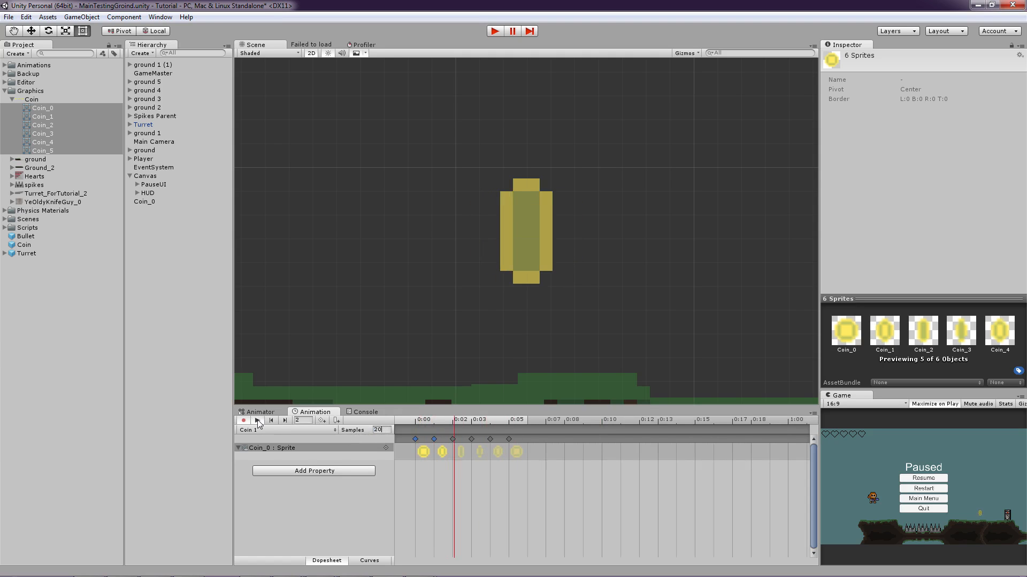
click(270, 420)
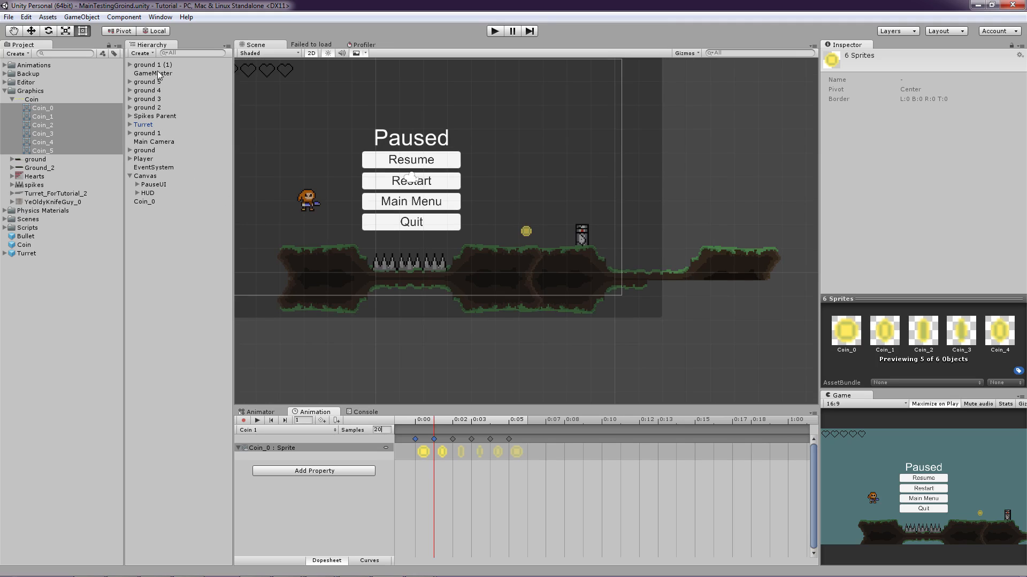
Step: Add a Box Collider 2D to the coin and mark it Is Trigger
click(143, 201)
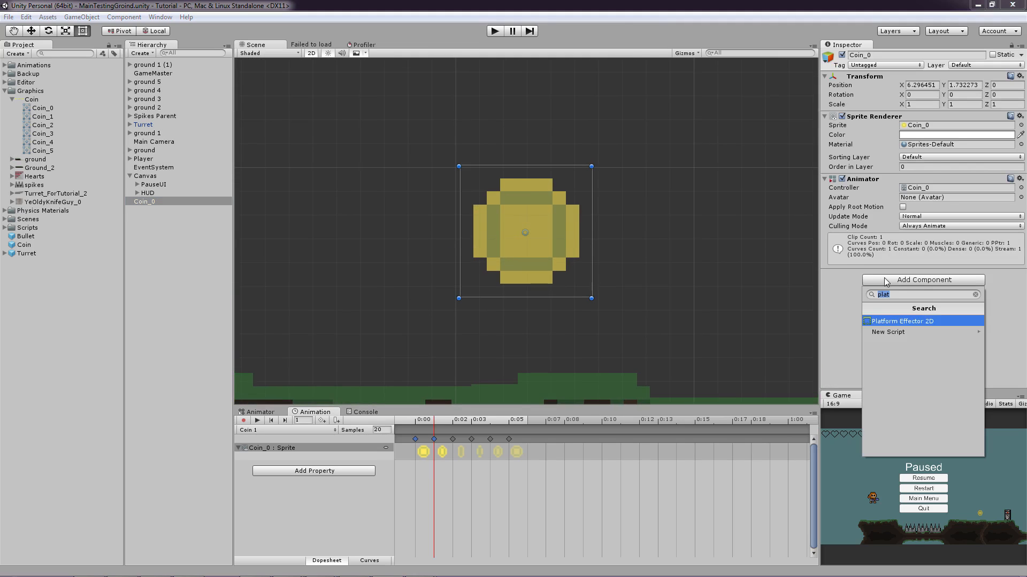
mouse_move(904, 282)
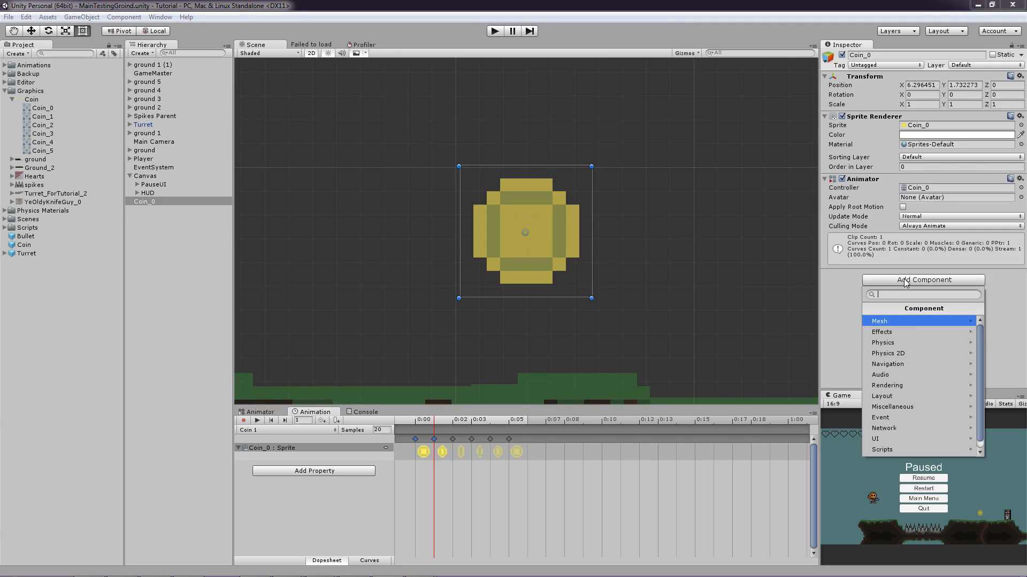
text(coll)
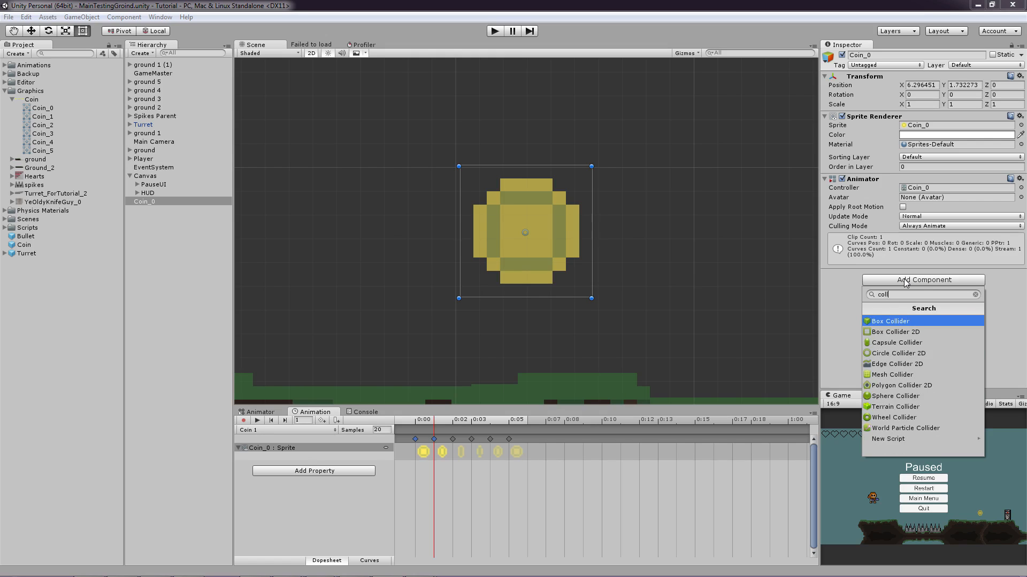
mouse_move(911, 331)
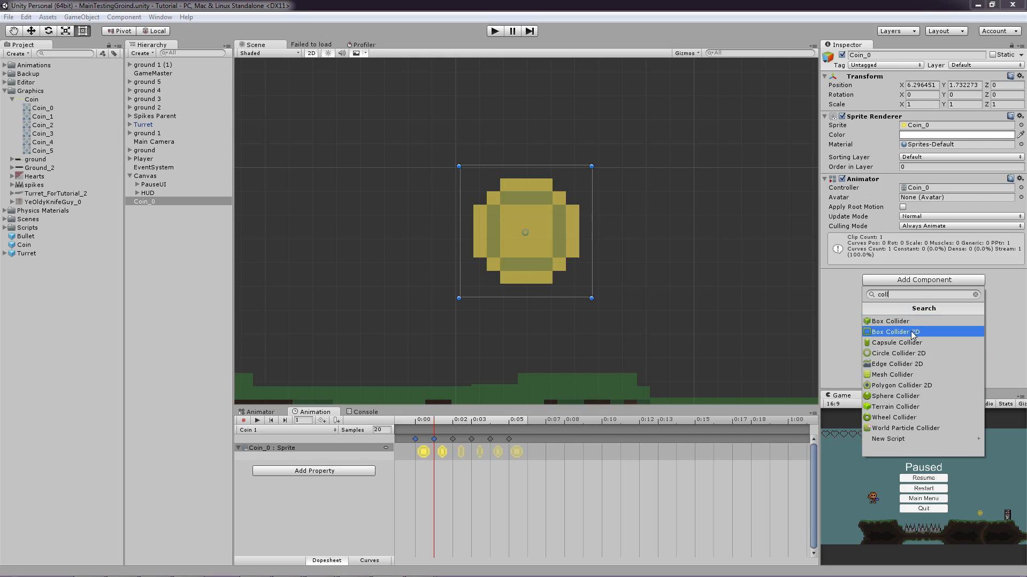
click(894, 332)
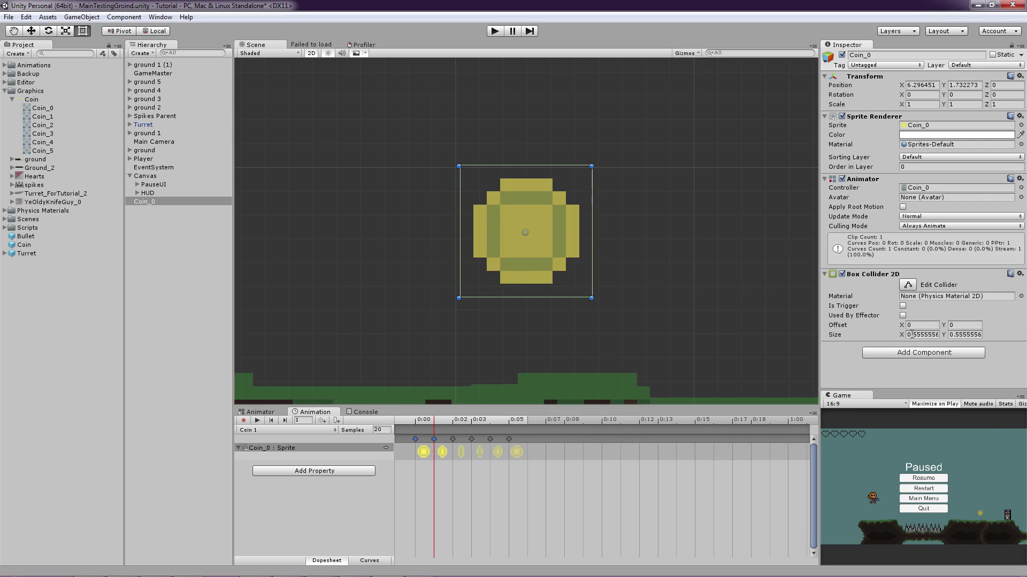
triple_click(922, 335)
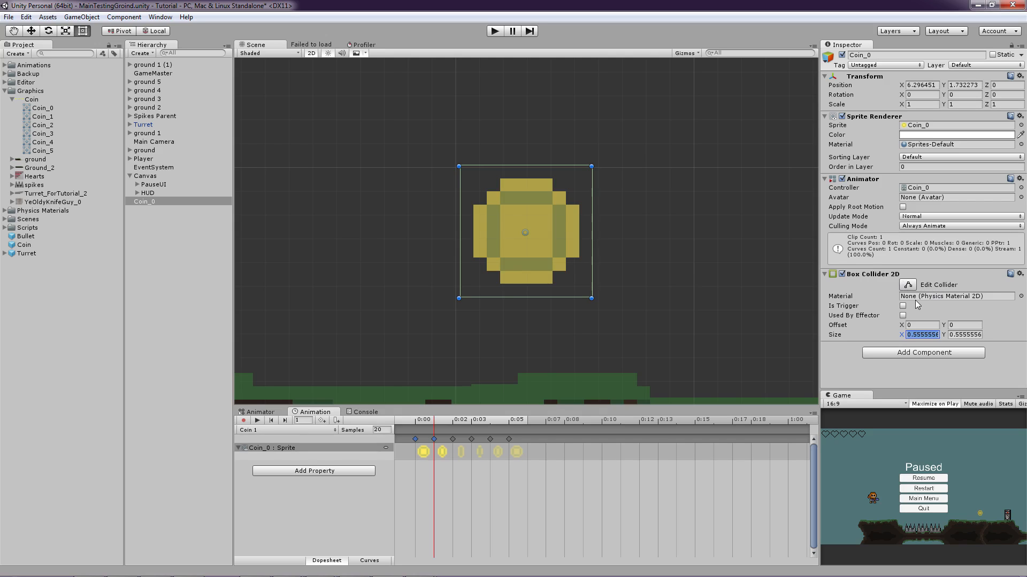
mouse_move(906, 323)
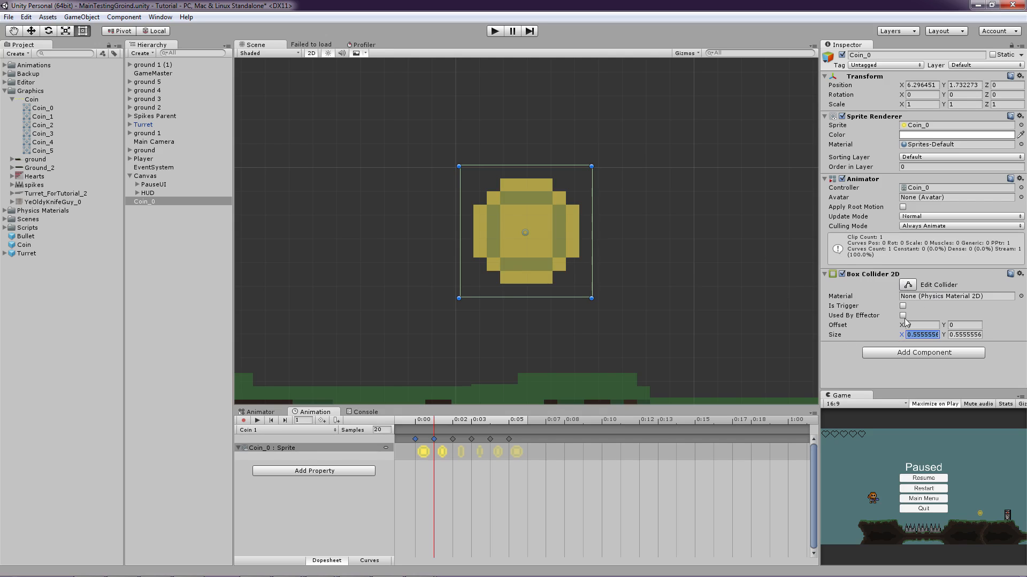
click(903, 306)
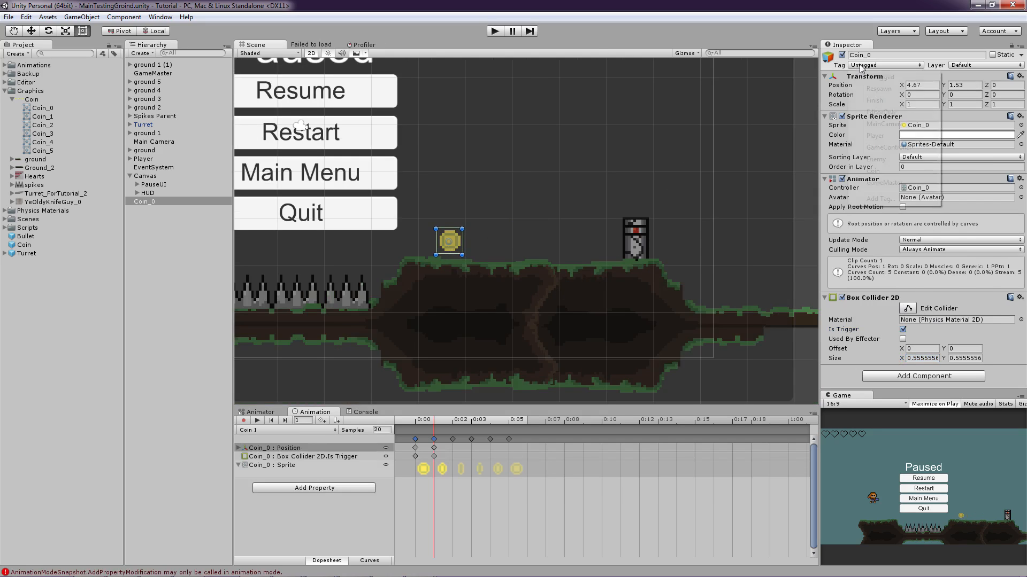
Step: Tidy the tag list in Tag Manager, entering GameMaster, then reselect the coin object
click(888, 65)
text(Coin)
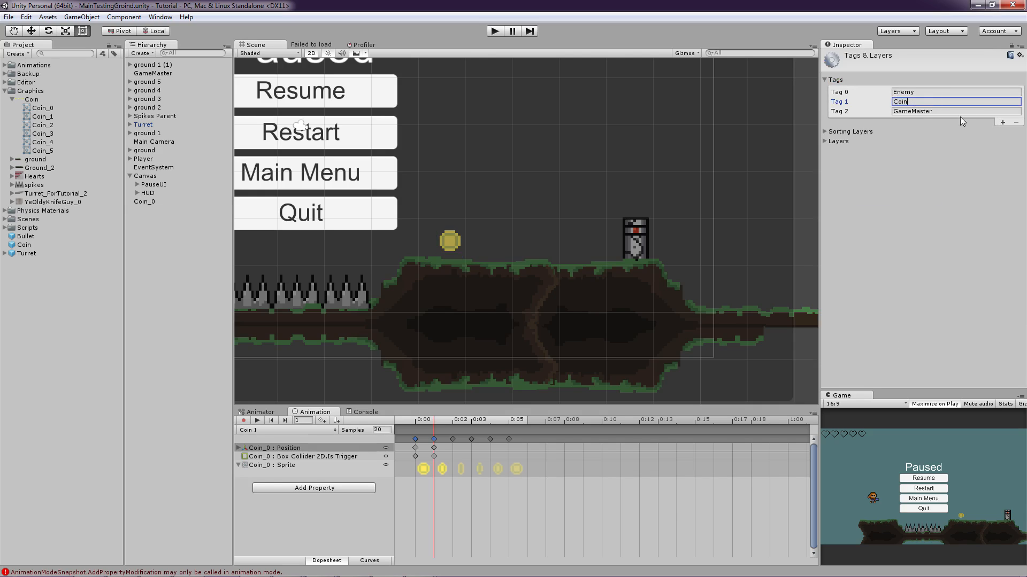
click(1014, 111)
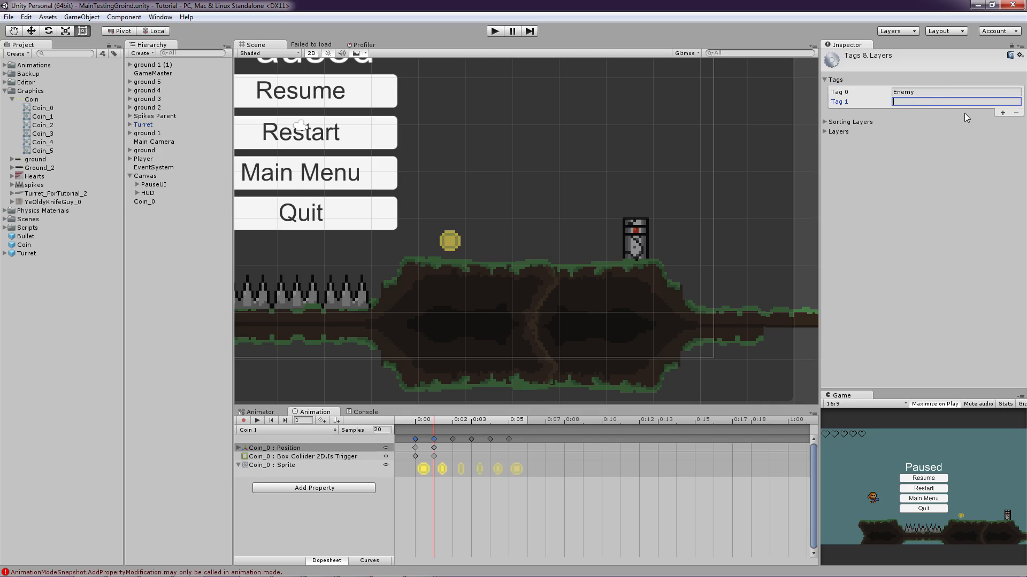
text(GameMaster)
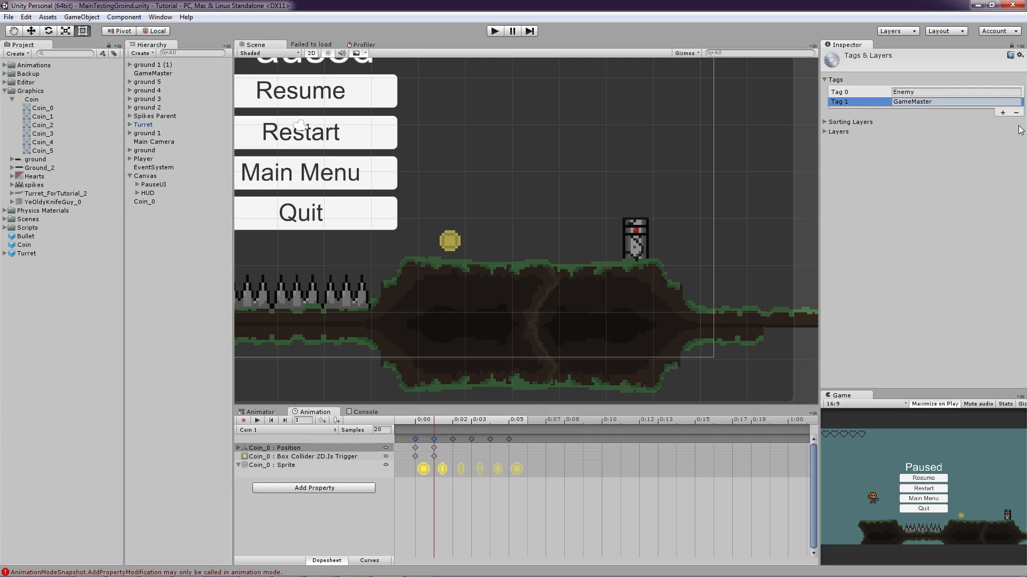
click(153, 73)
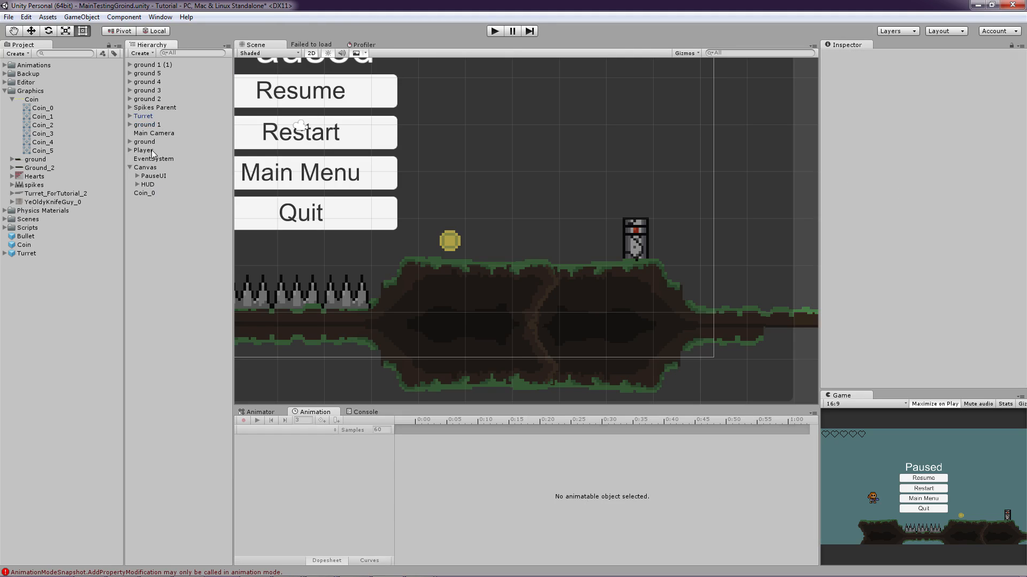
click(153, 133)
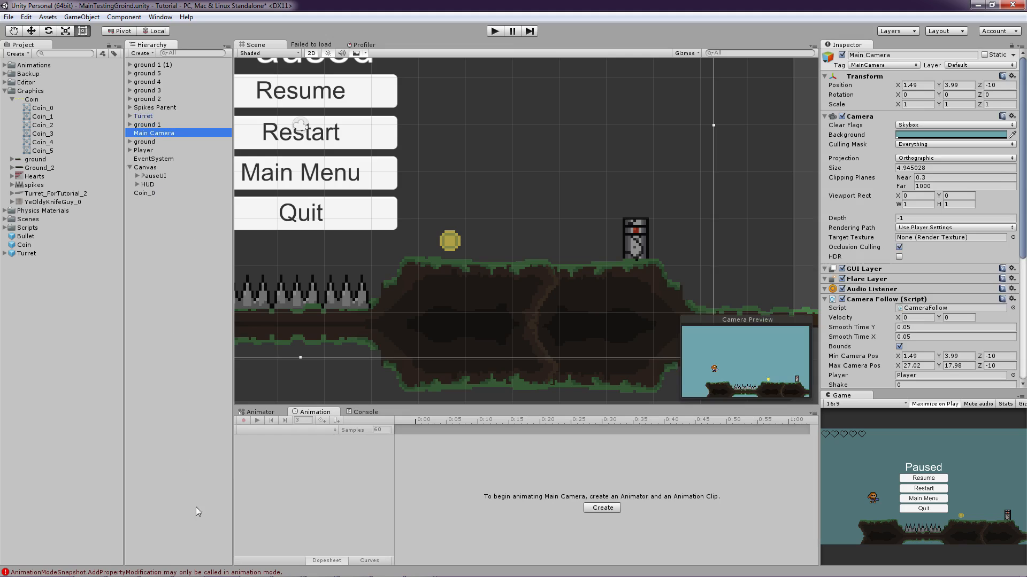
click(143, 192)
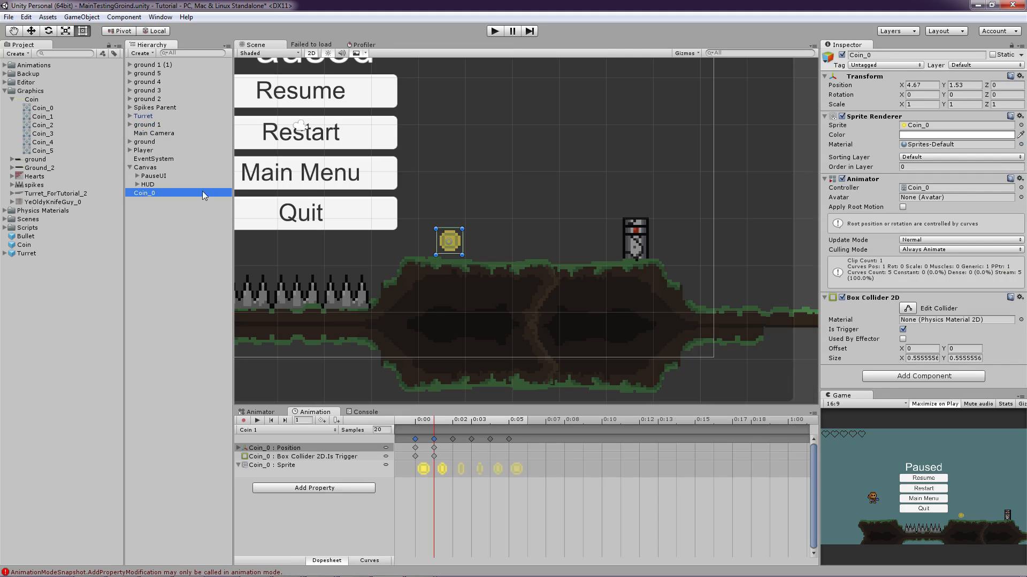
Step: Create a new Coin tag and assign it to Coin_0
click(885, 65)
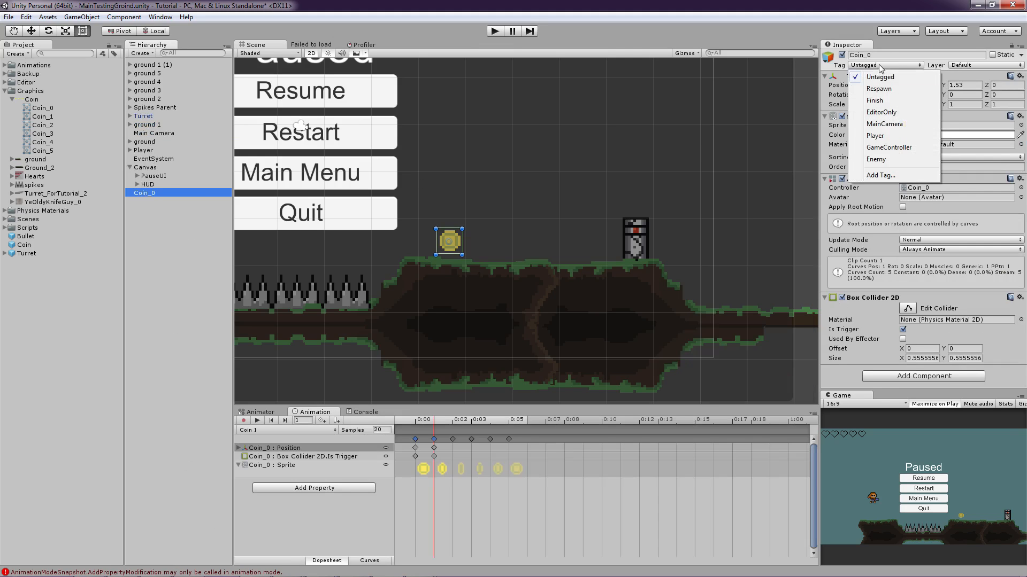
mouse_move(883, 175)
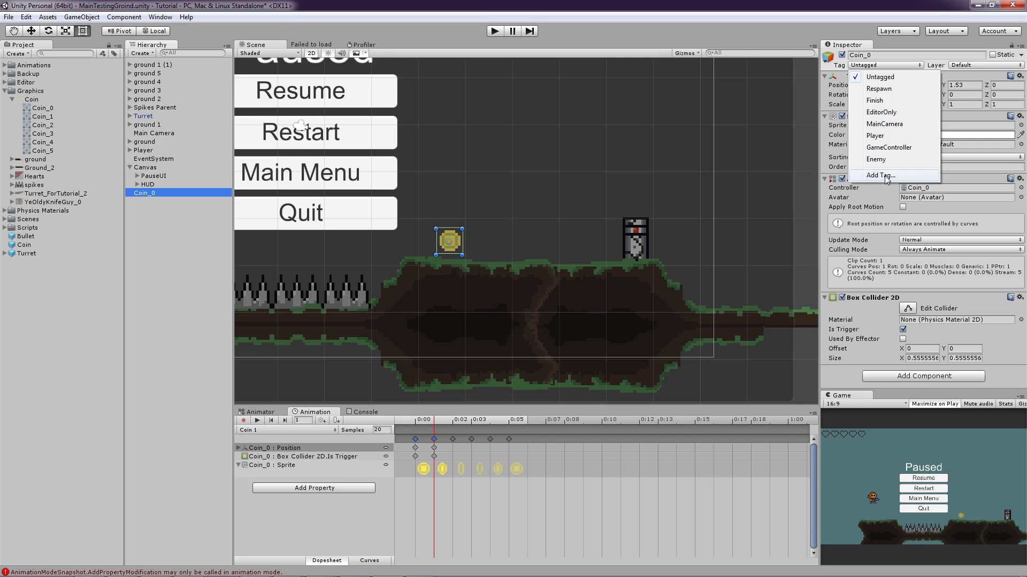
mouse_move(843, 382)
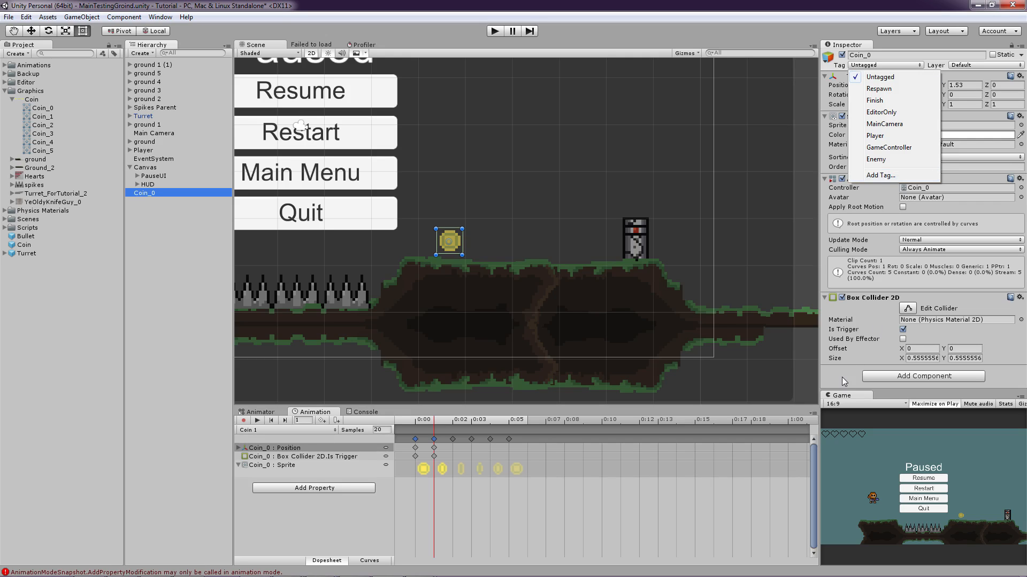
click(880, 174)
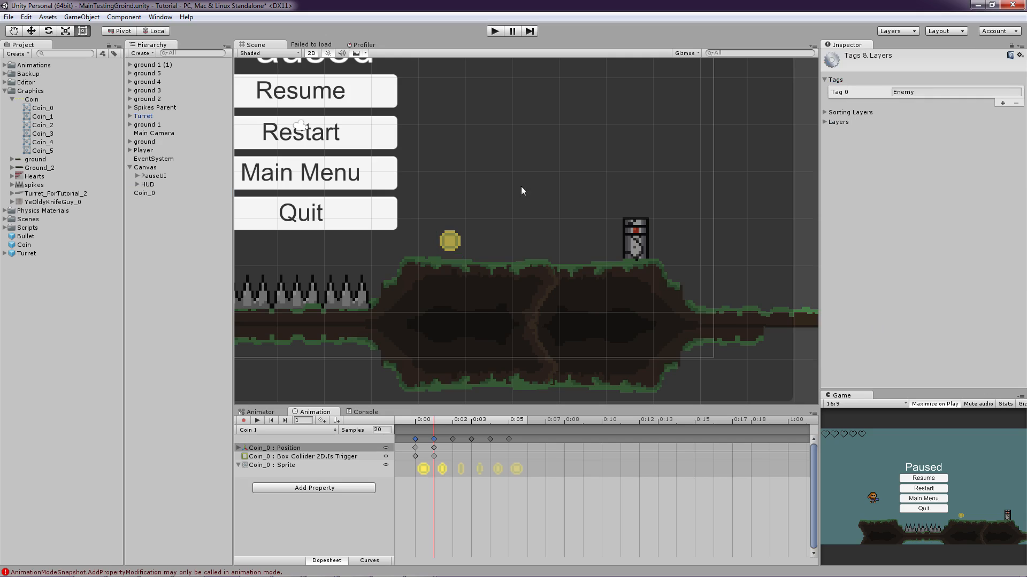
click(1007, 104)
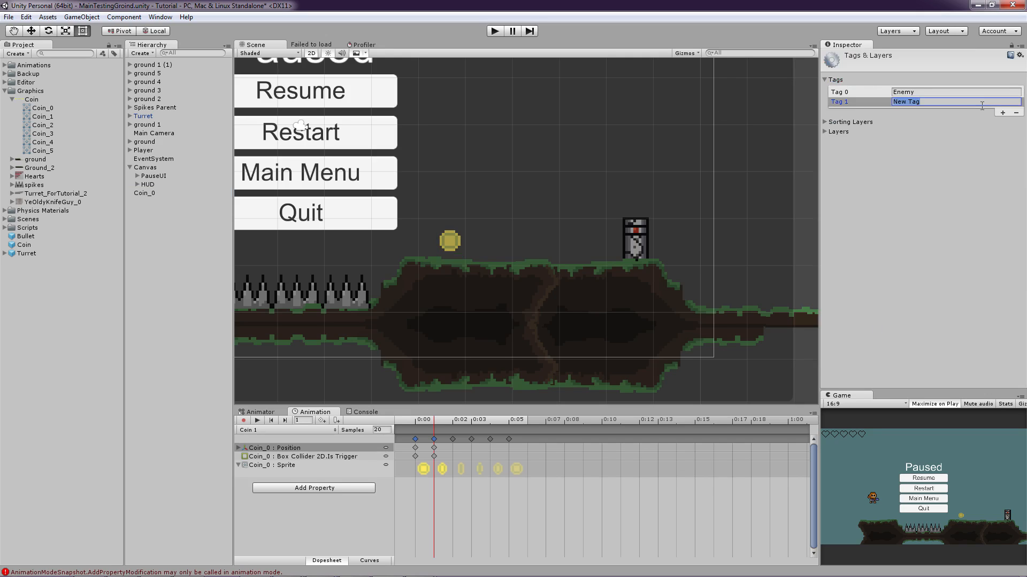
text(Coinb)
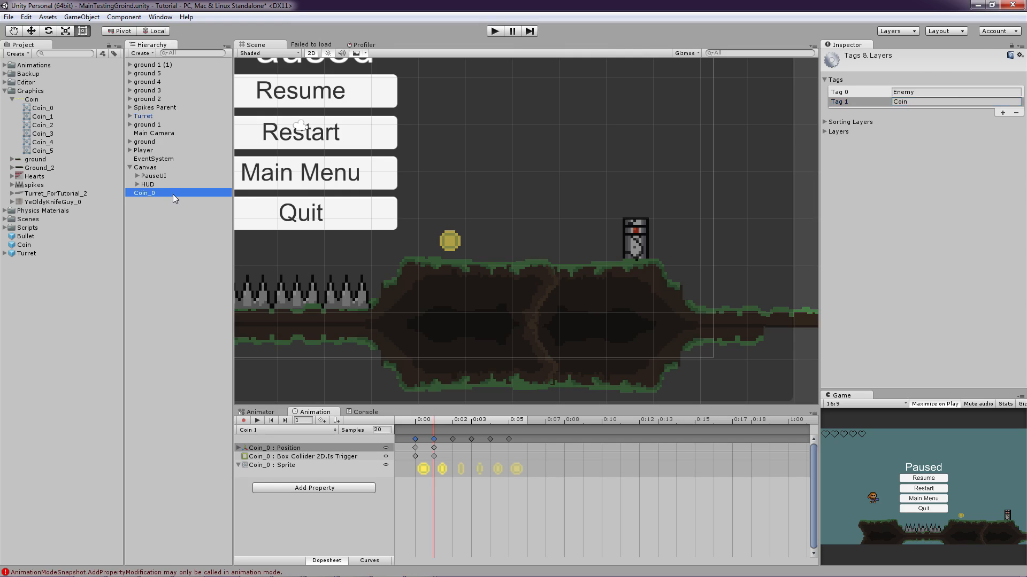
click(886, 65)
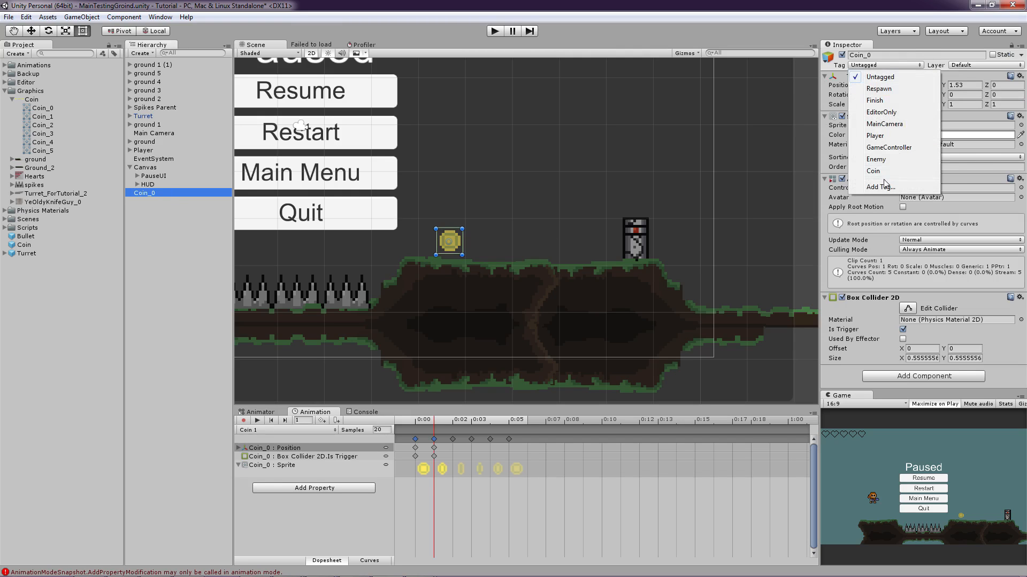
click(873, 171)
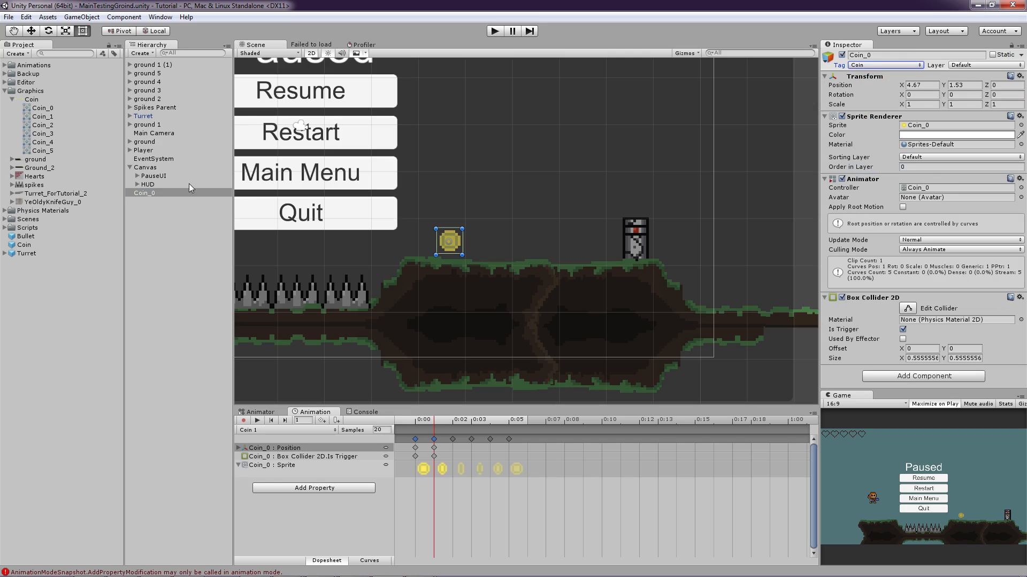
mouse_move(162, 211)
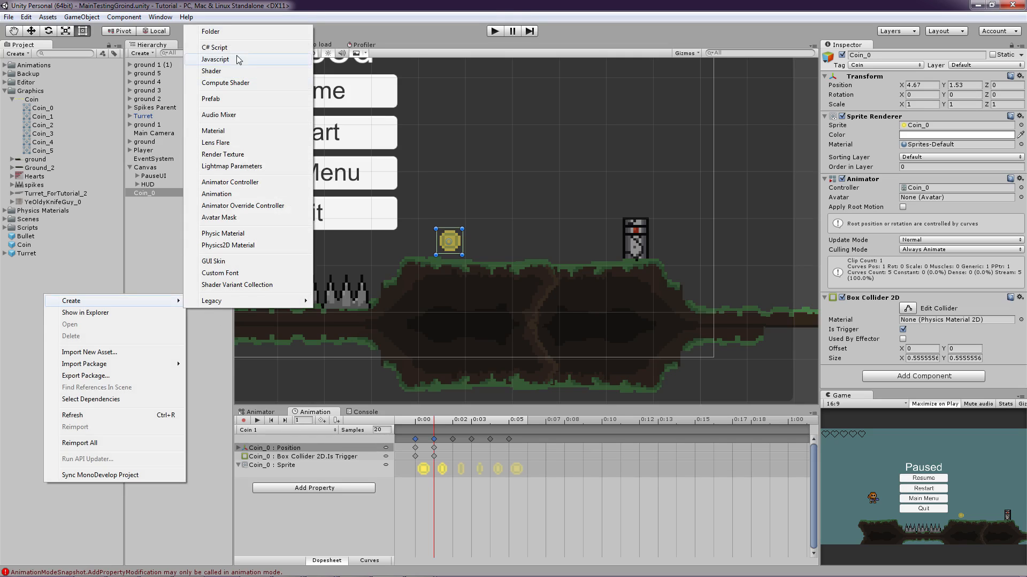
Step: Delete the old Coin prefab, create a new prefab named Coin and store Coin_0 in it
click(24, 244)
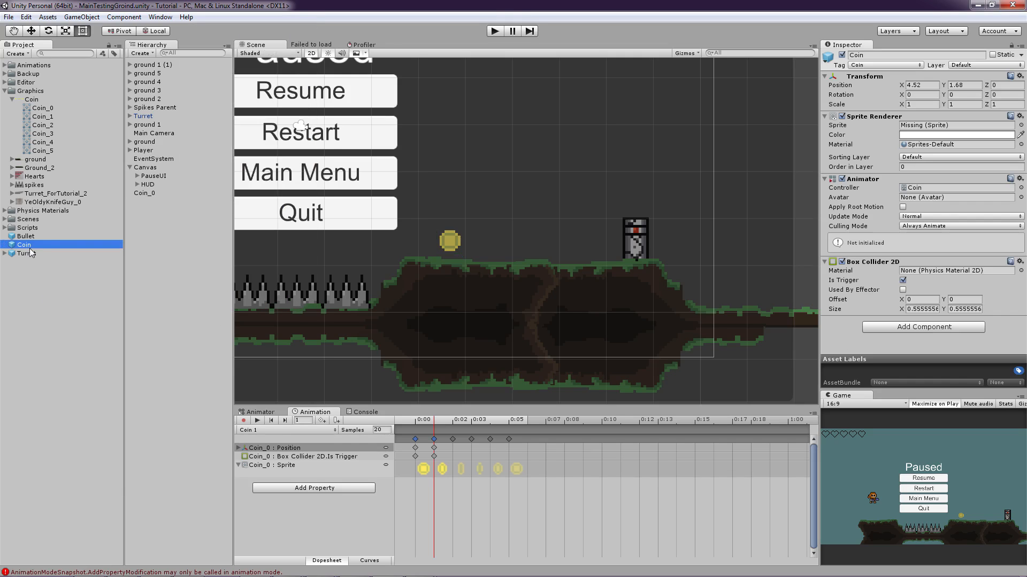
click(30, 320)
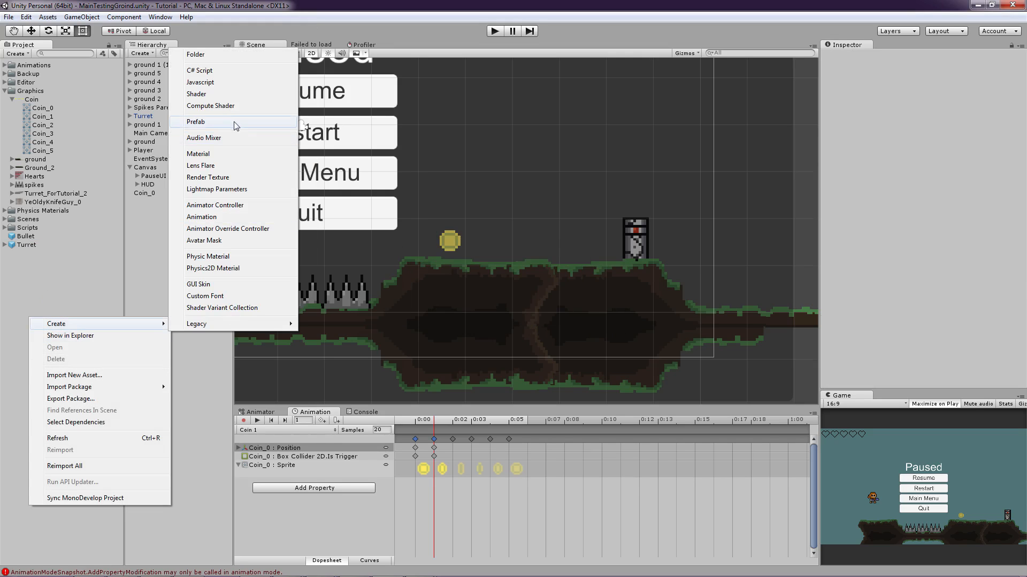
click(195, 122)
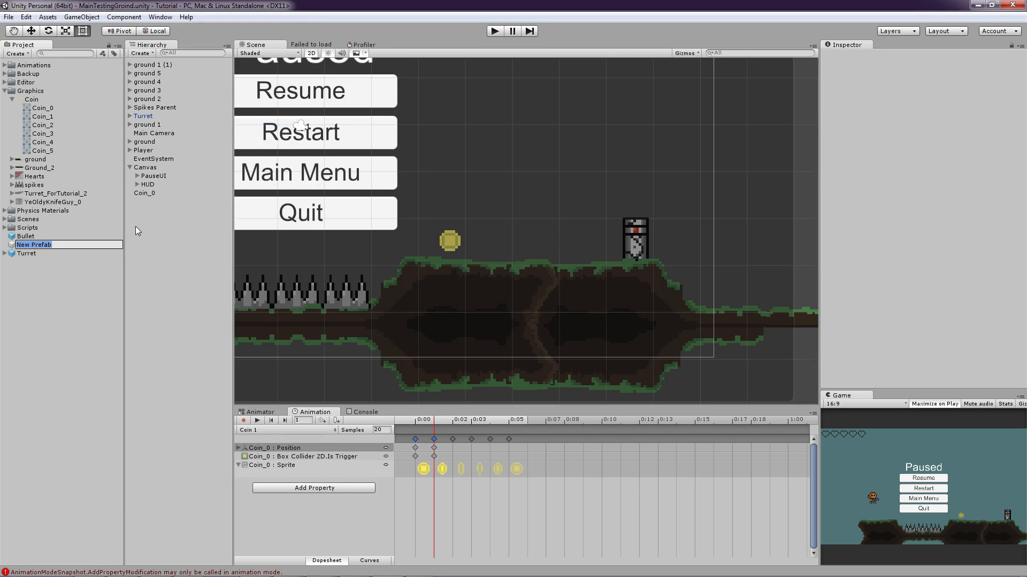
key(Return)
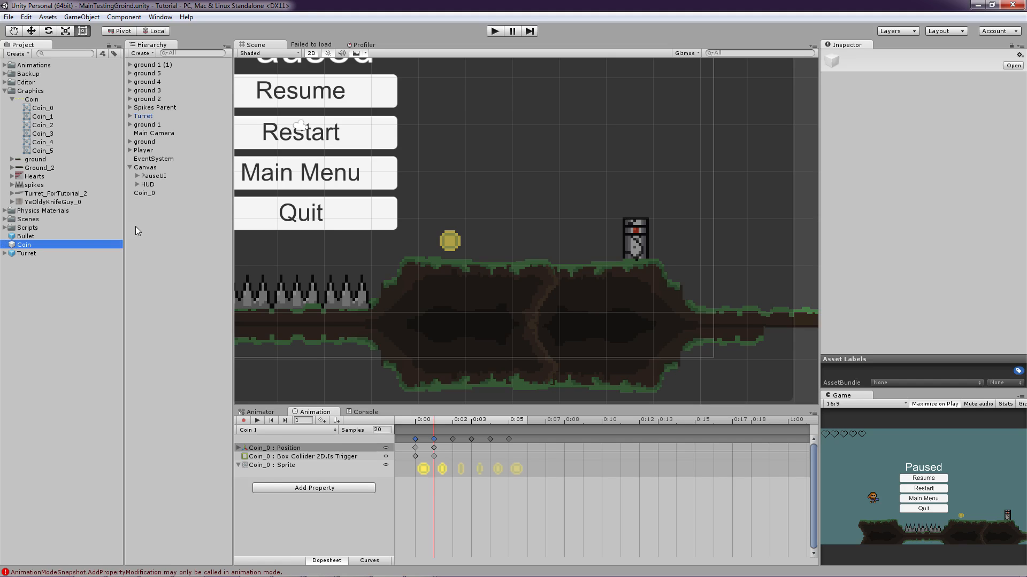
mouse_move(50, 246)
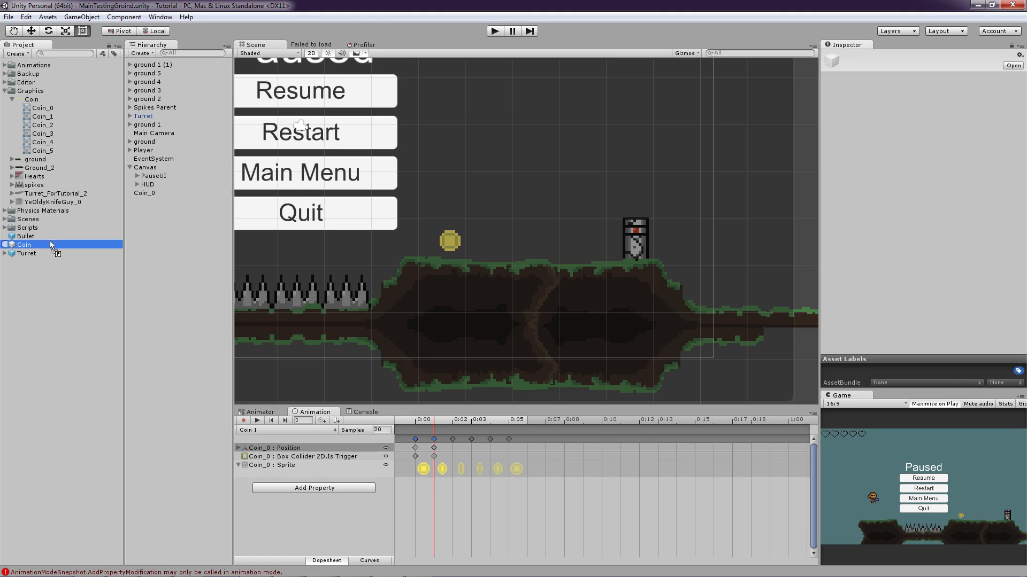
click(144, 192)
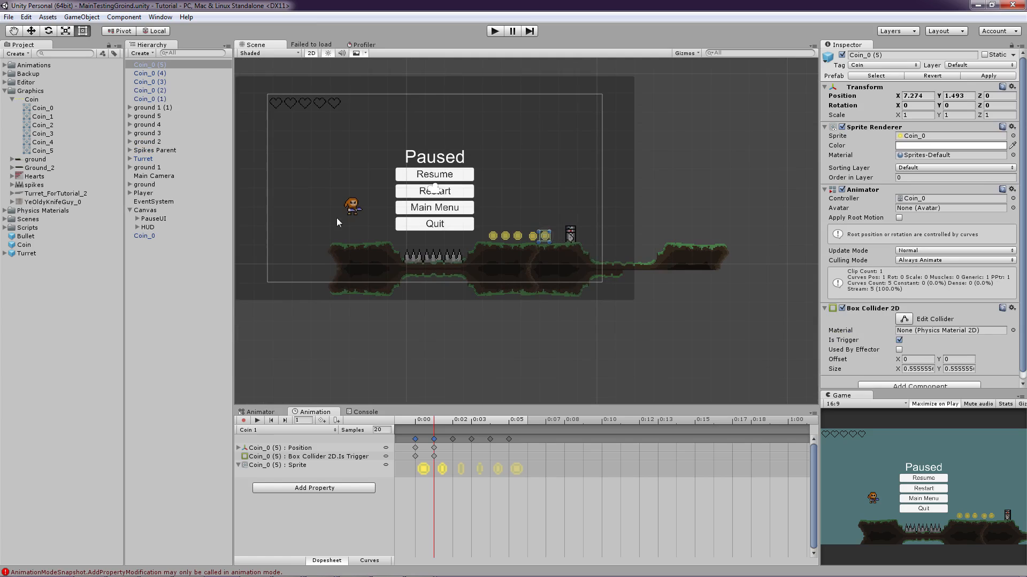
mouse_move(498, 86)
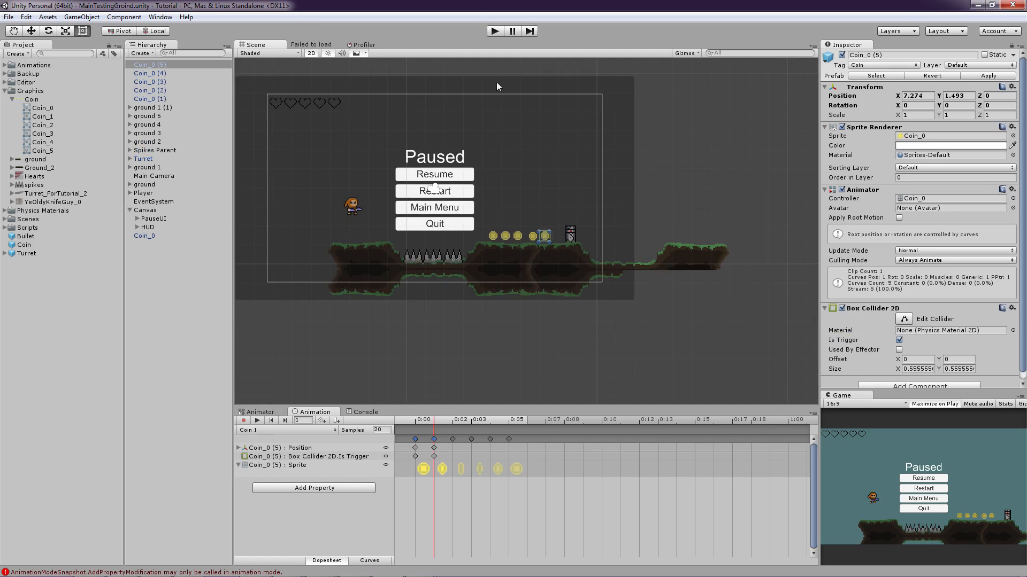
mouse_move(101, 261)
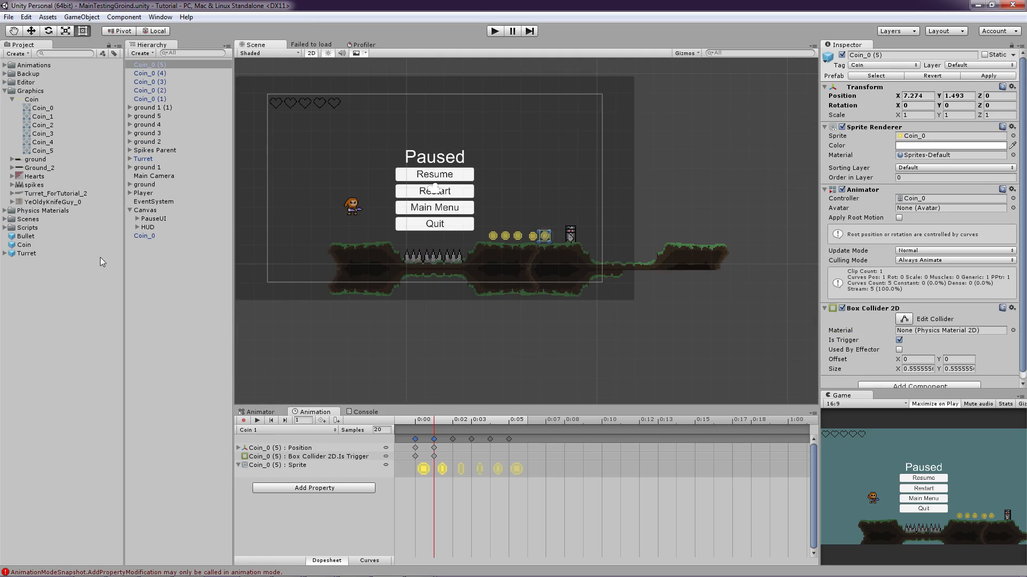
mouse_move(158, 269)
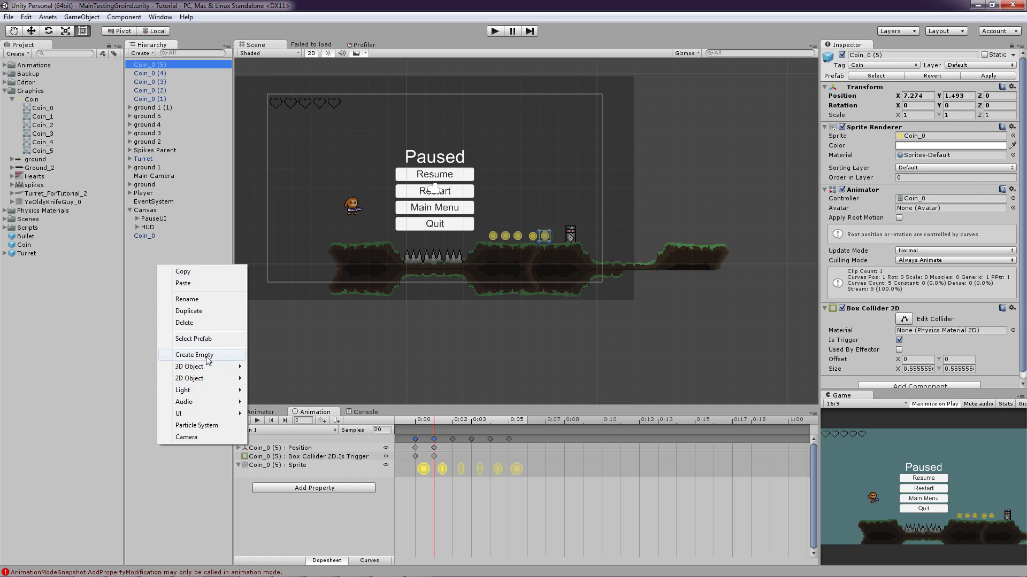
Step: Create an empty GameMaster object in the scene, then select the Canvas
click(194, 354)
text(GameMaster)
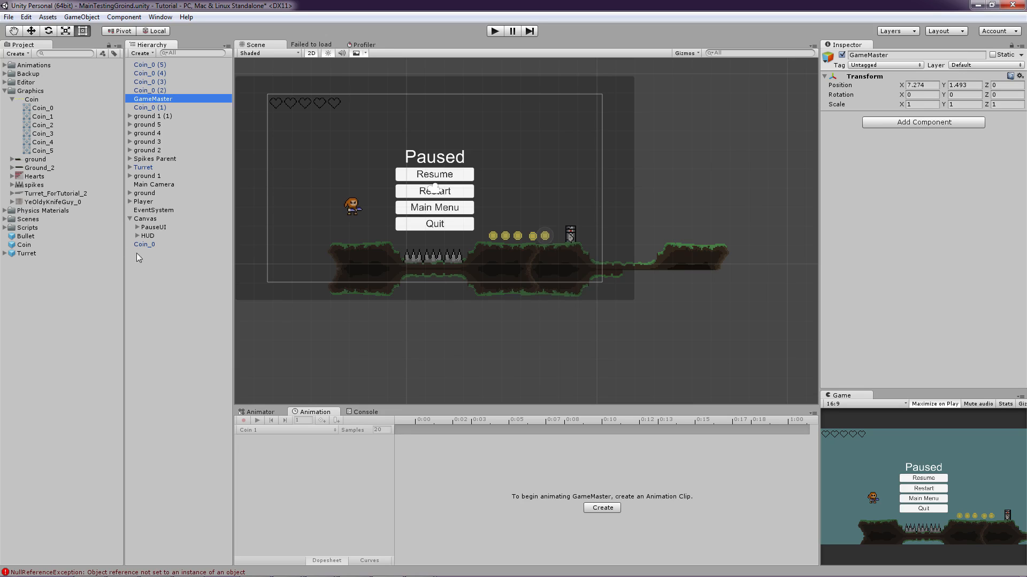
mouse_move(119, 235)
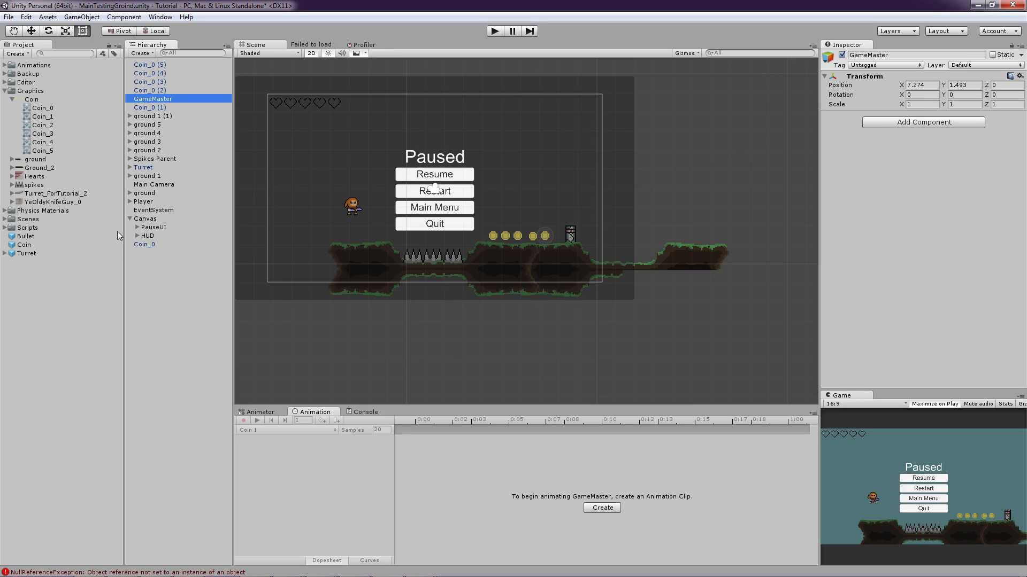
click(145, 219)
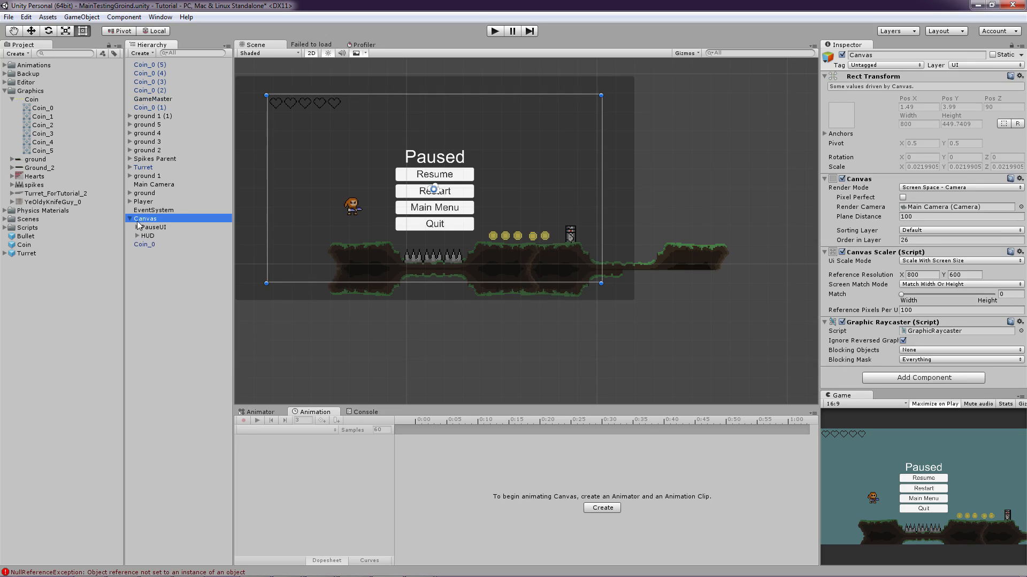
Step: Add a UI Text under the Canvas with yellow colour and horizontal and vertical overflow
right_click(145, 218)
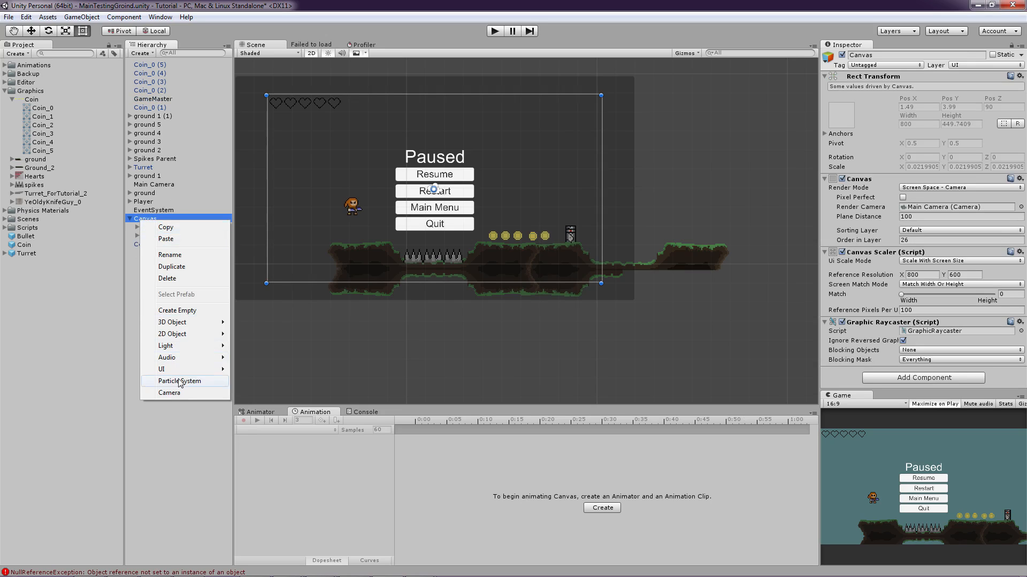
mouse_move(189, 336)
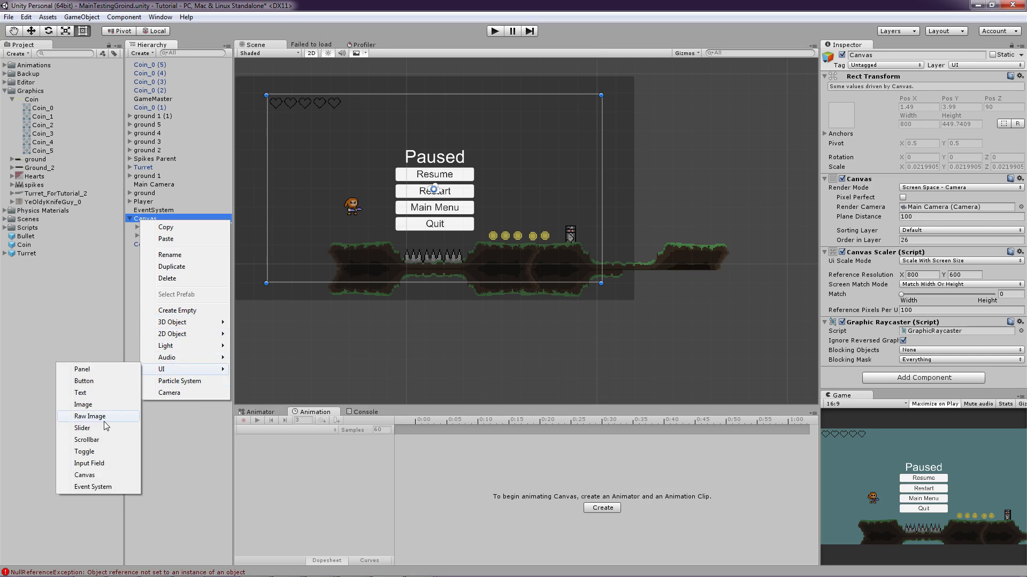
click(80, 393)
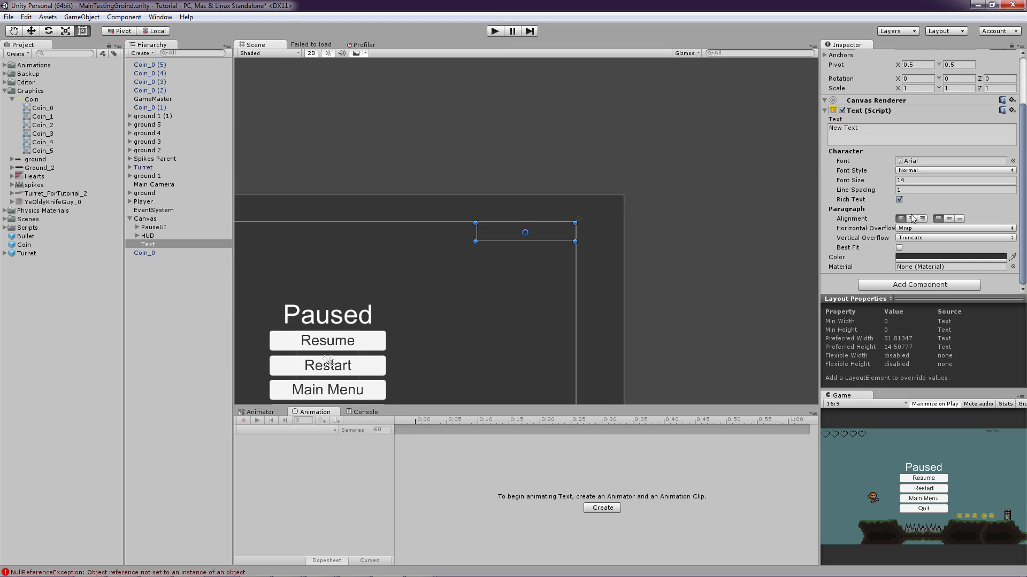
click(948, 256)
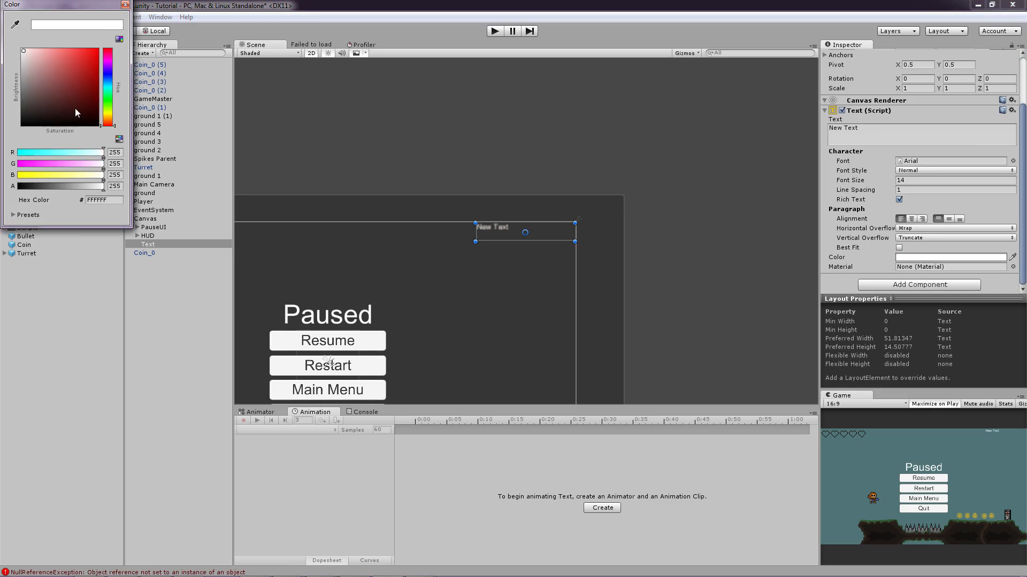
click(73, 54)
text(21)
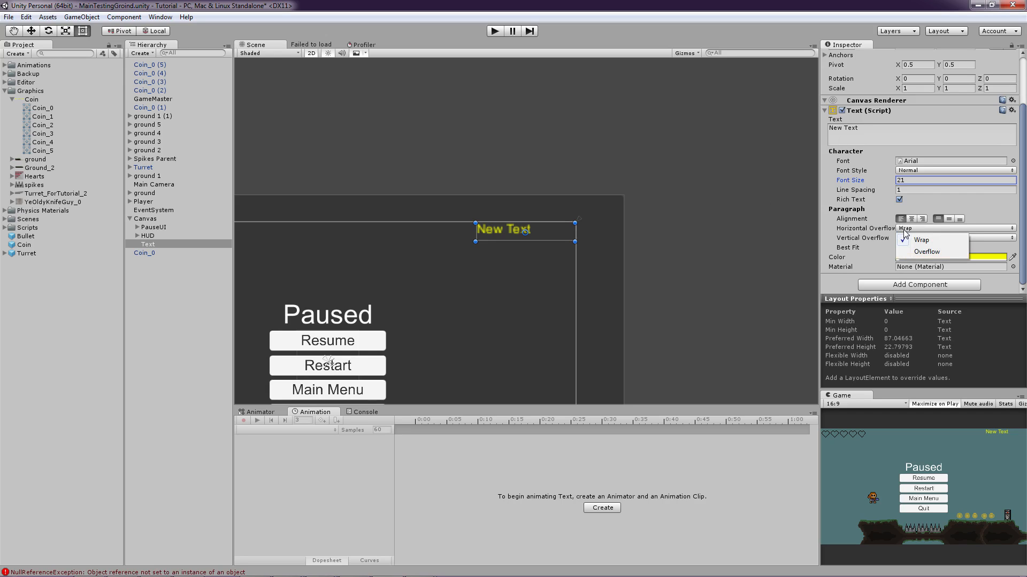
click(953, 237)
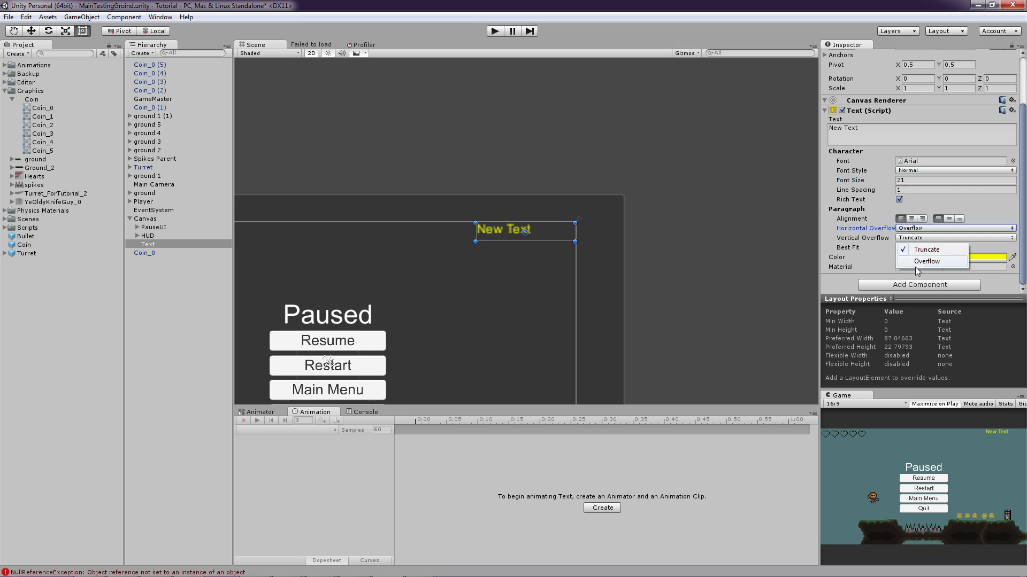
click(926, 261)
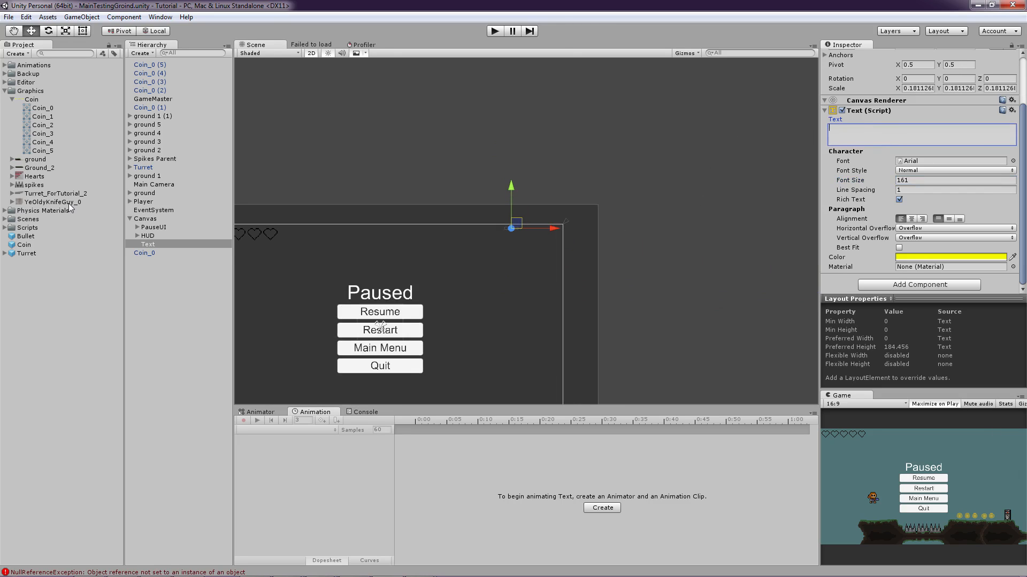
Step: Rename the new text object to PointText
double_click(148, 243)
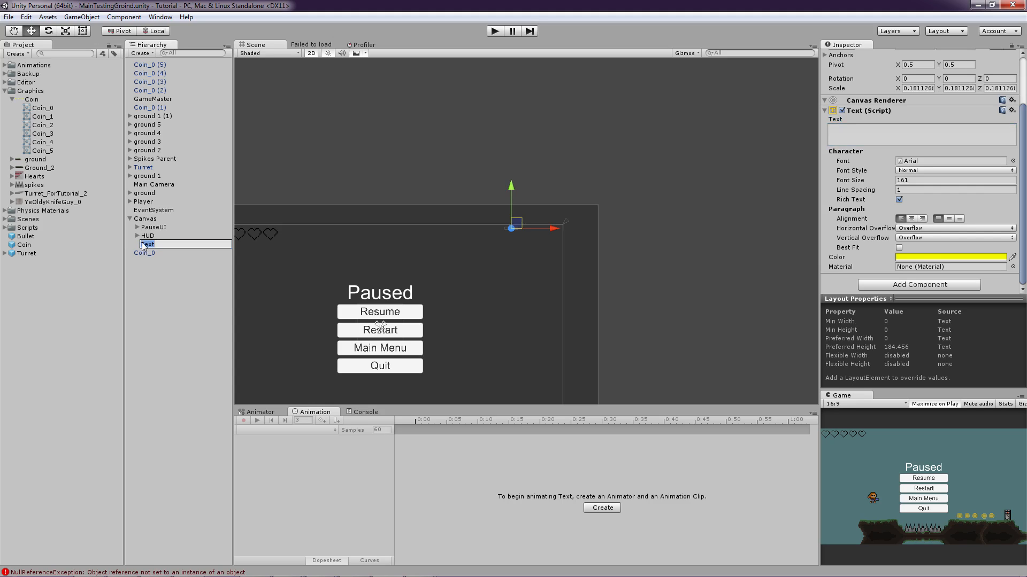
text(Coin)
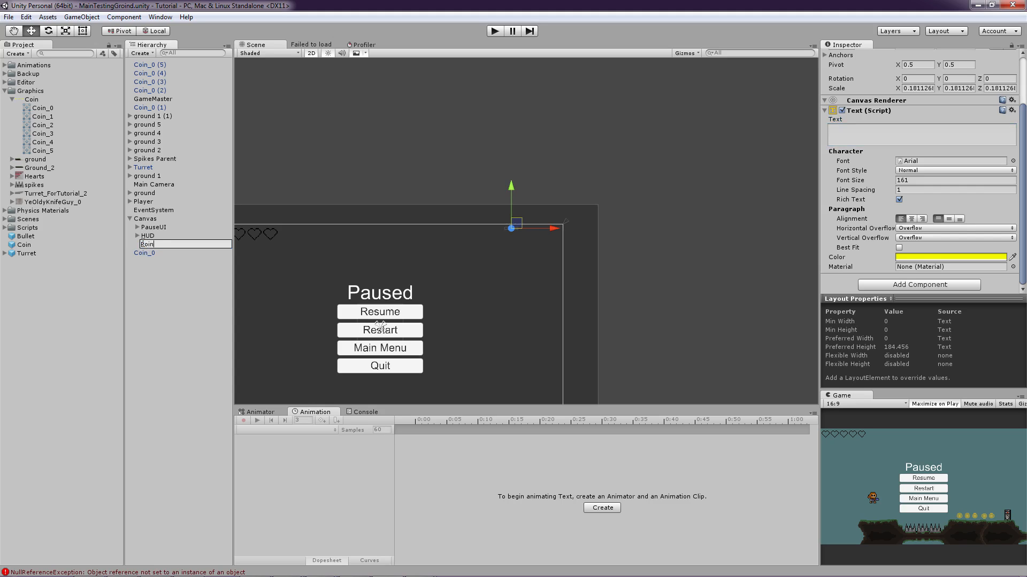
key(Return)
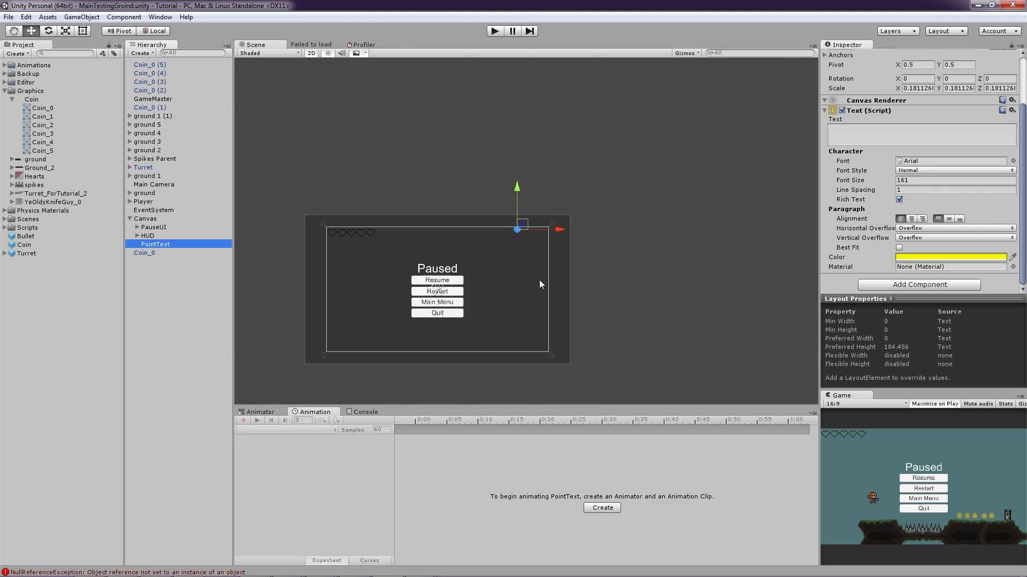
scroll(down, 3)
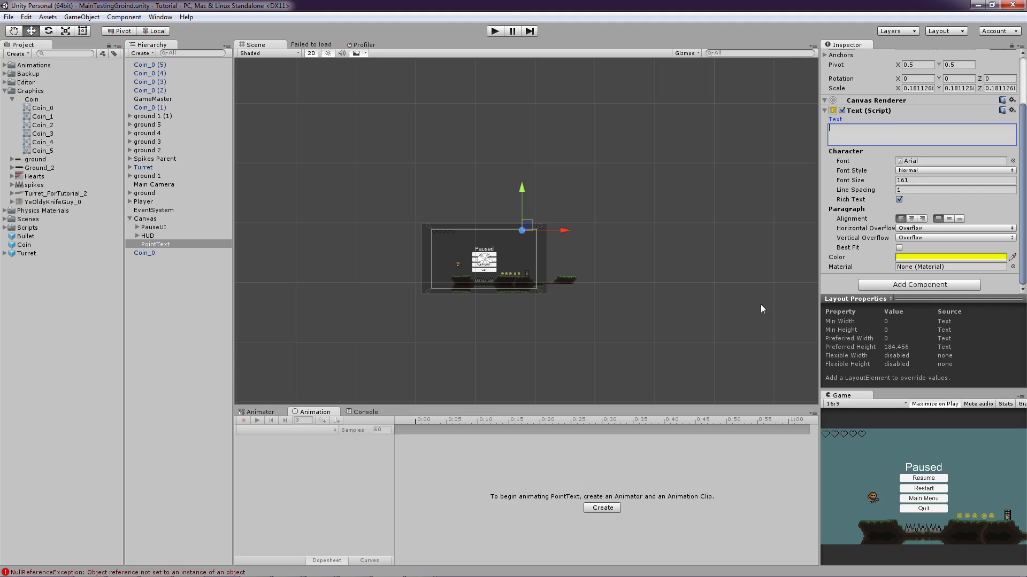
mouse_move(516, 211)
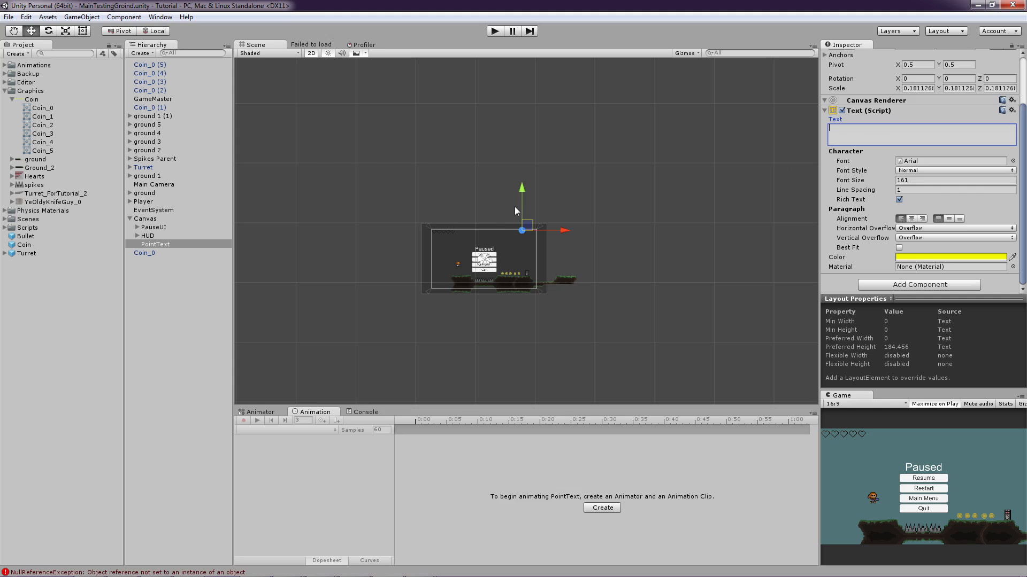
mouse_move(182, 92)
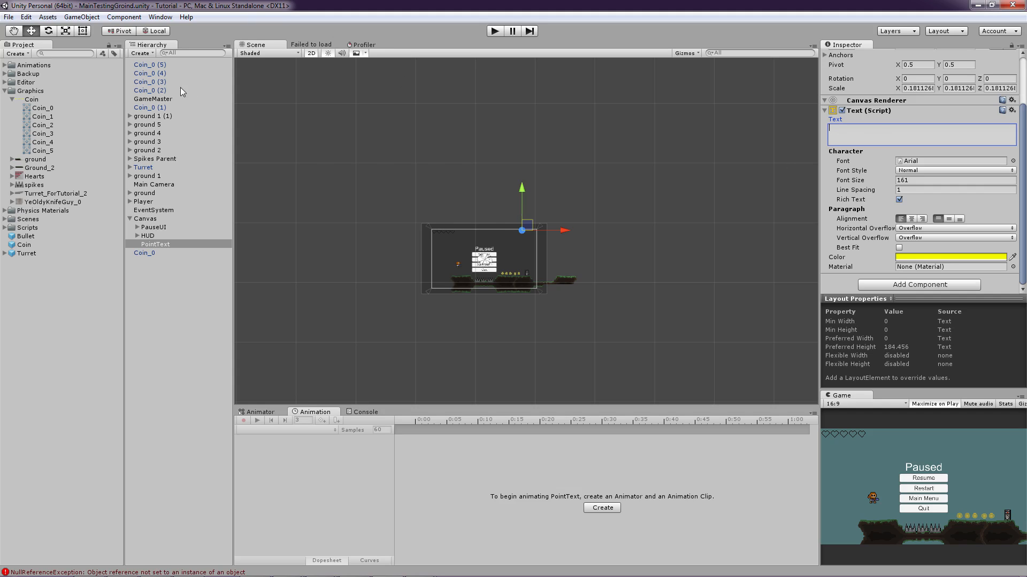
click(153, 98)
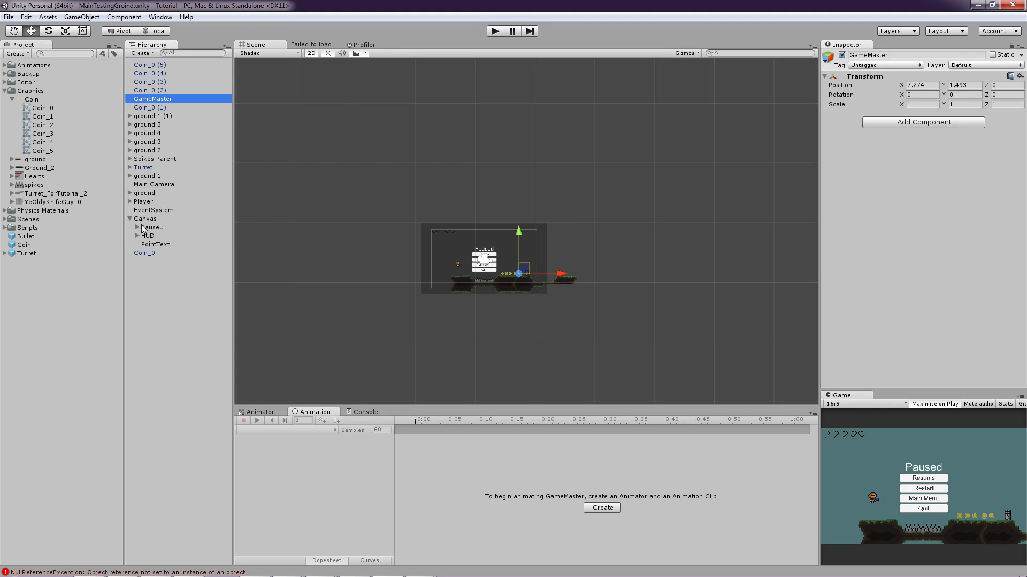
mouse_move(249, 152)
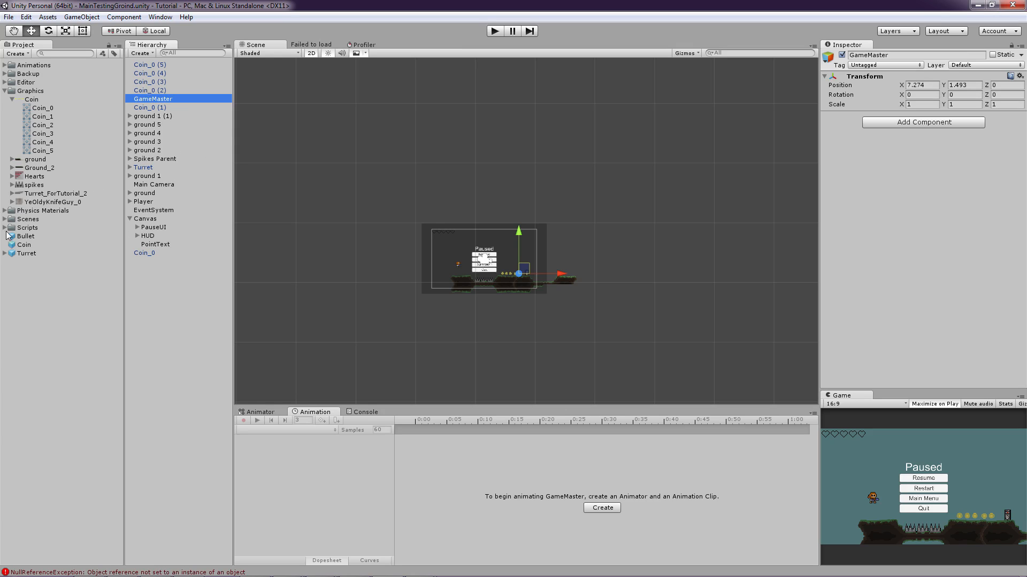
Step: Create a gameMaster C# script, clear the Console and run the scene, revealing the undefined GameMaster tag error
right_click(27, 227)
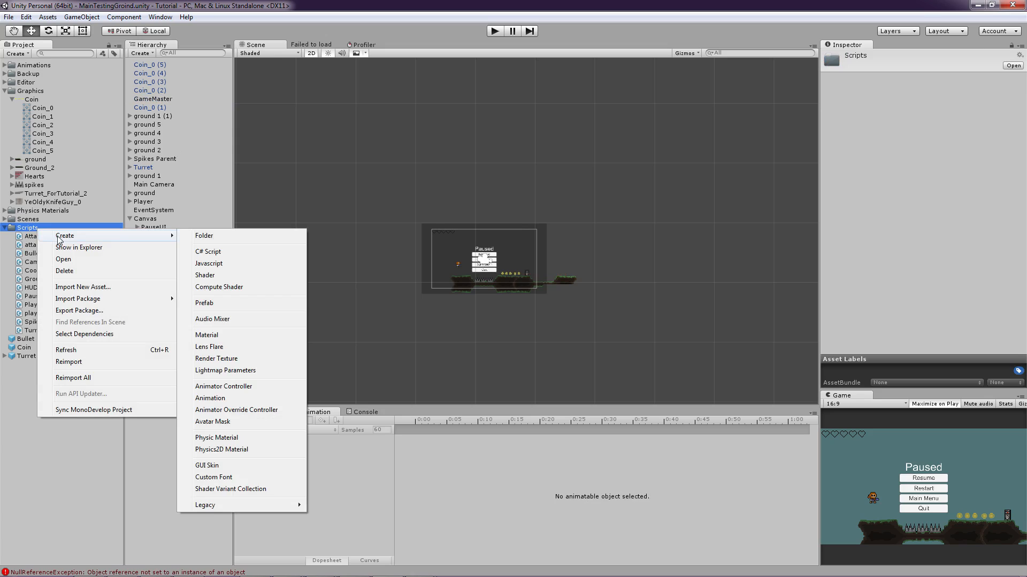
click(209, 252)
text(gameMaster)
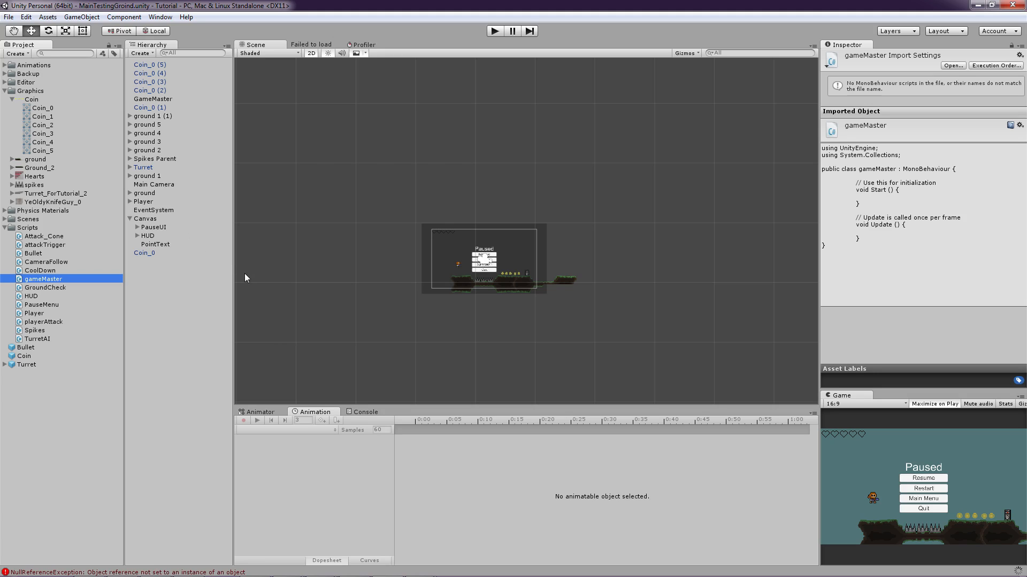
mouse_move(31, 282)
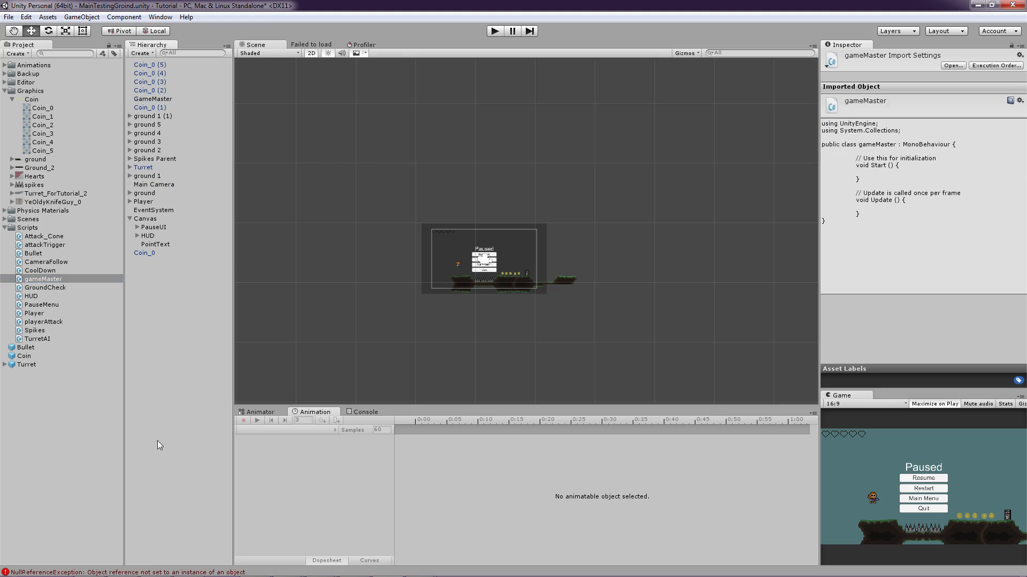
click(364, 410)
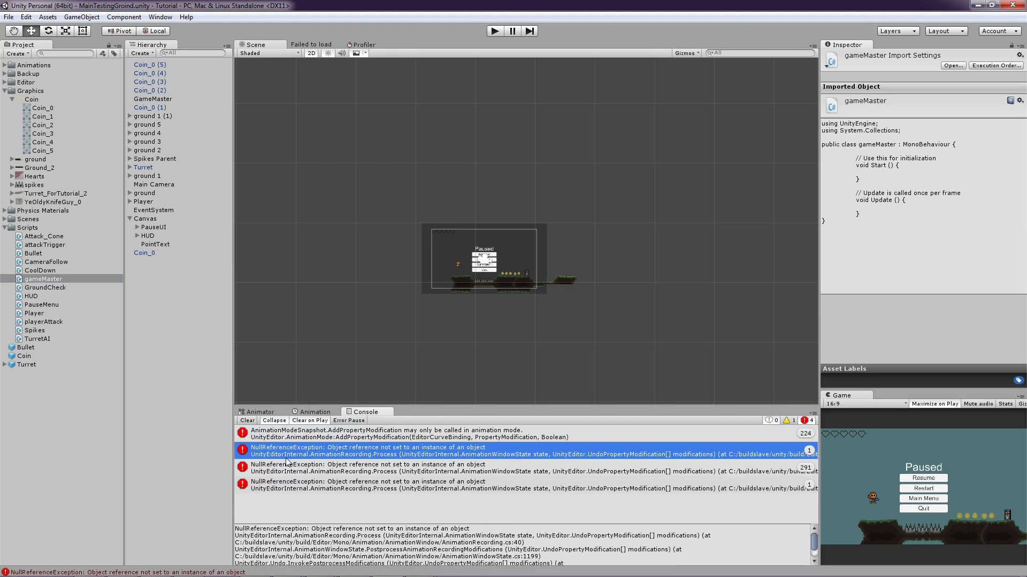
click(247, 420)
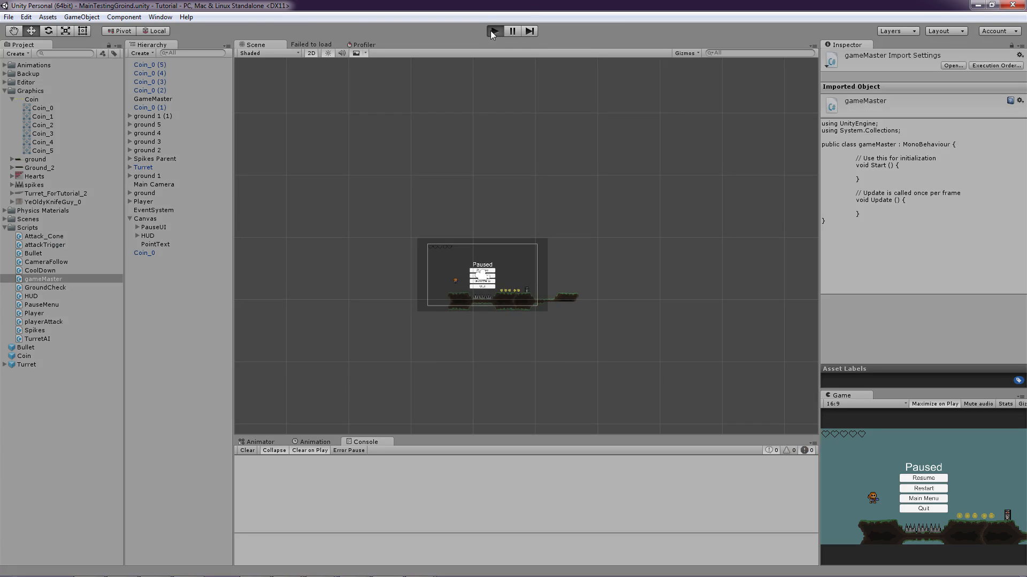
click(933, 404)
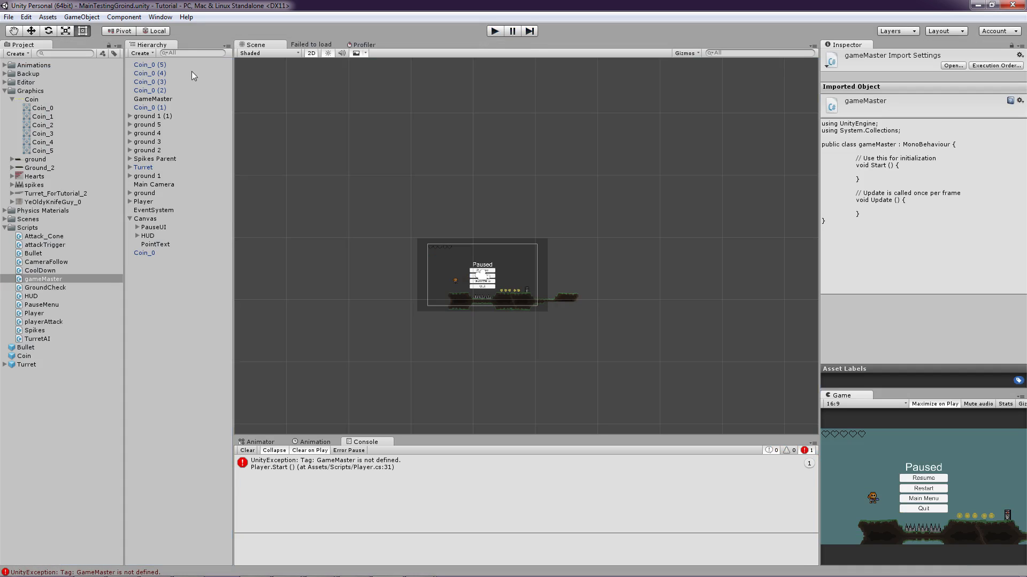
click(153, 98)
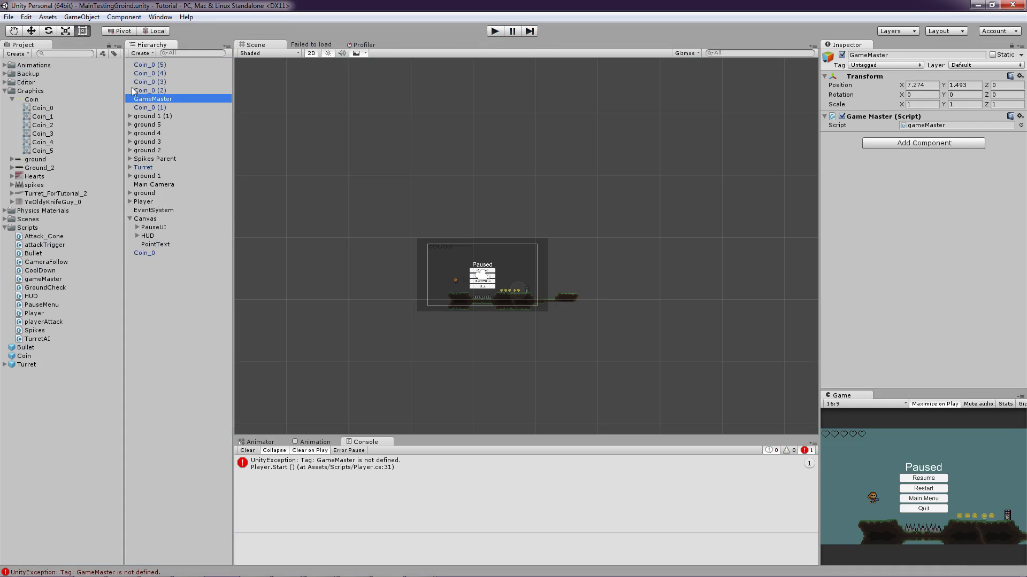
mouse_move(722, 188)
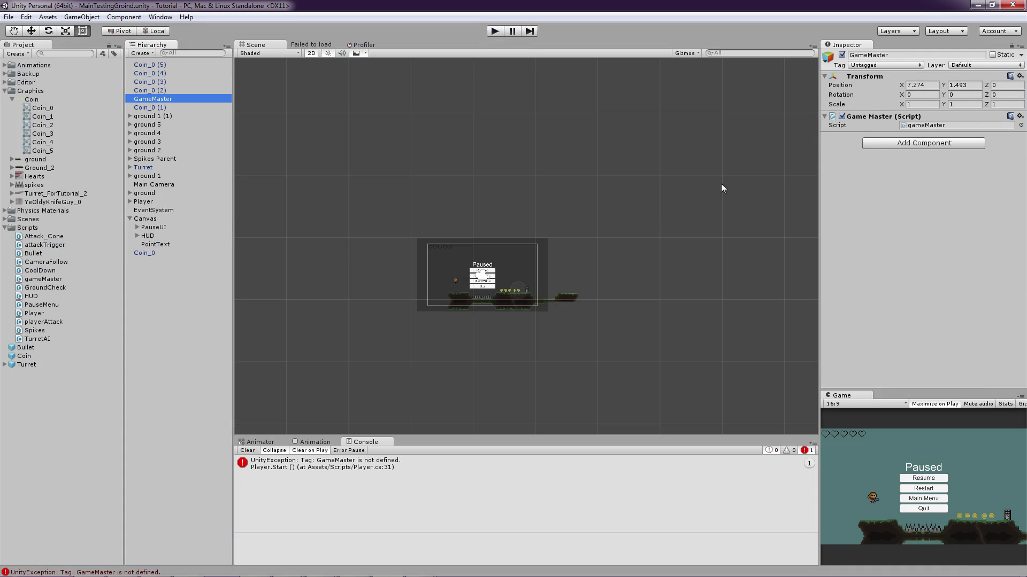
Step: Add a new GameMaster tag and assign it to the GameMaster object
click(885, 65)
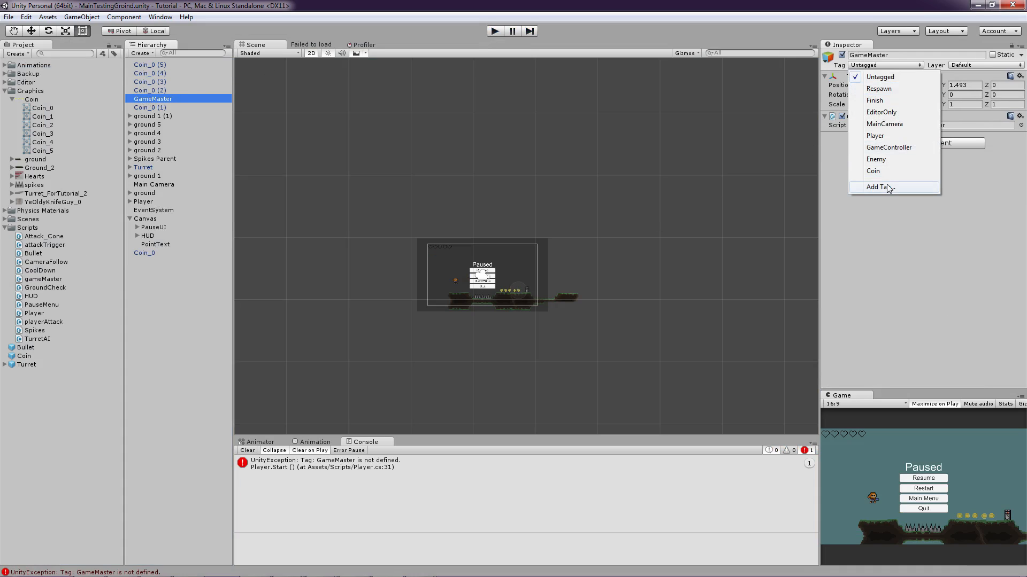
click(877, 186)
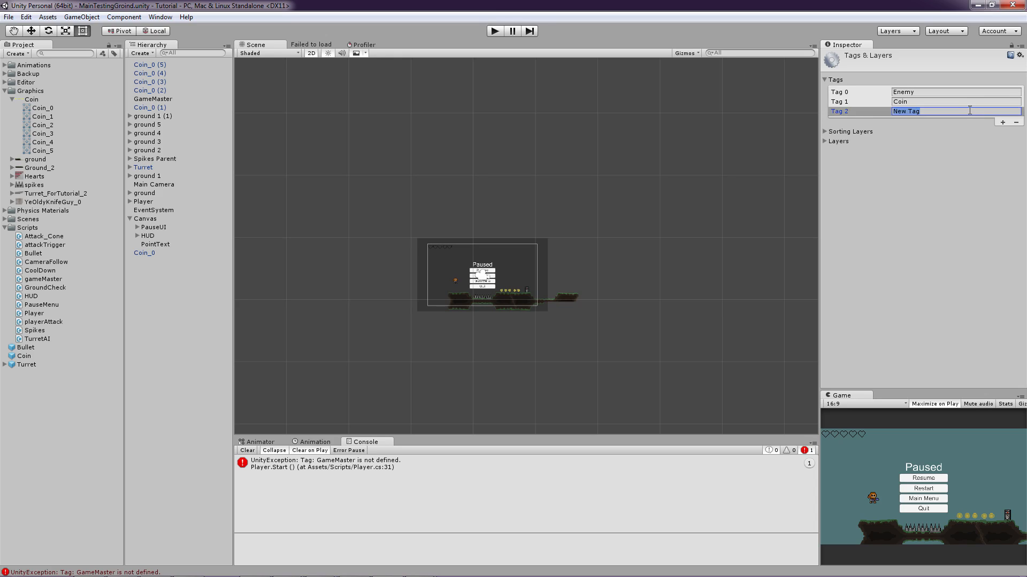
text(GameMaster)
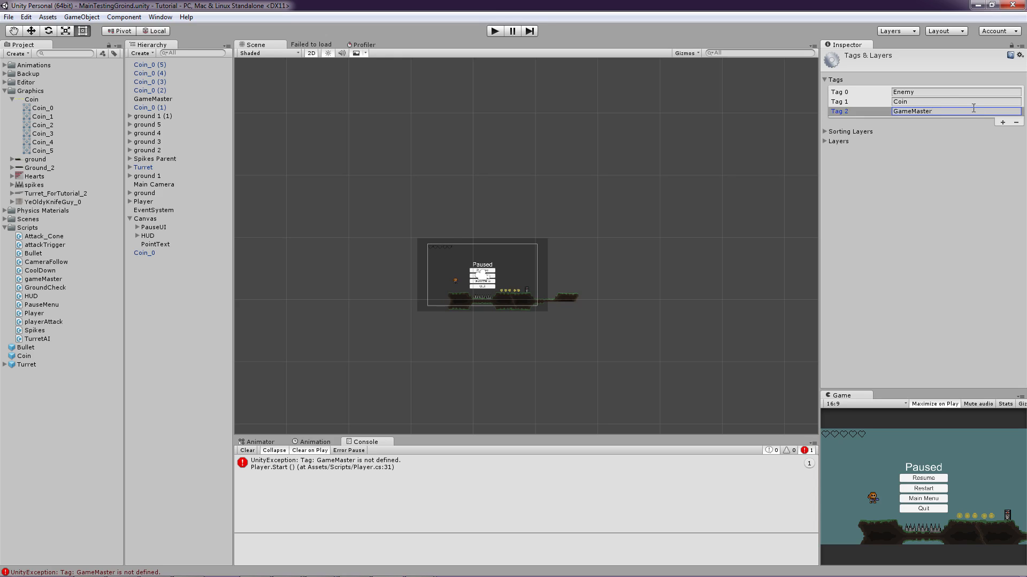
click(886, 65)
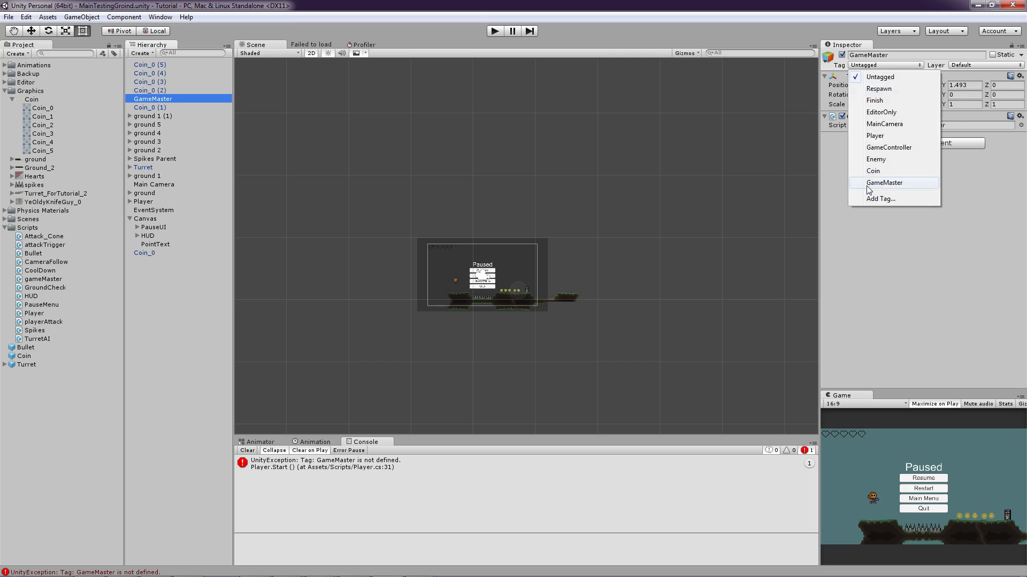
click(883, 183)
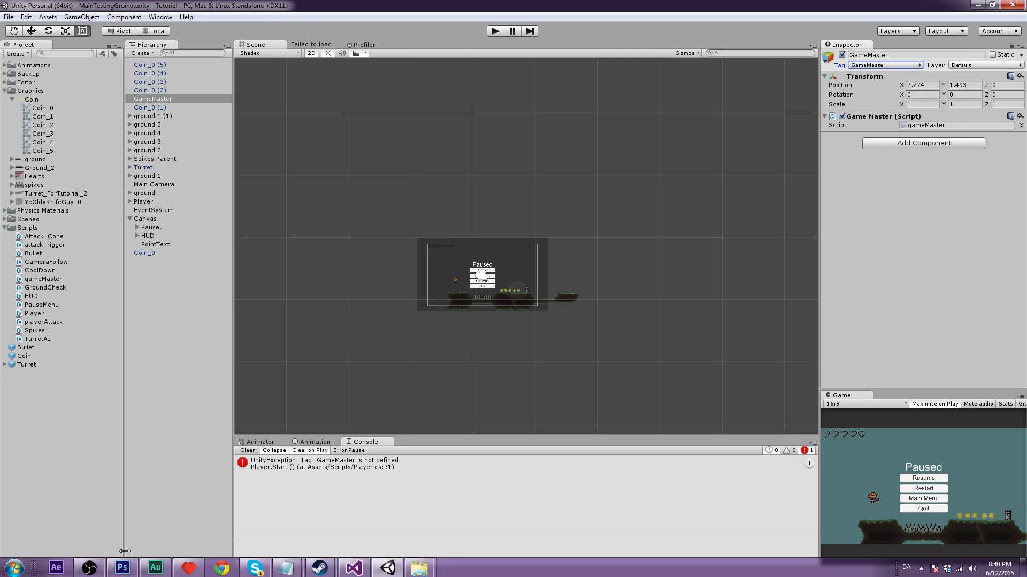
Step: Reload the project in Visual Studio and declare 'public int points;' in gameMaster
click(352, 567)
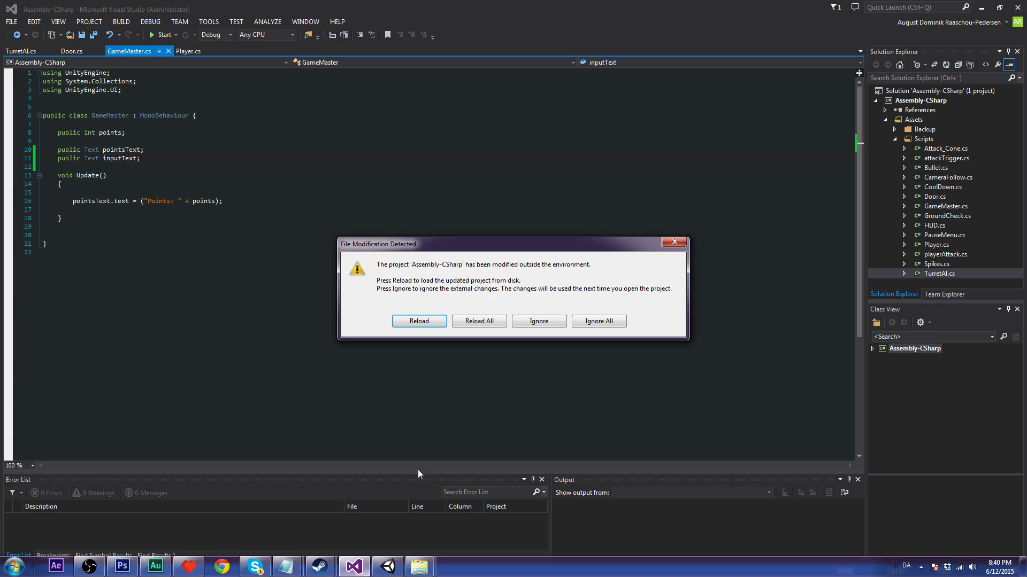
click(418, 322)
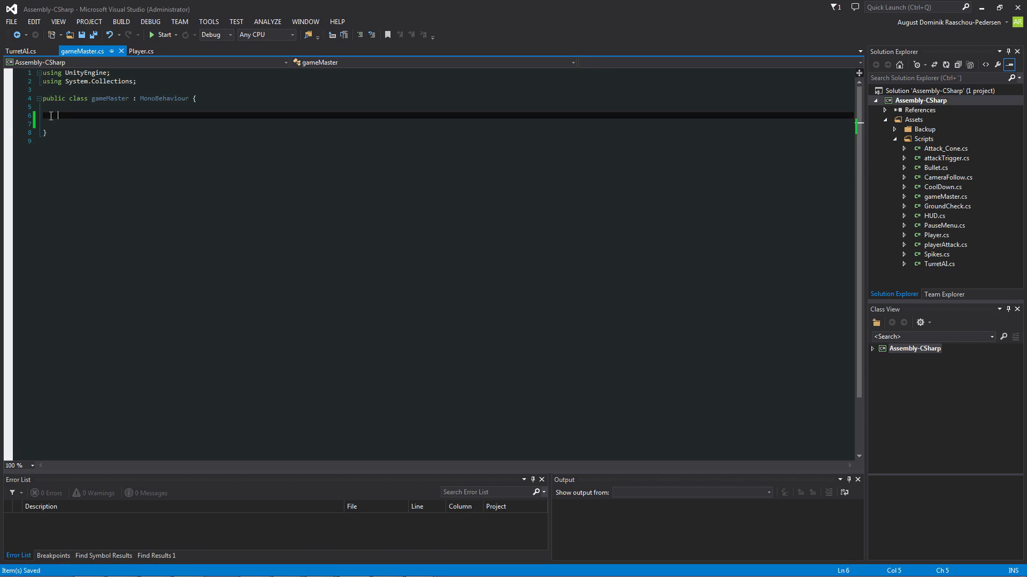
text(public int)
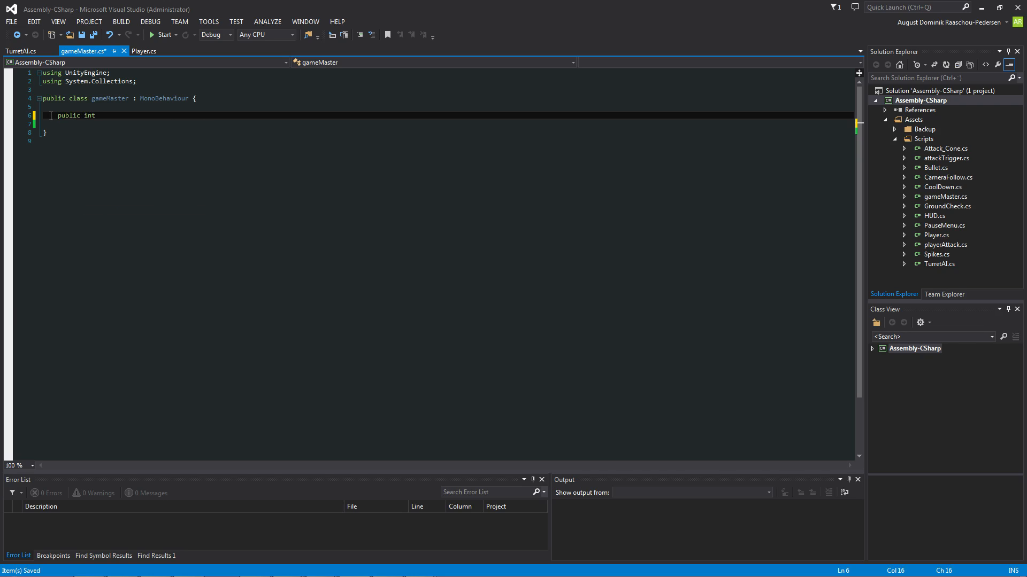
text(points;)
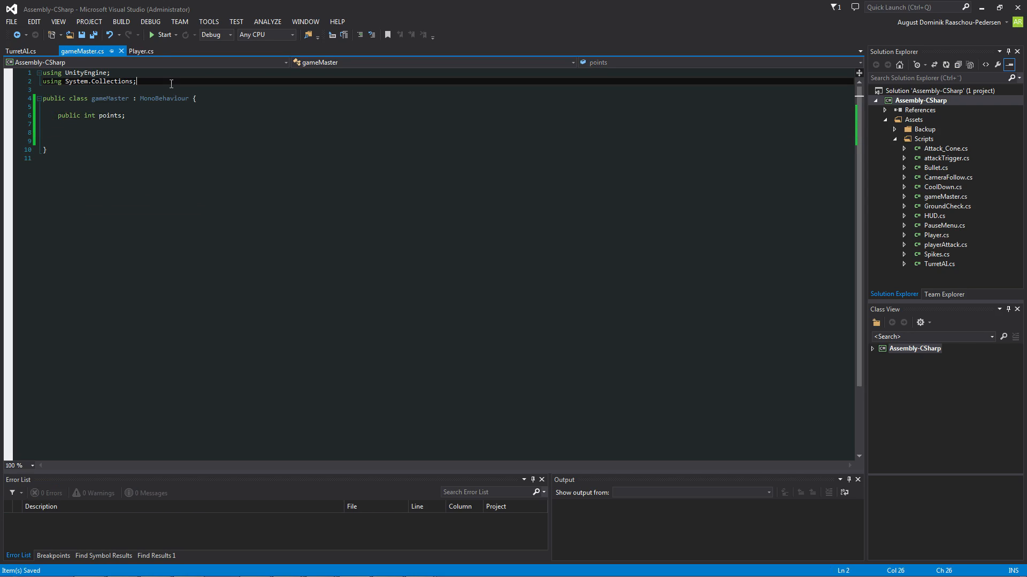
Step: Add a 'using UnityEngine.UI;' directive below the existing imports
key(enter)
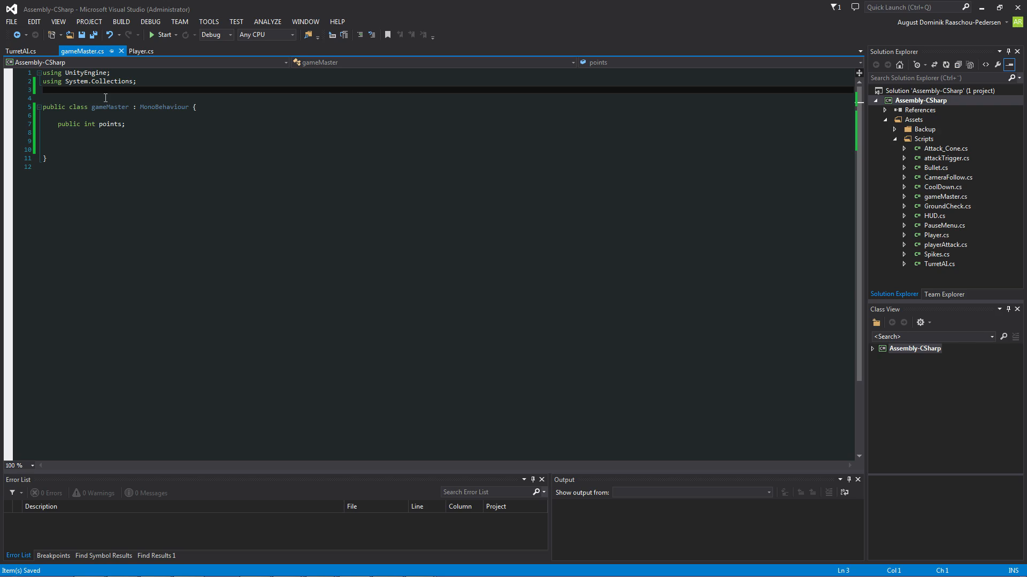
text(using)
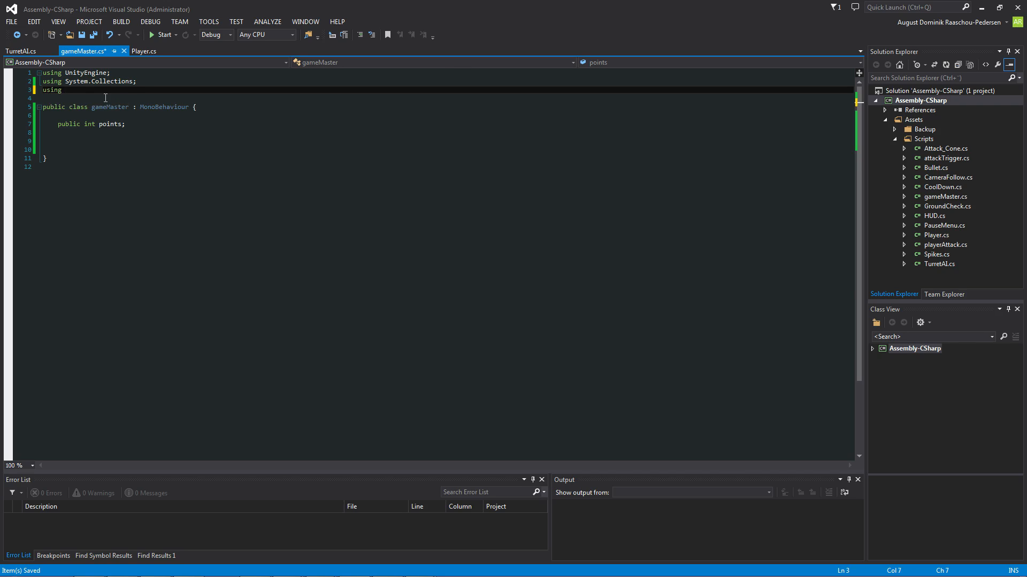
text(UnityEngine)
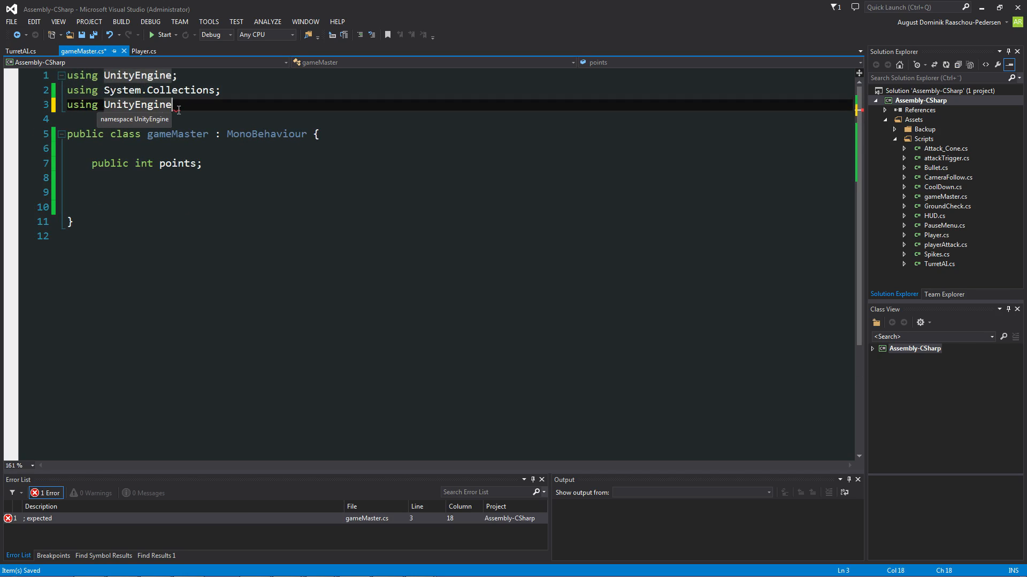
text(.UI)
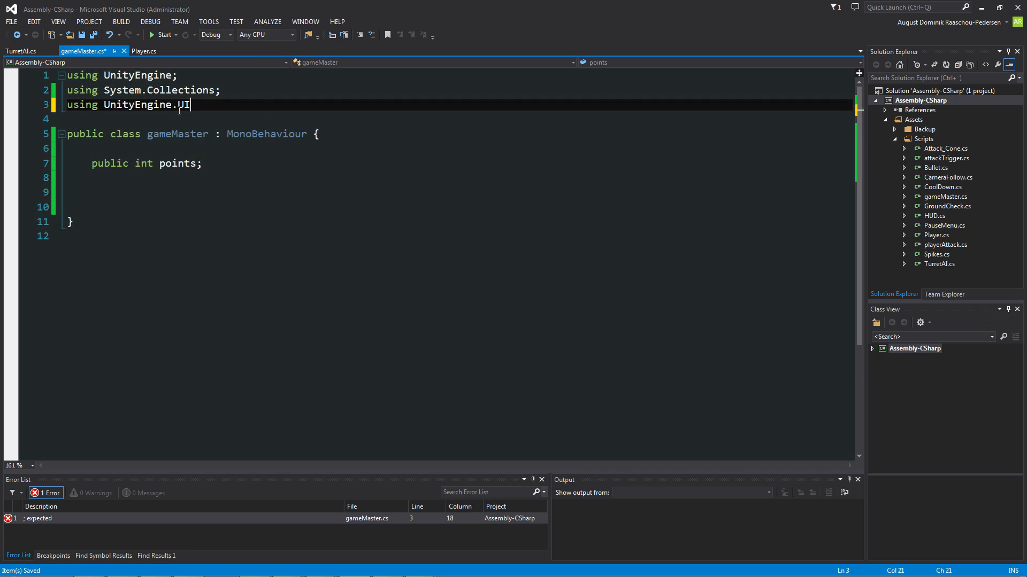
text(;)
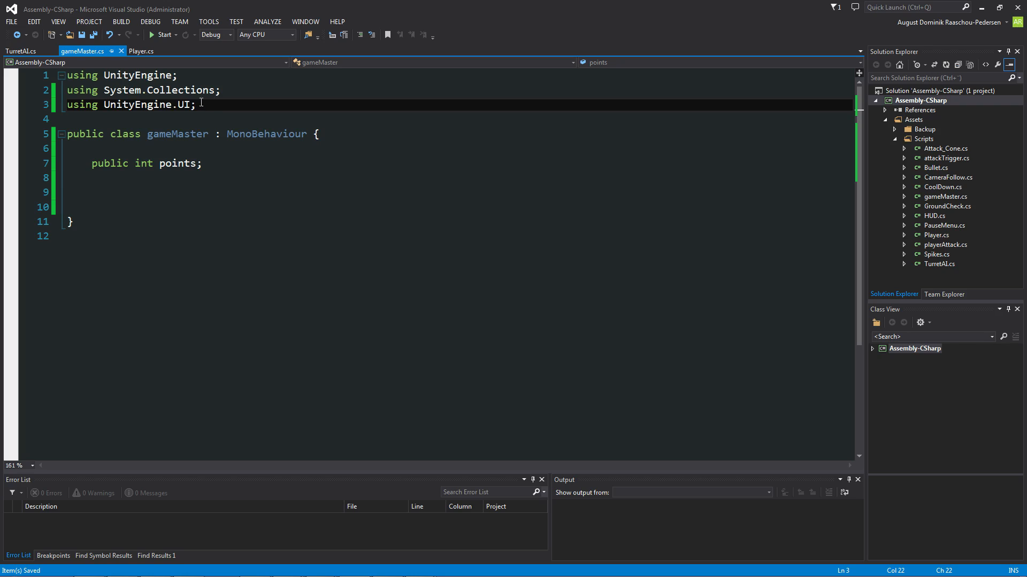
Step: Declare a public Text pointsText field below the points field
click(105, 177)
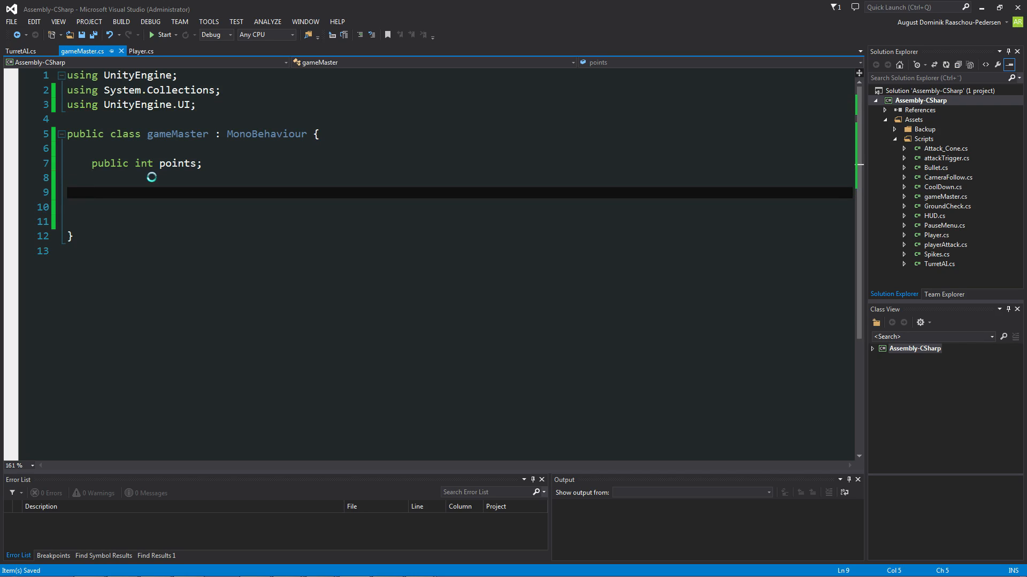
text(public Text)
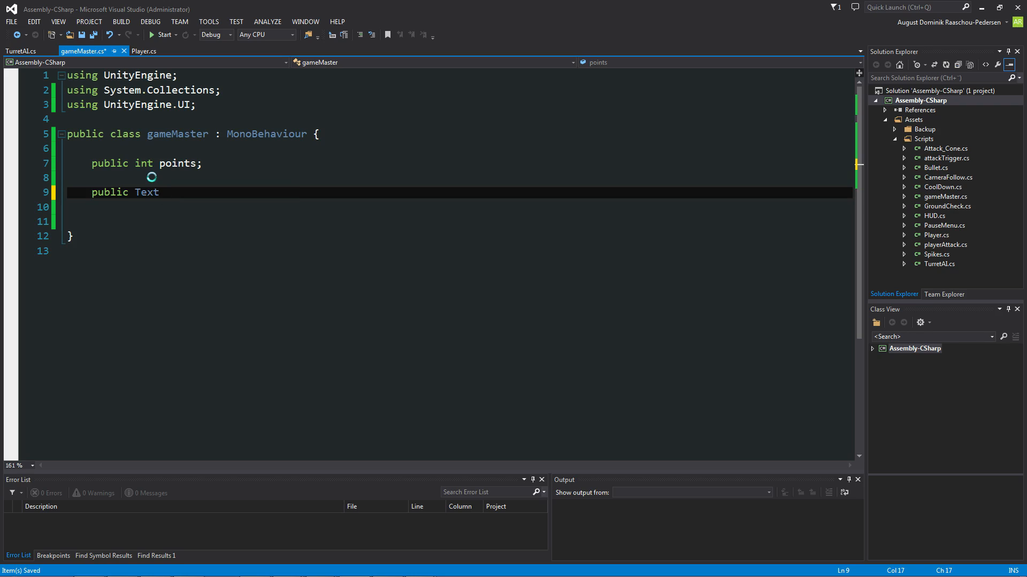
text(pointsText;)
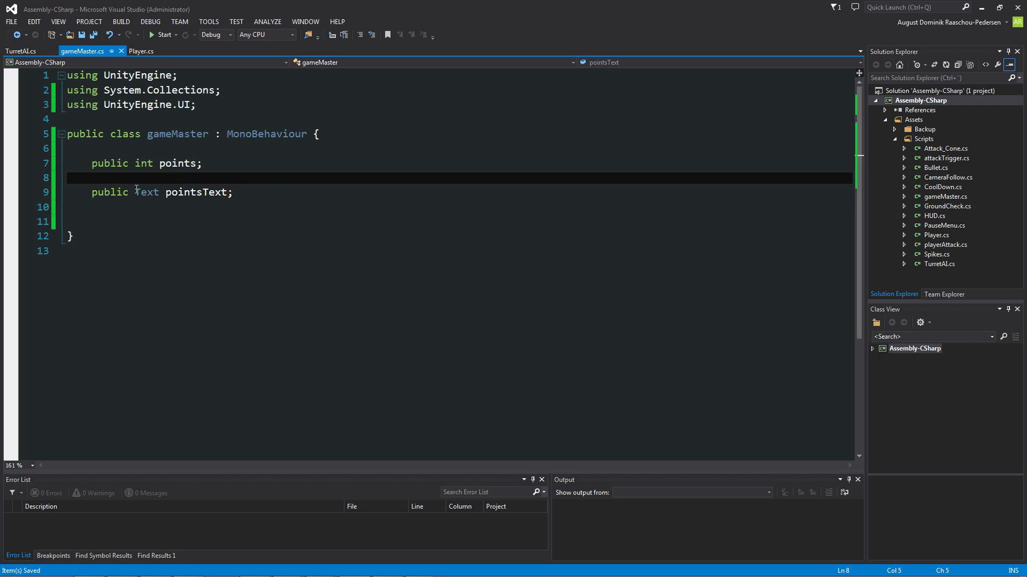
click(234, 192)
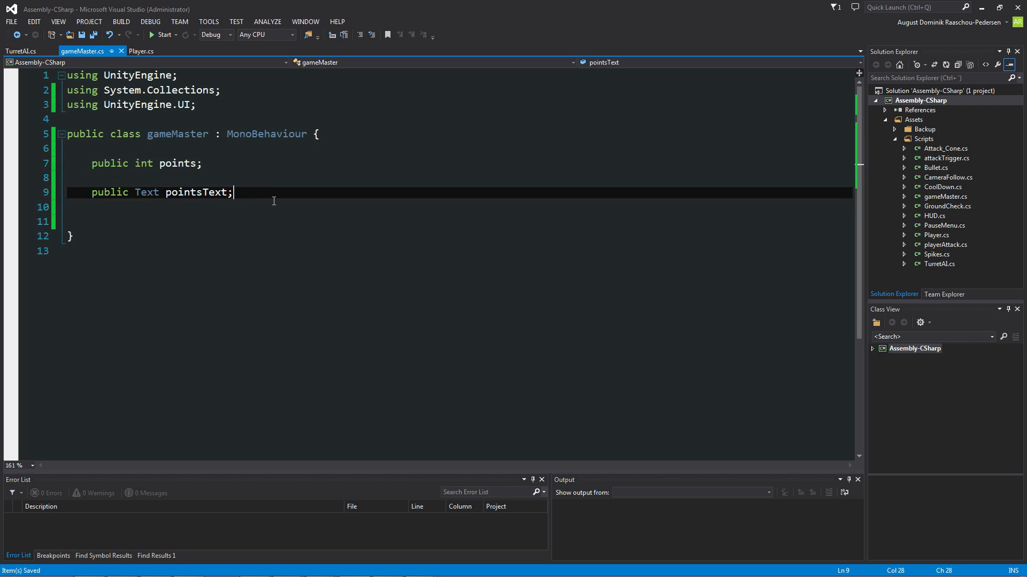
key(enter)
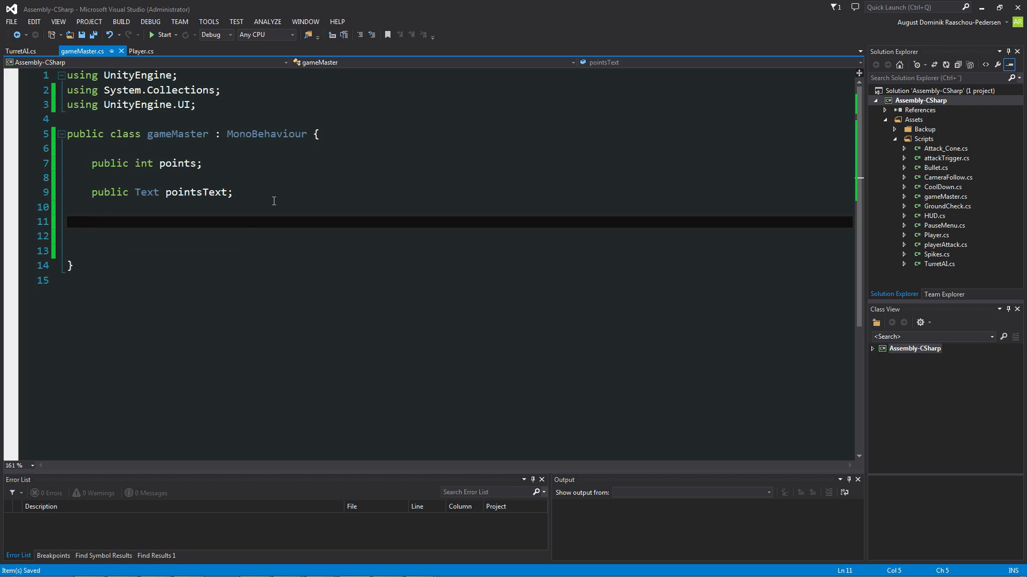
Step: Write an Update method assigning "Points: " + points to pointsText
text(void)
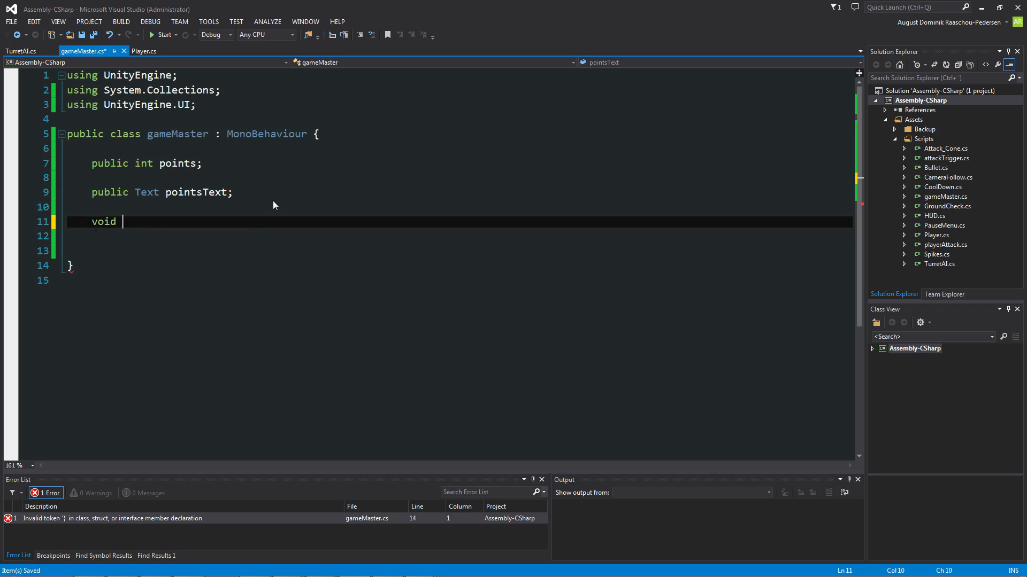
text(Update())
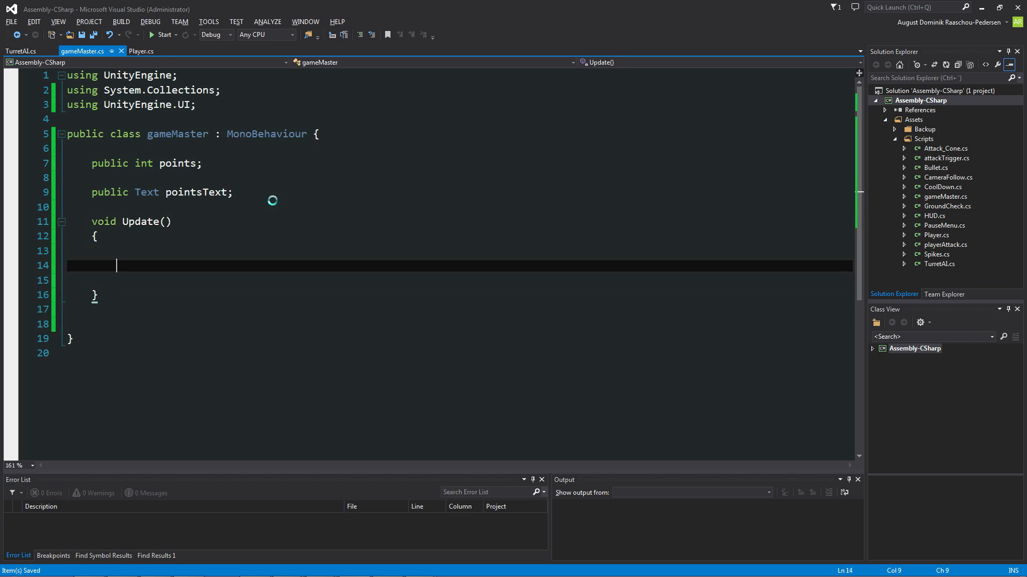
text(p)
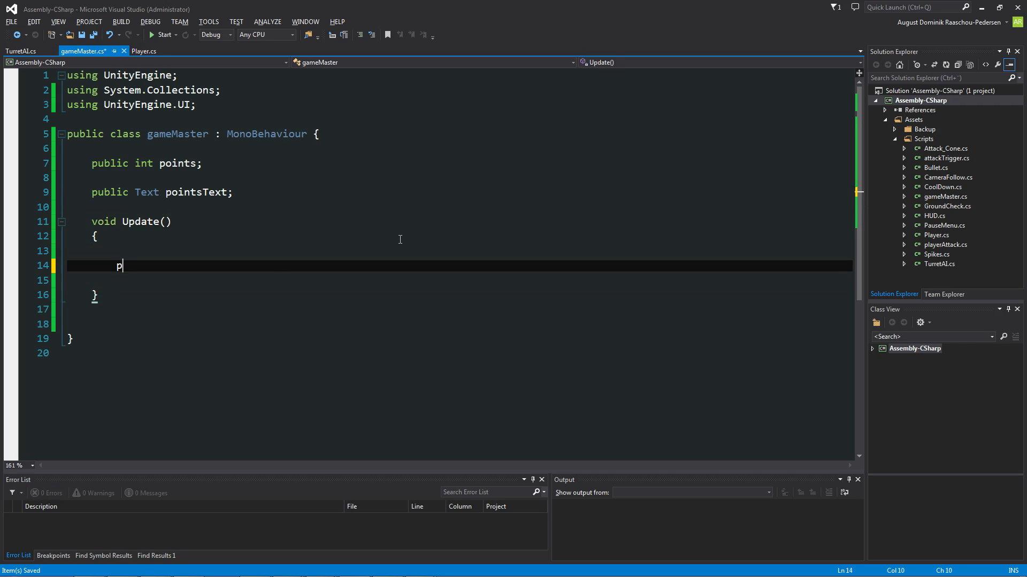
text(ointsText =)
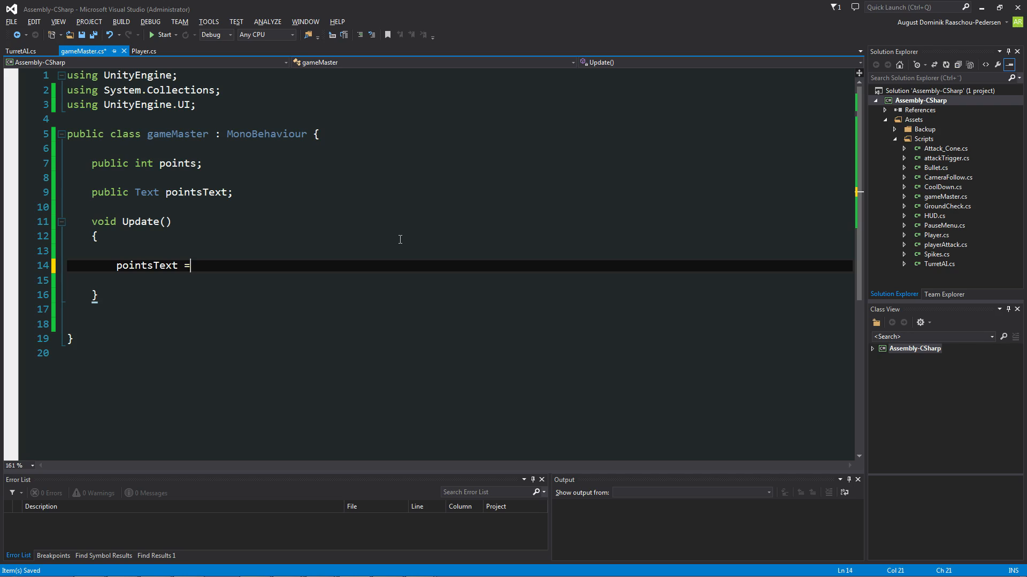
text((""))
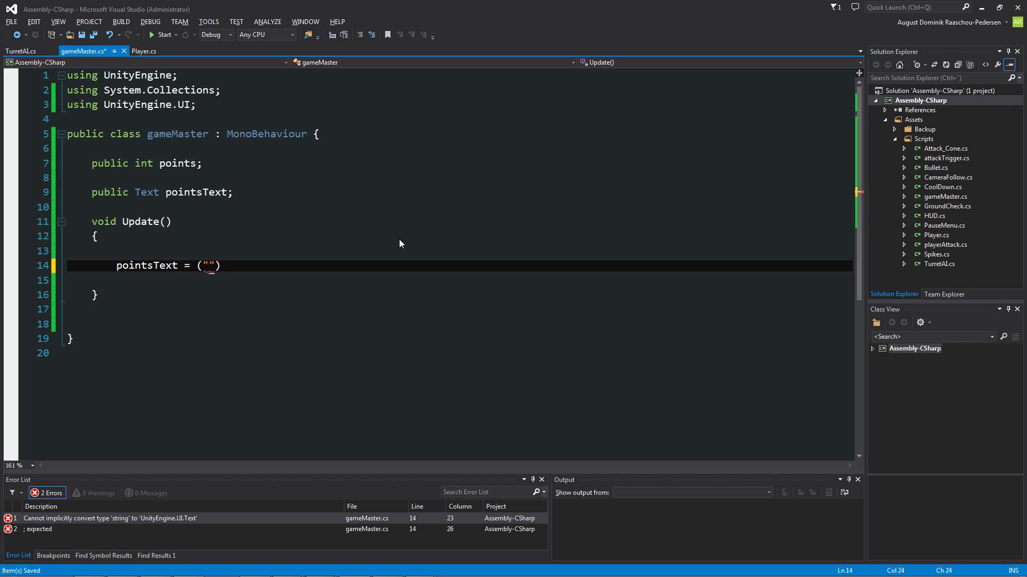
text(Points:)
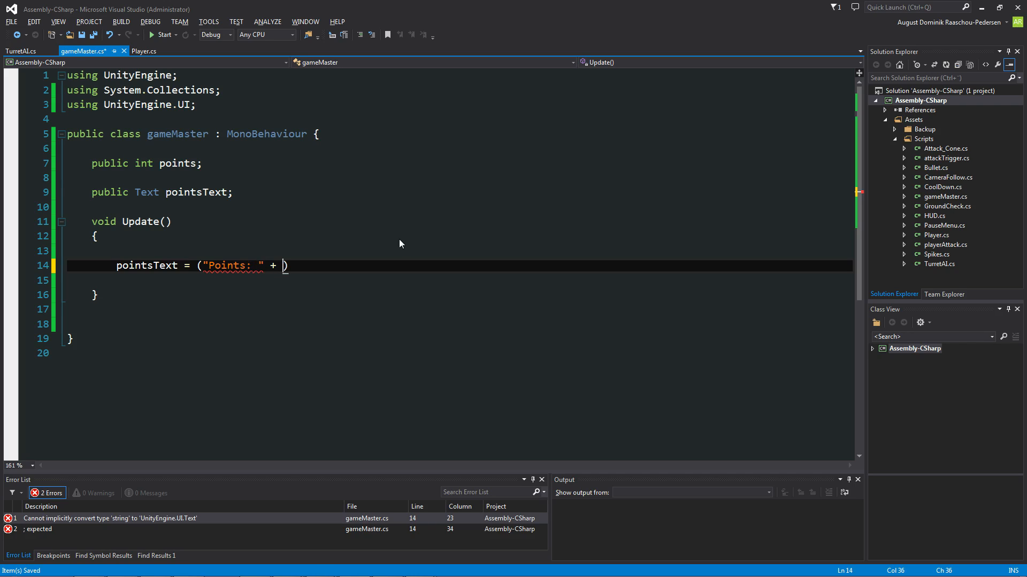
text(points))
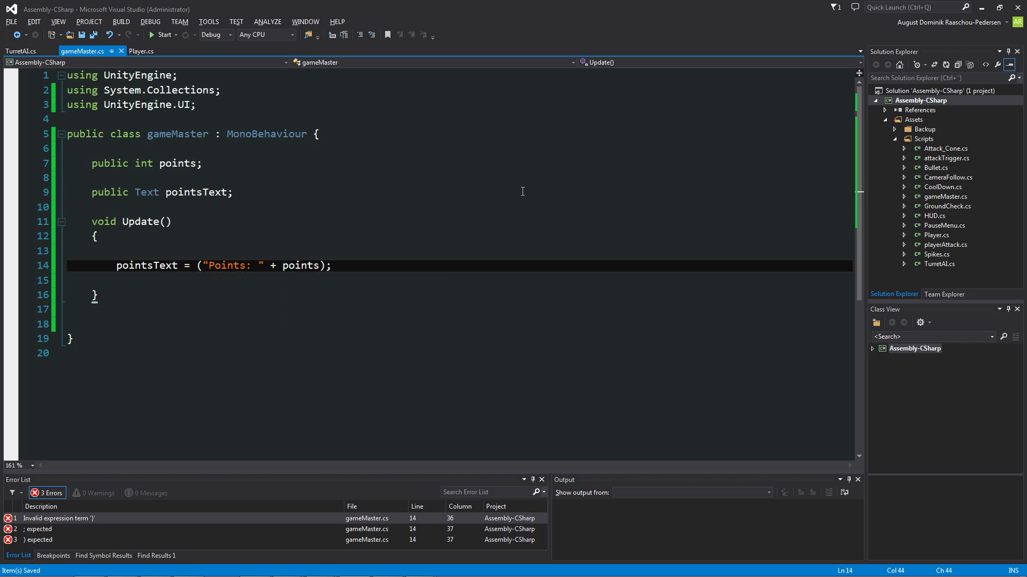
Step: Fix the error by assigning to pointsText.text instead, and save the script
click(204, 162)
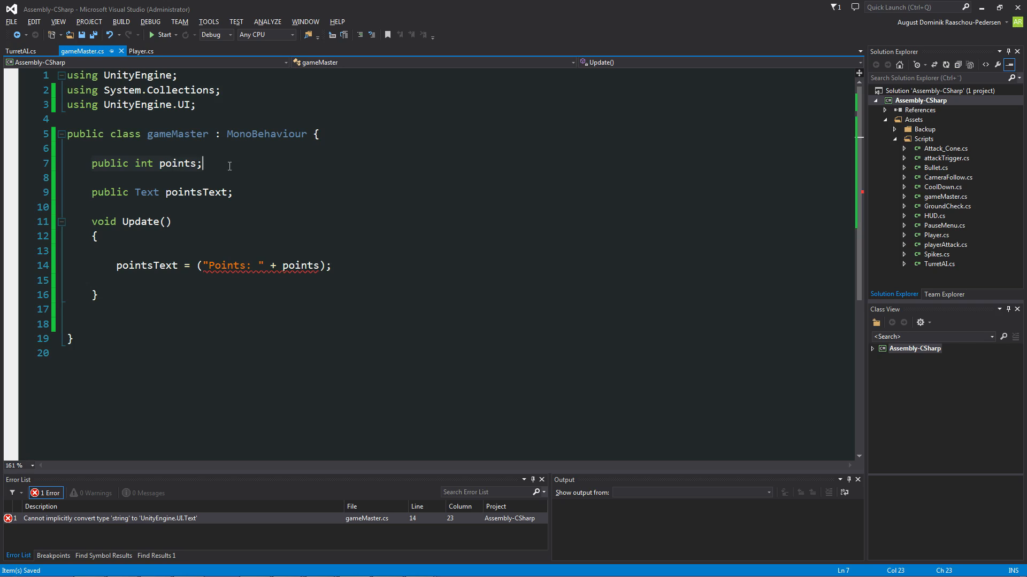
click(141, 163)
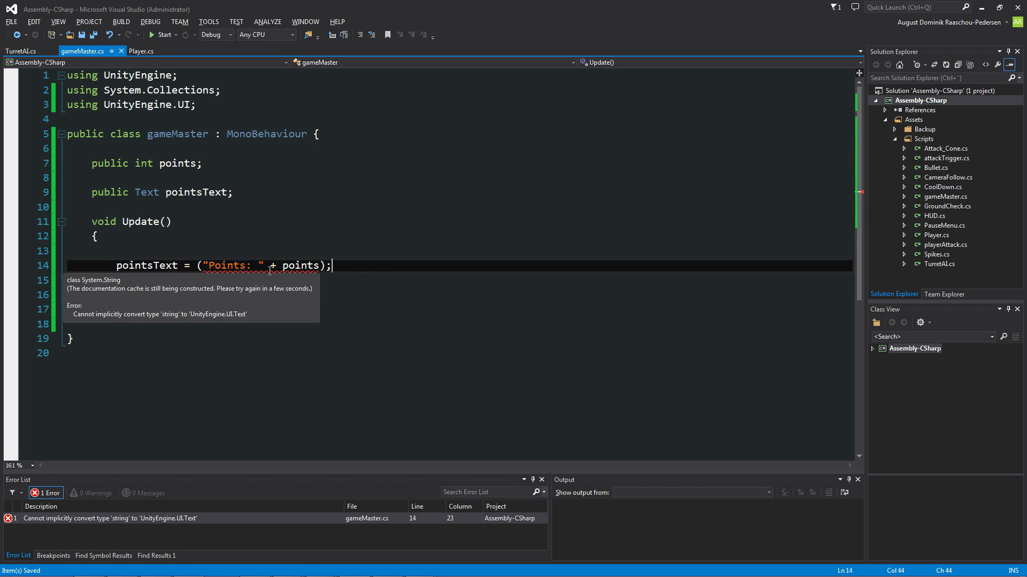
mouse_move(298, 213)
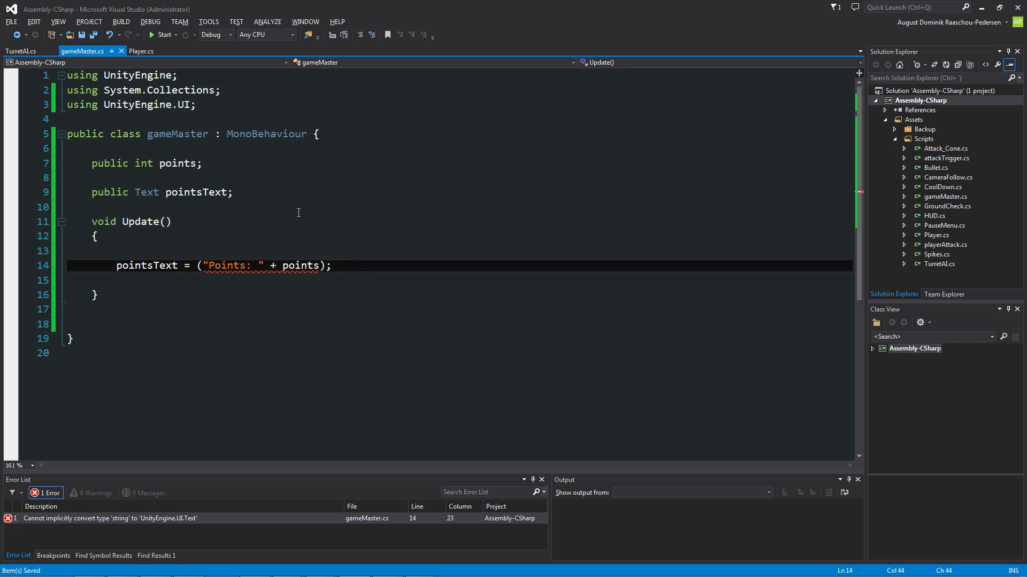
mouse_move(215, 273)
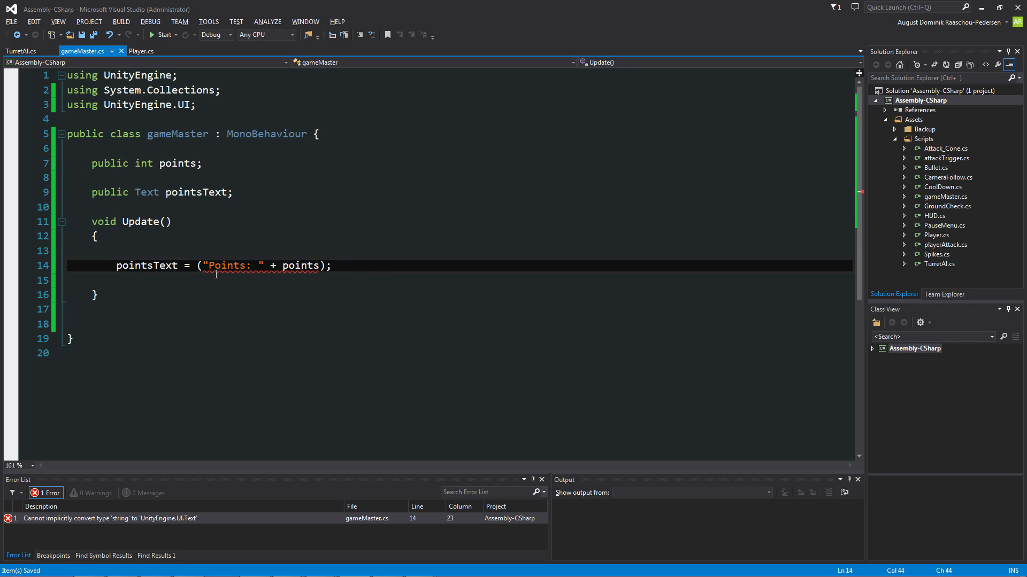
mouse_move(176, 265)
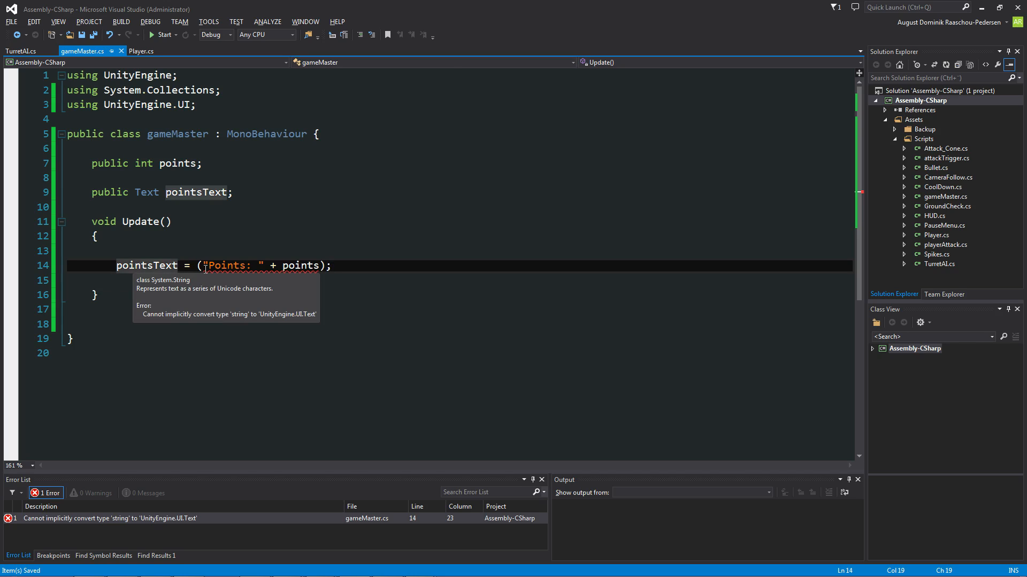
text(.tex)
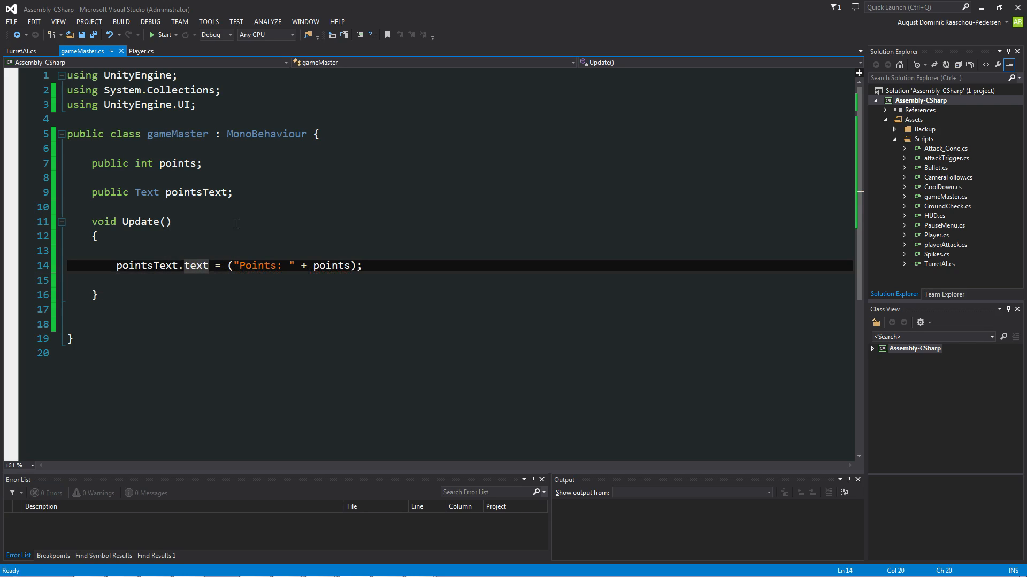
key(ctrl+s)
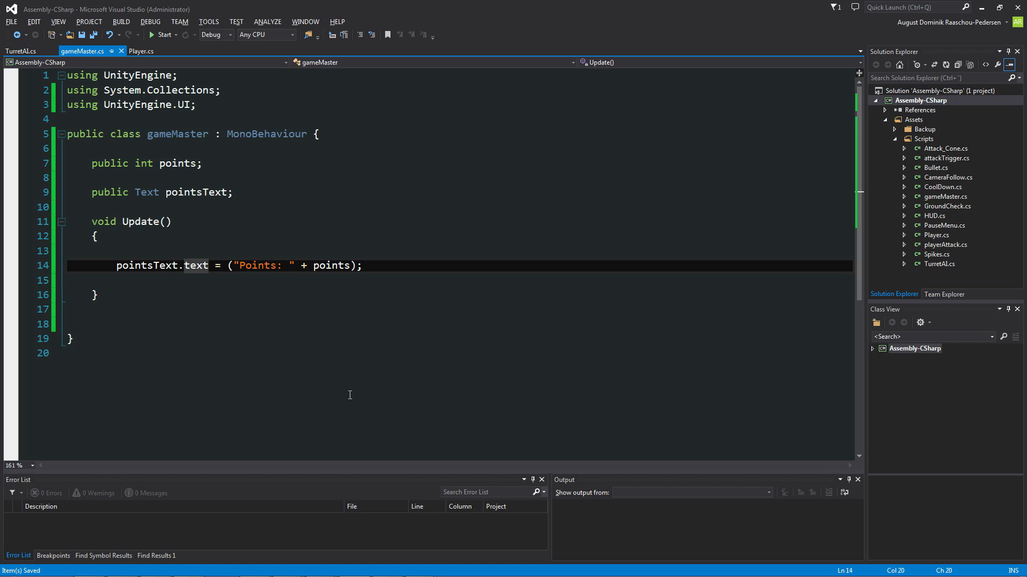
mouse_move(386, 567)
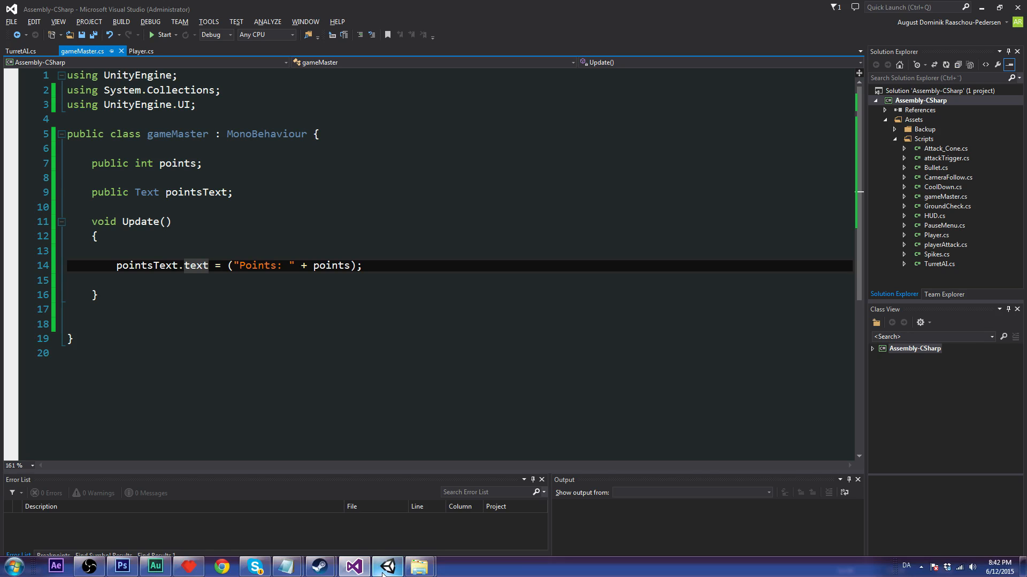
Step: Link PointText to GameMaster's Points Text field, test the Points counter in Play, then stop
click(386, 565)
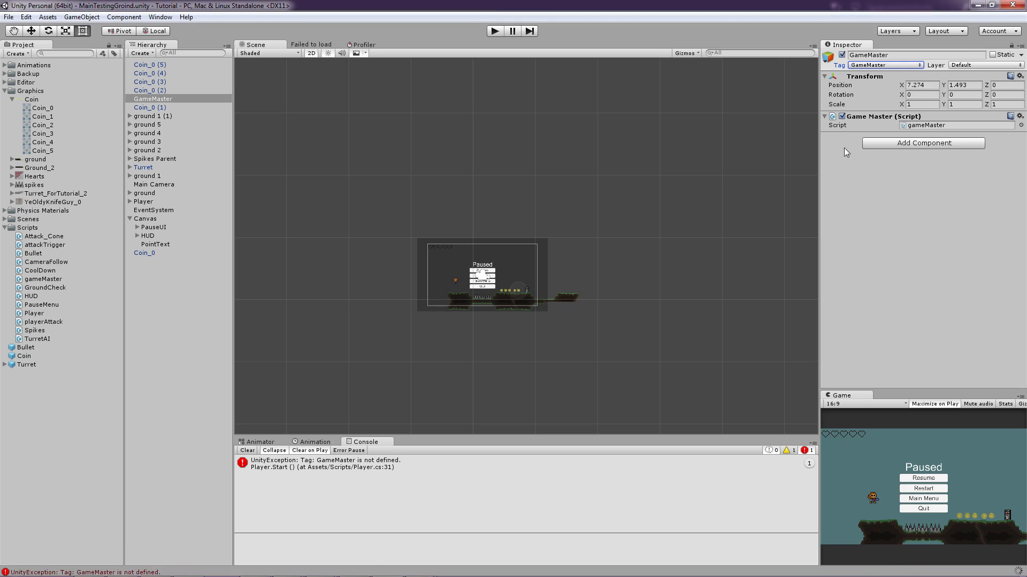
mouse_move(293, 89)
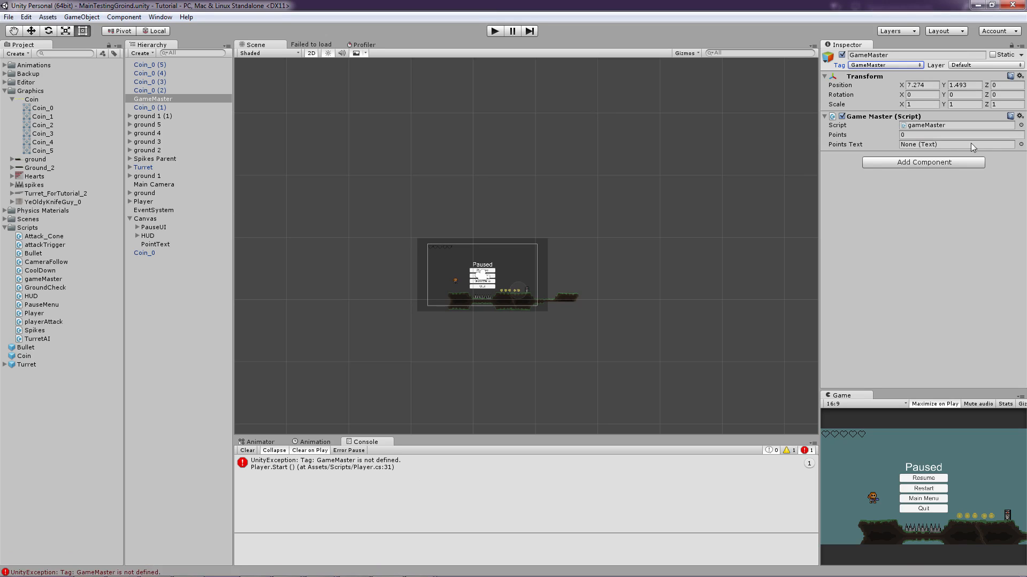
click(155, 244)
text(77)
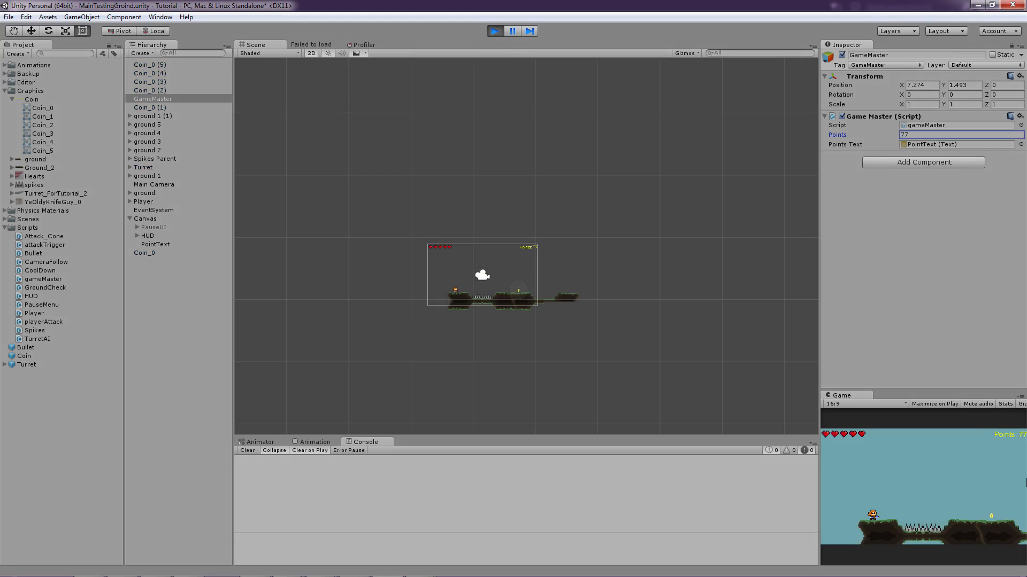
mouse_move(795, 131)
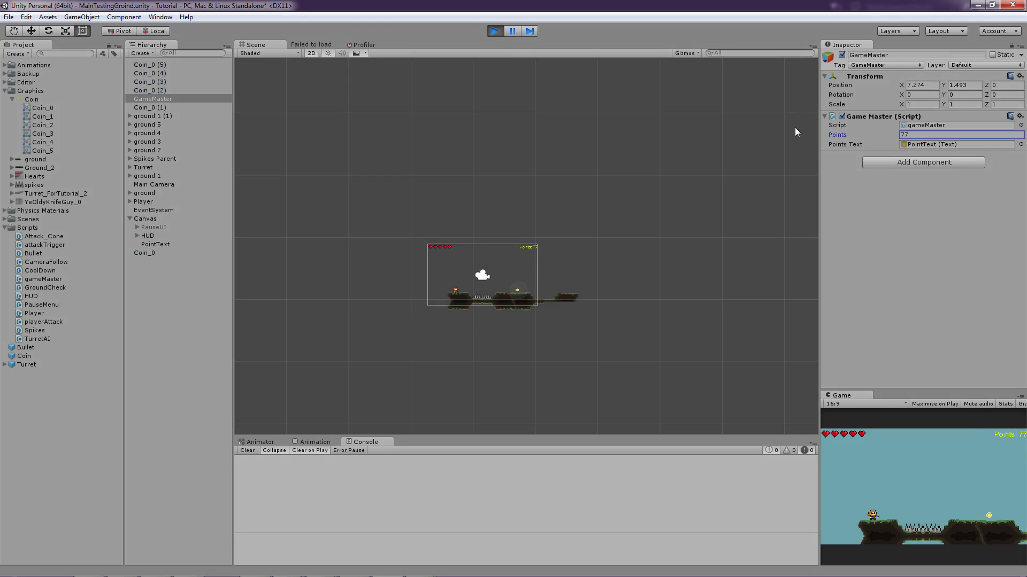
click(511, 31)
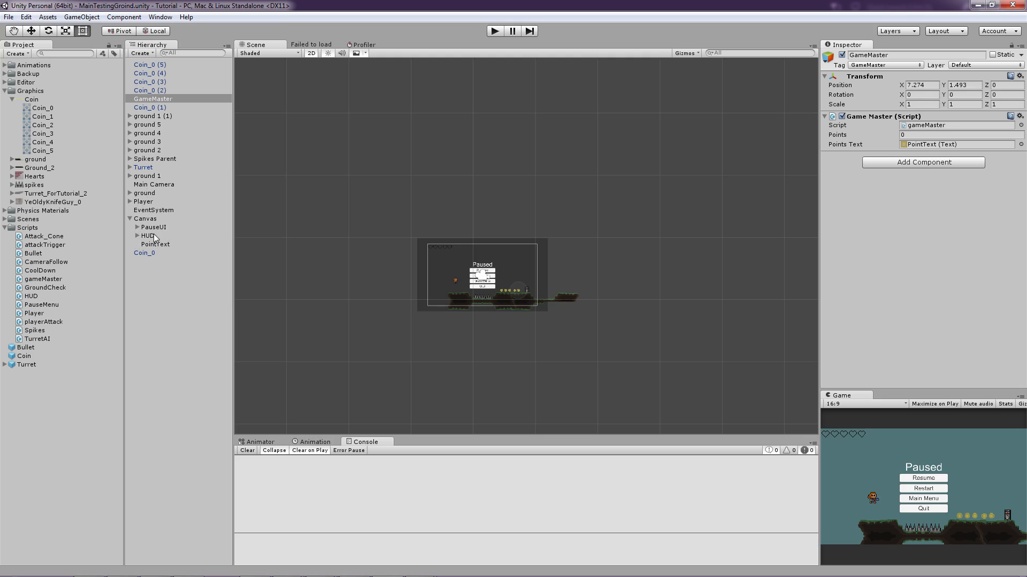
Step: Inspect a coin's Coin tag and the Player object, then return to Visual Studio
click(150, 72)
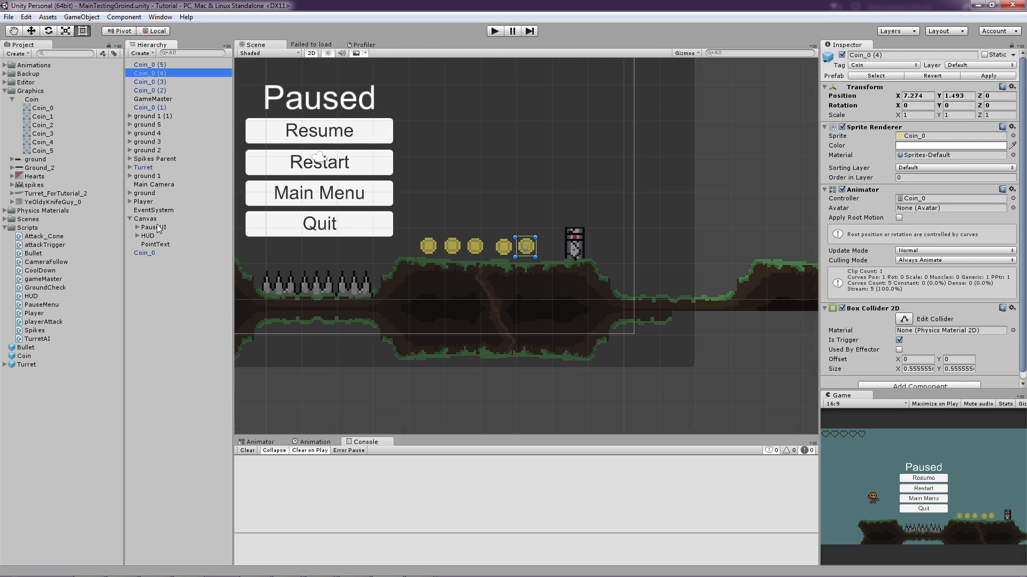
click(143, 201)
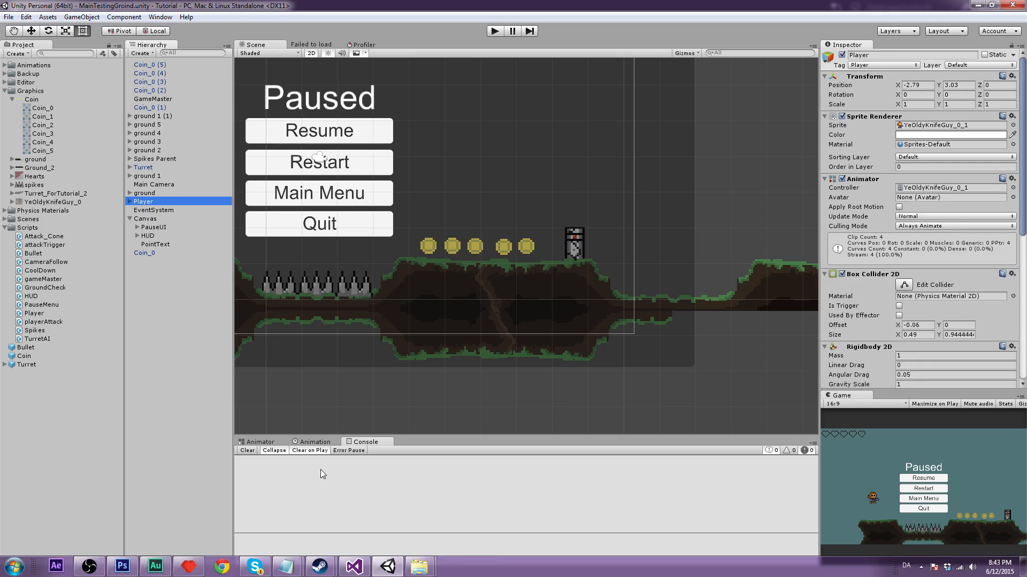
click(352, 567)
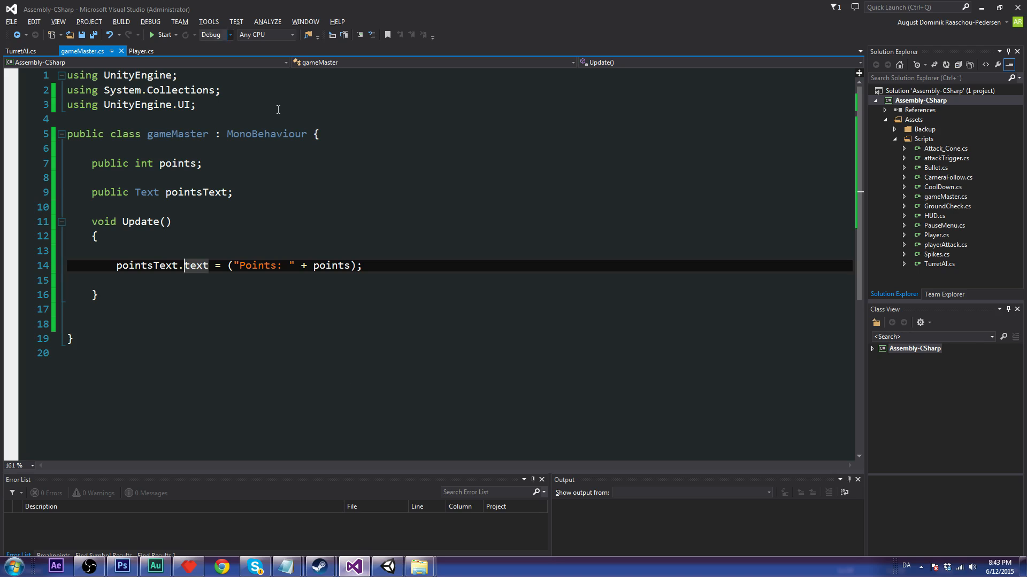
Step: In Player.cs, add an OnTriggerEnter2D(Collider2D col) method
click(141, 51)
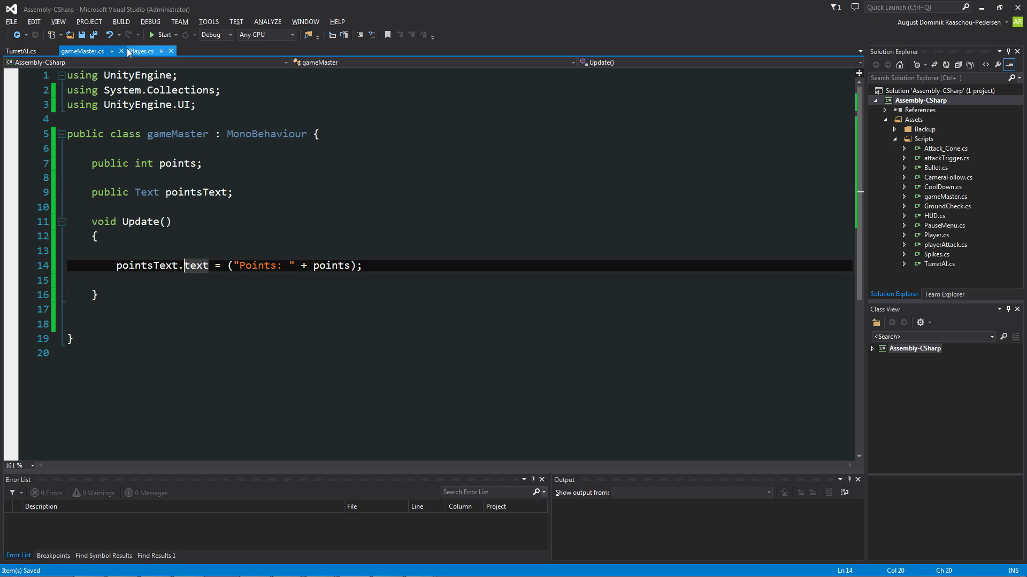
click(140, 51)
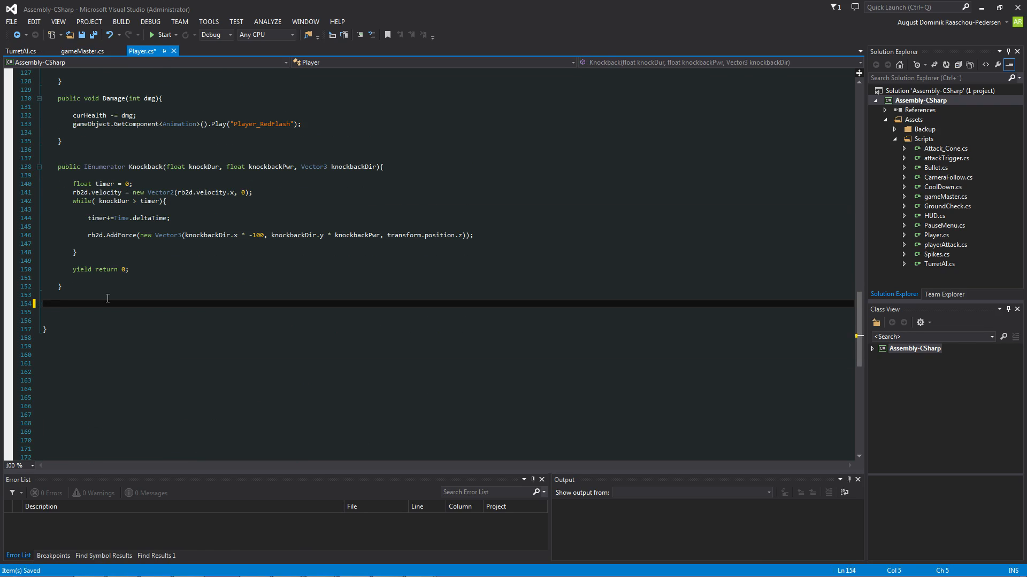
text(void OnTriggerEnt)
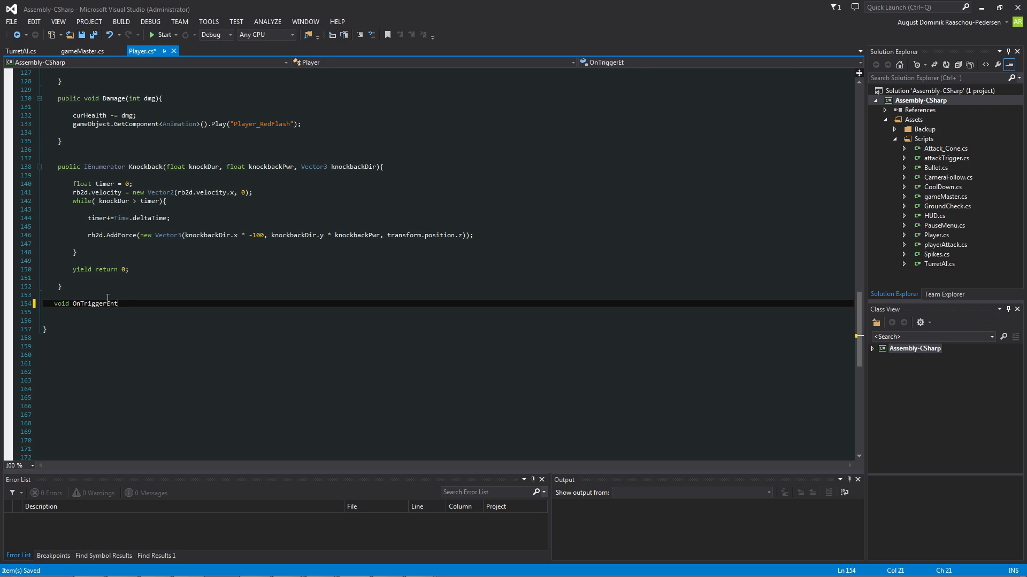
text(er2D)
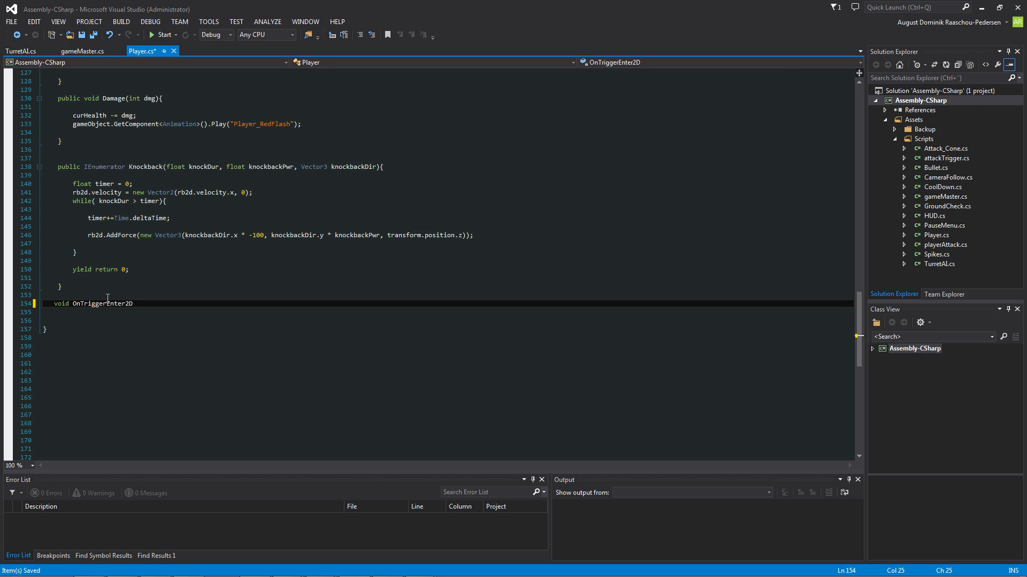
text((c)
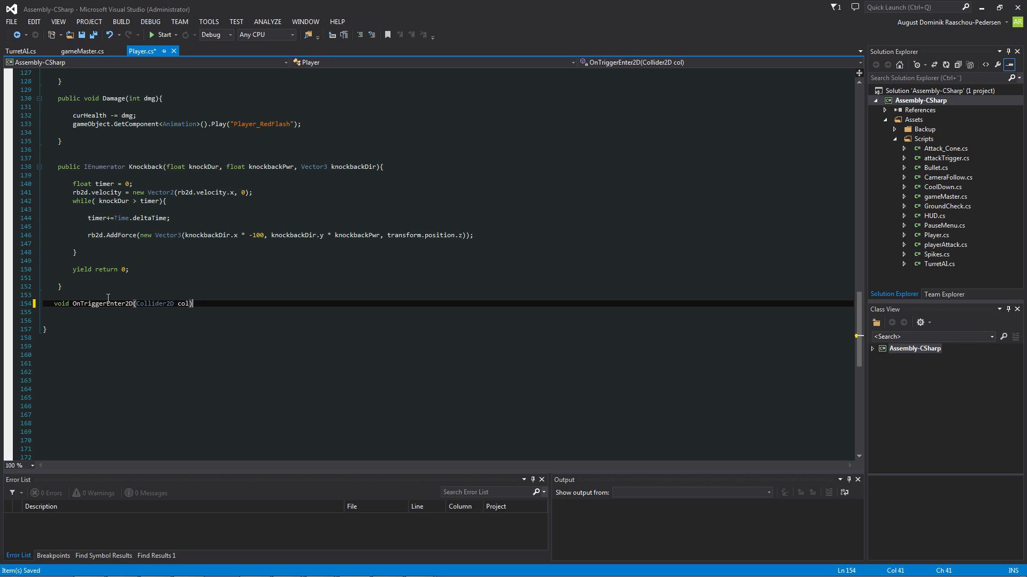
key(enter)
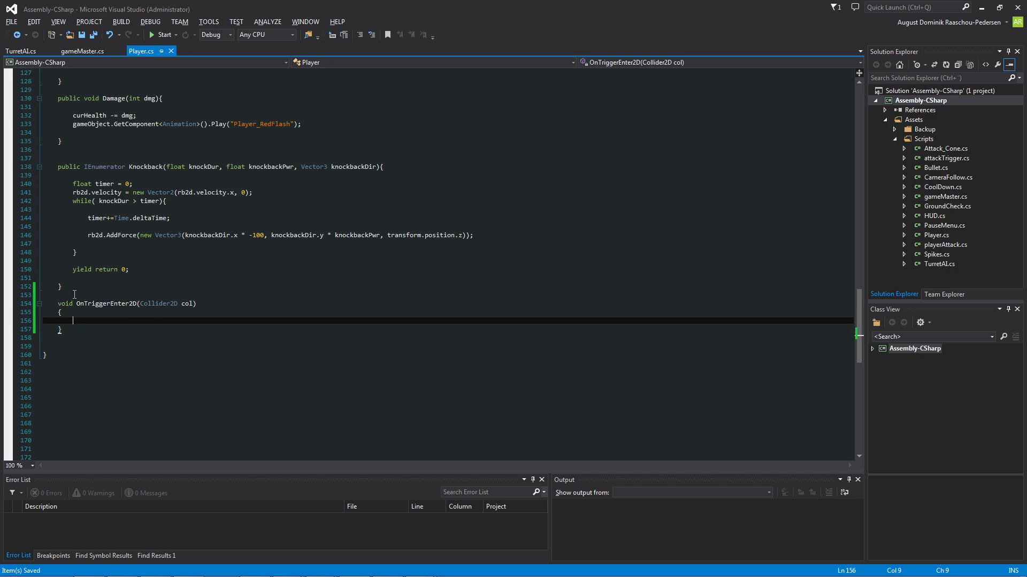
scroll(up, 3)
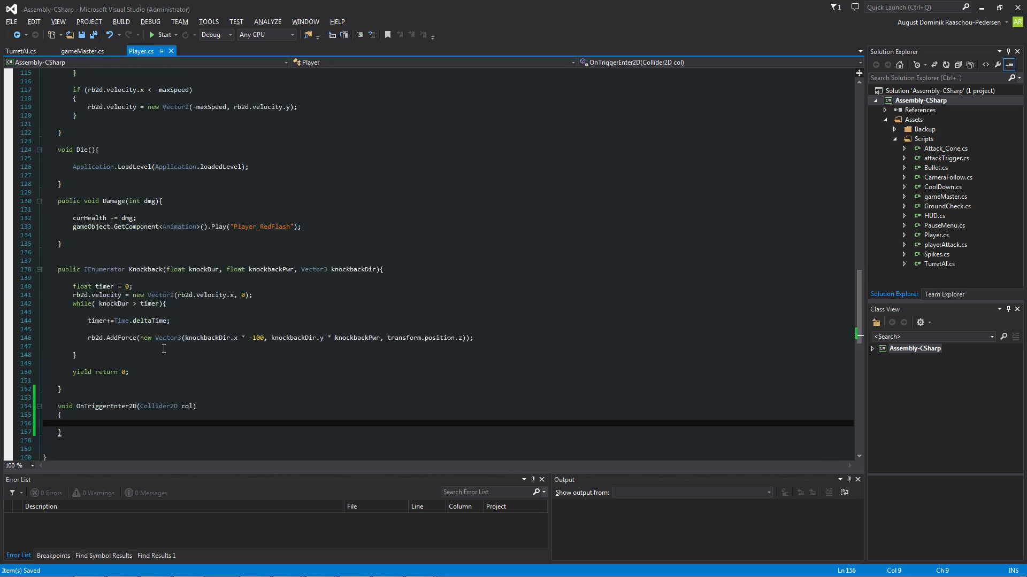
scroll(down, 3)
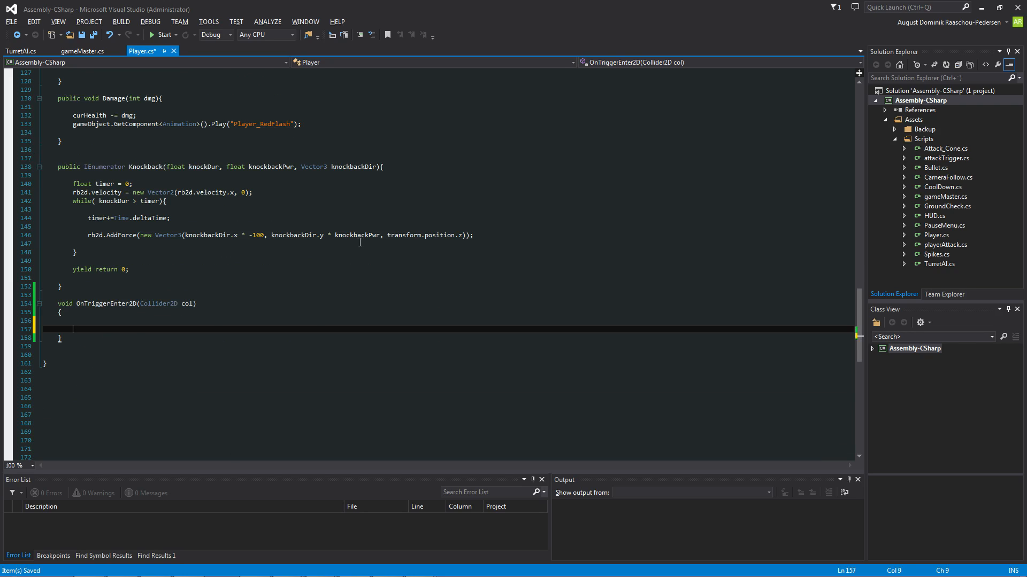
Step: Add an if check using col.CompareTag("Coin") inside the trigger method
text(if(col)
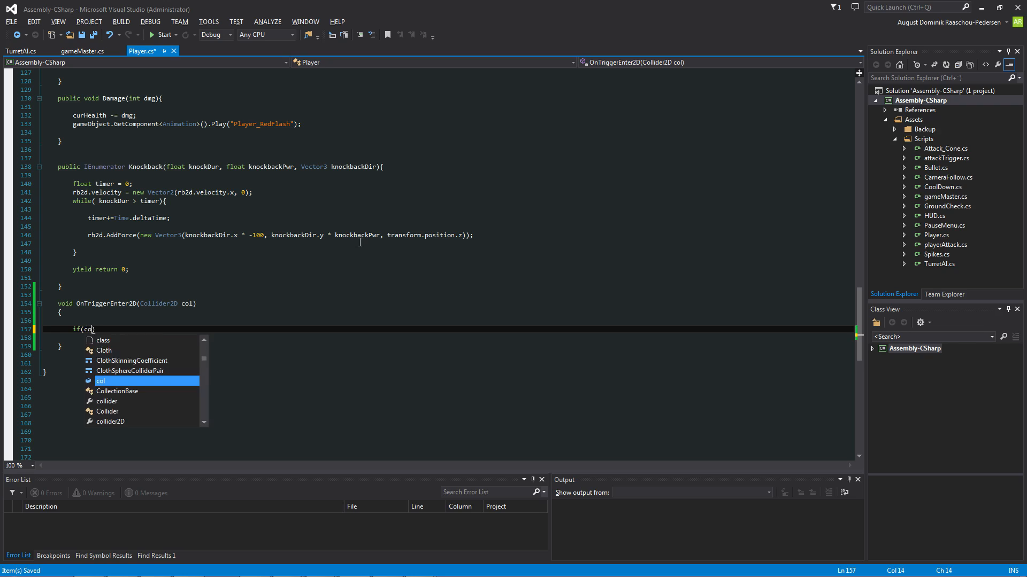
text(.)
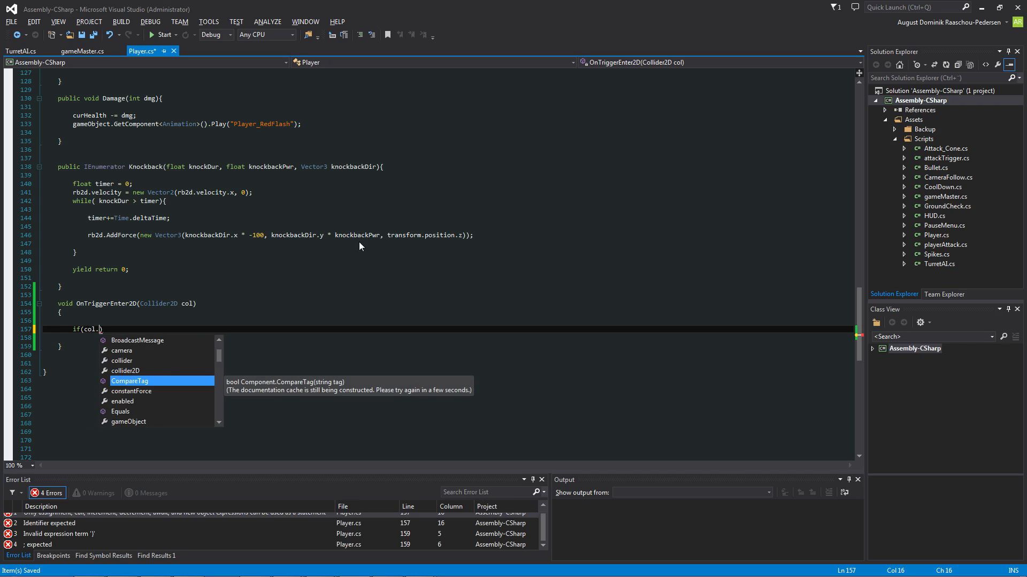
key(Escape)
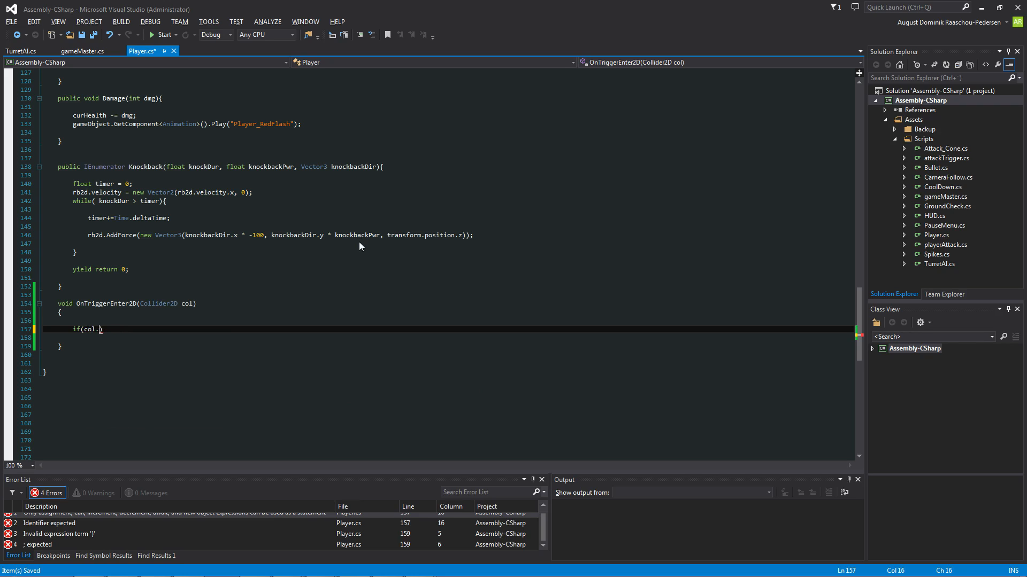
text(CompareTag)
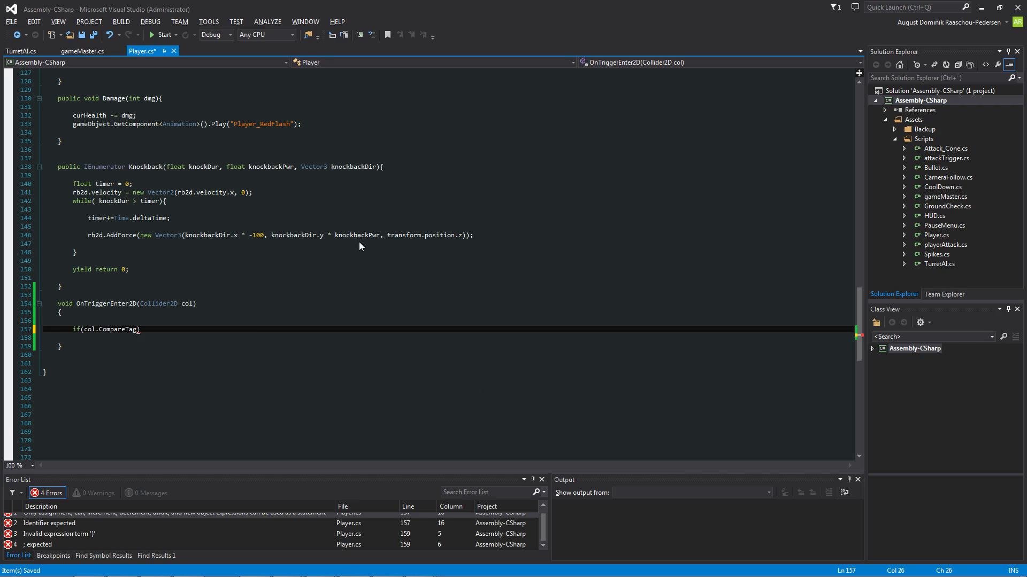
text(("Coin)
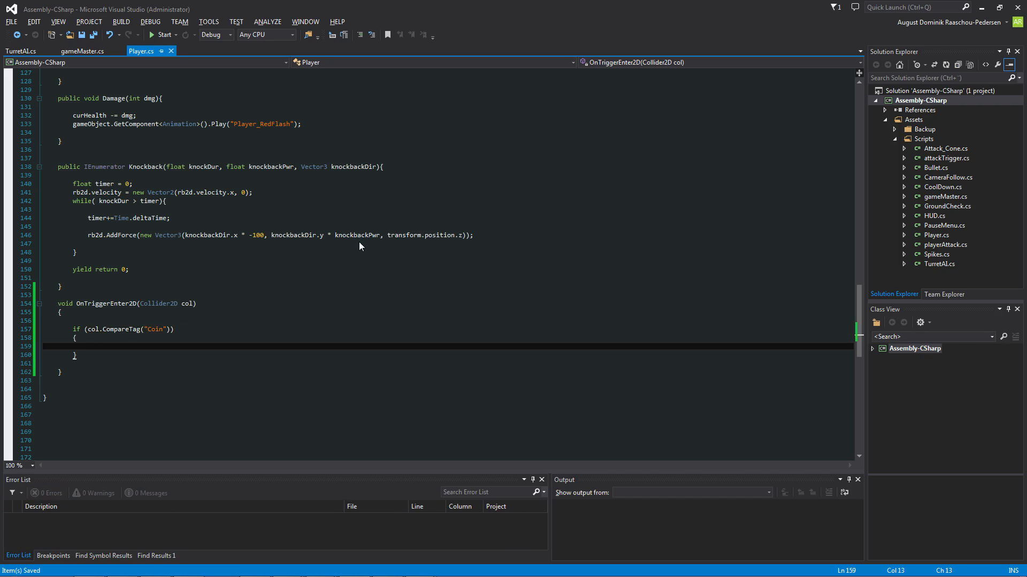
Step: Destroy col.gameObject inside the Coin check, leaving no errors
text(Destroy)
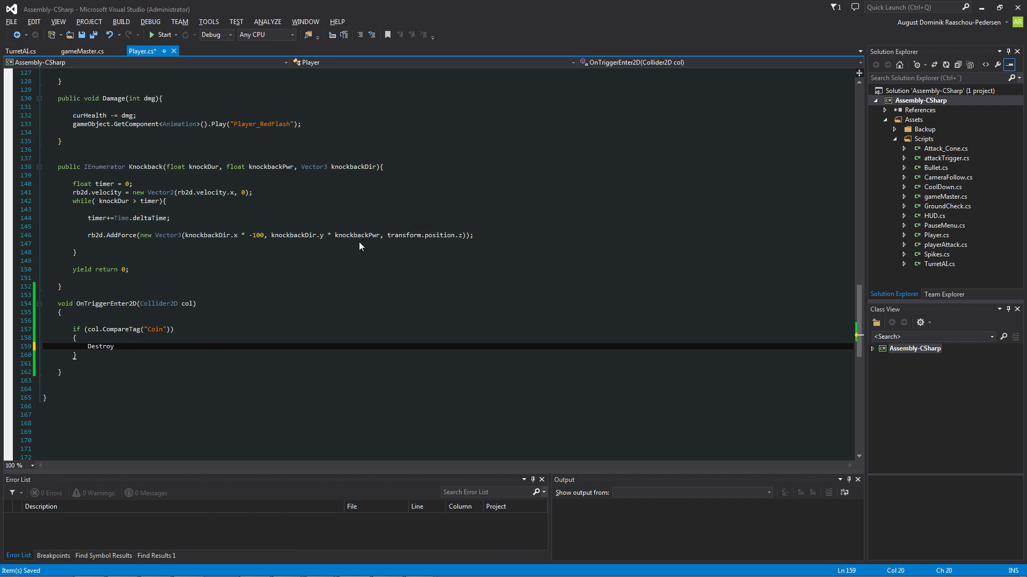
text(()
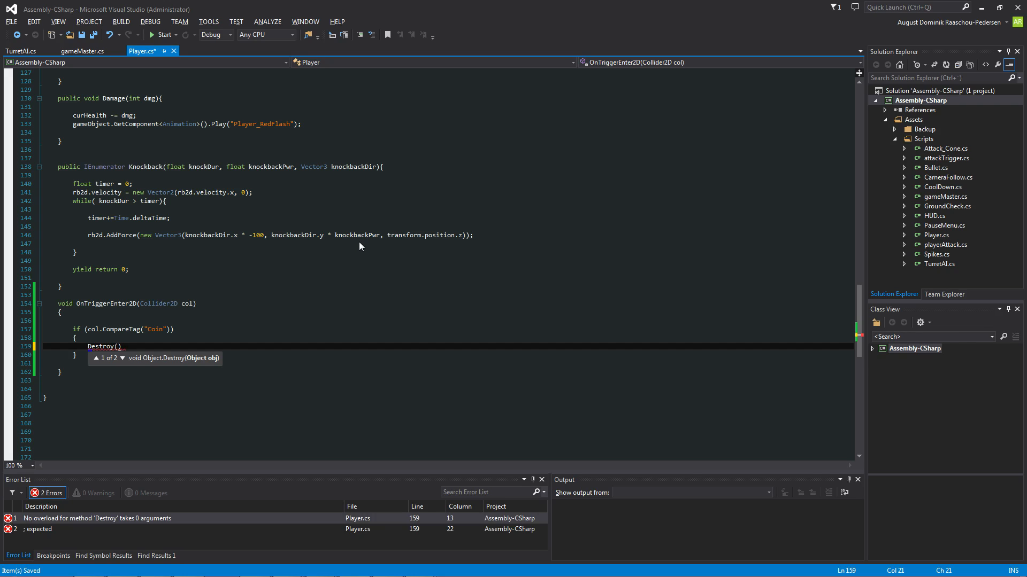
text(col.gameObject)
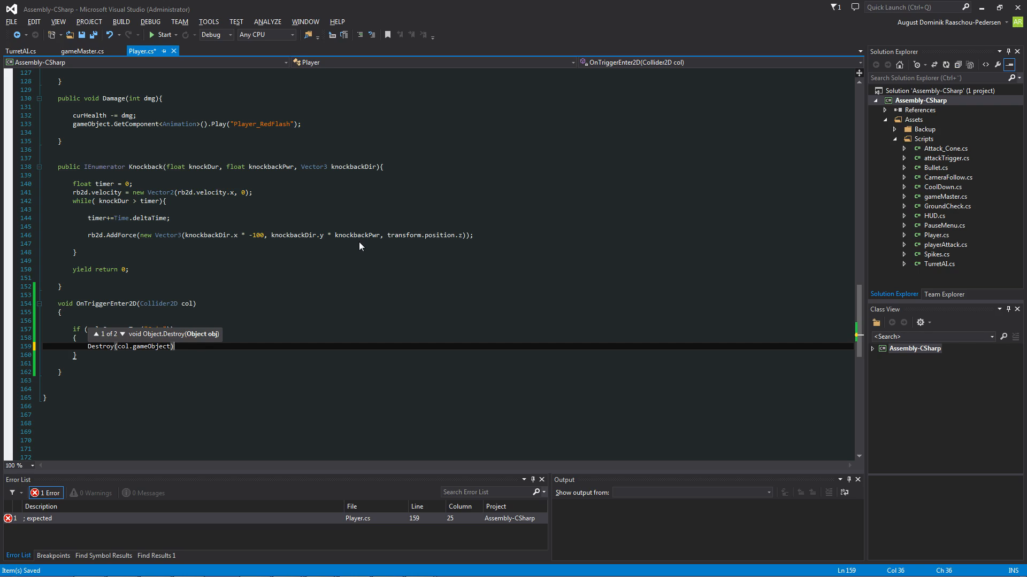
text(;)
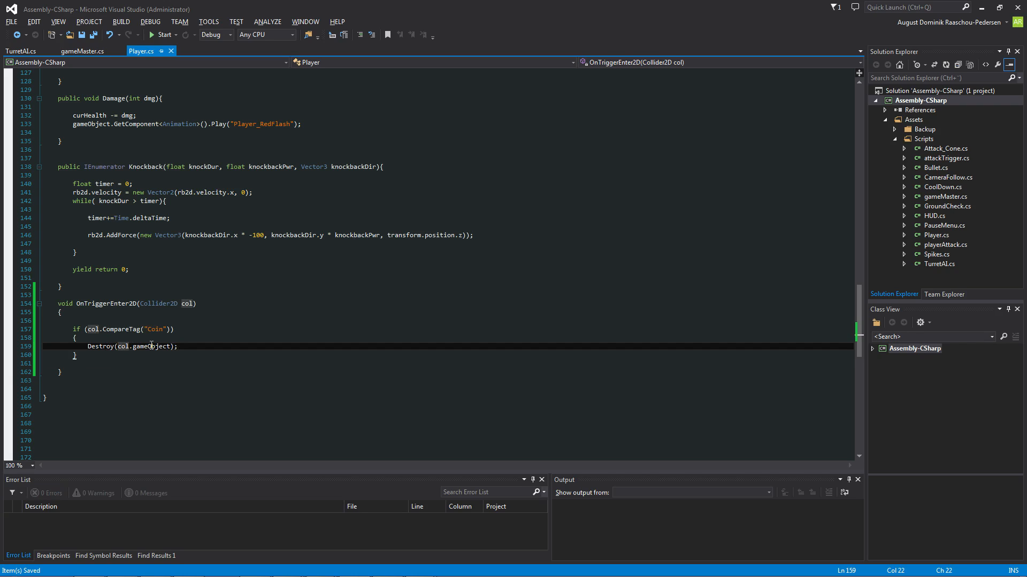
click(179, 345)
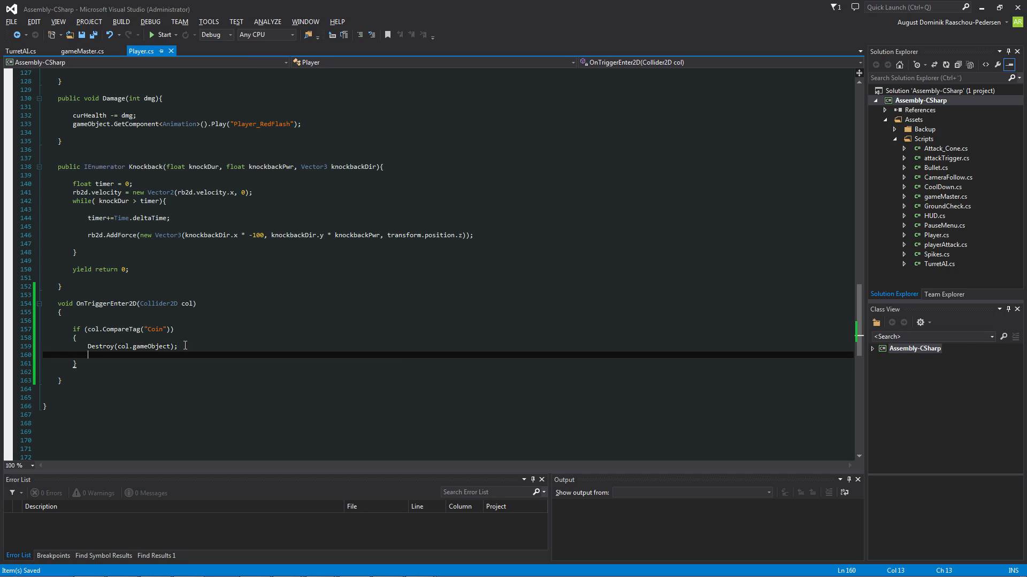
scroll(up, 3)
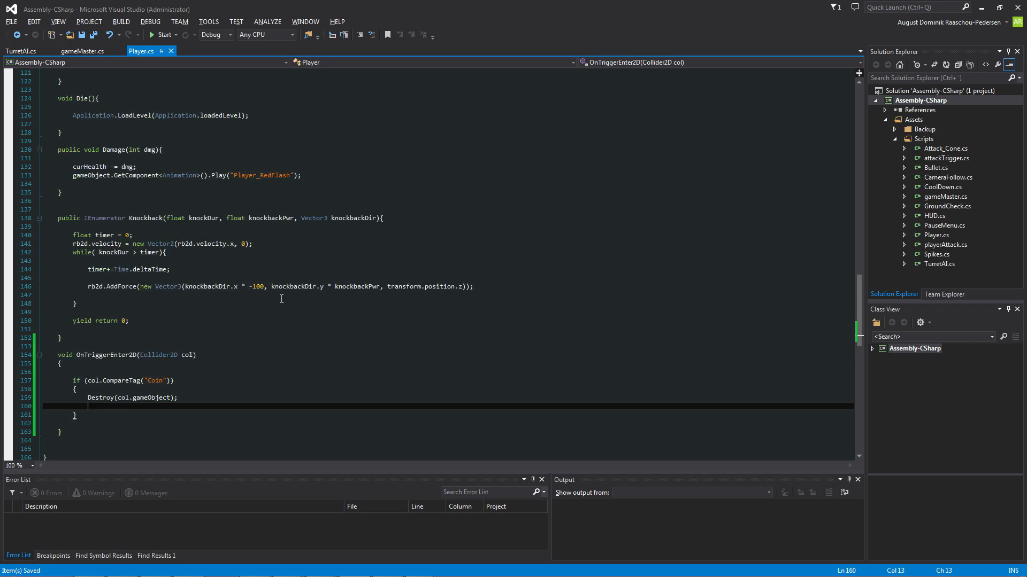
scroll(up, 3)
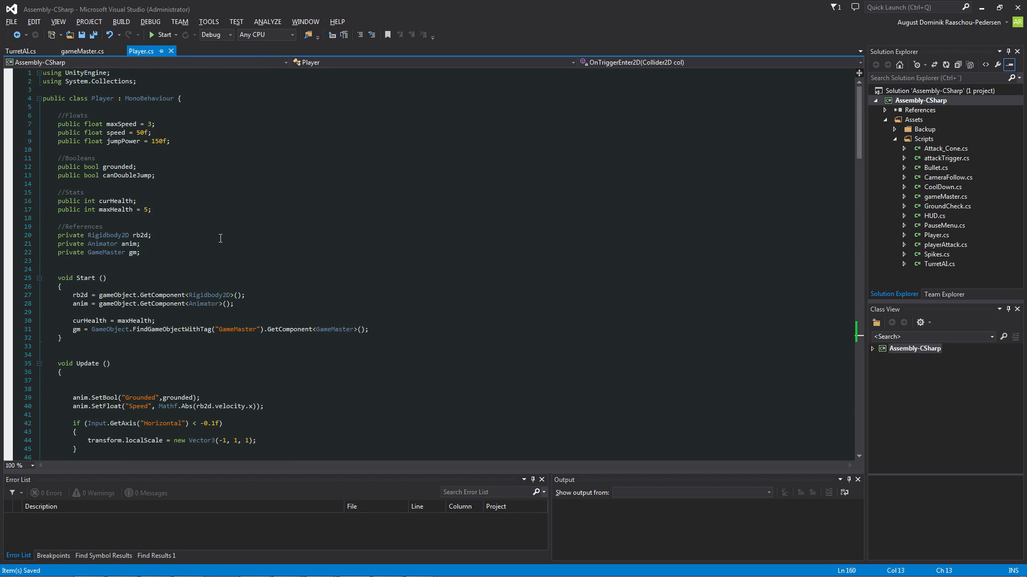
Step: Replace the old gm declaration with 'private gameMaster gm'
click(56, 252)
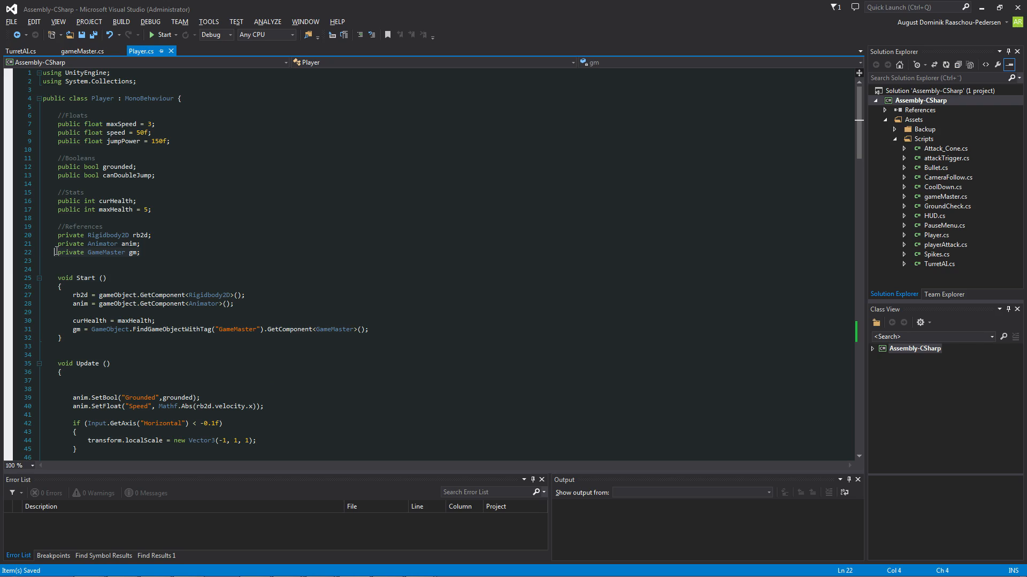
key(Delete)
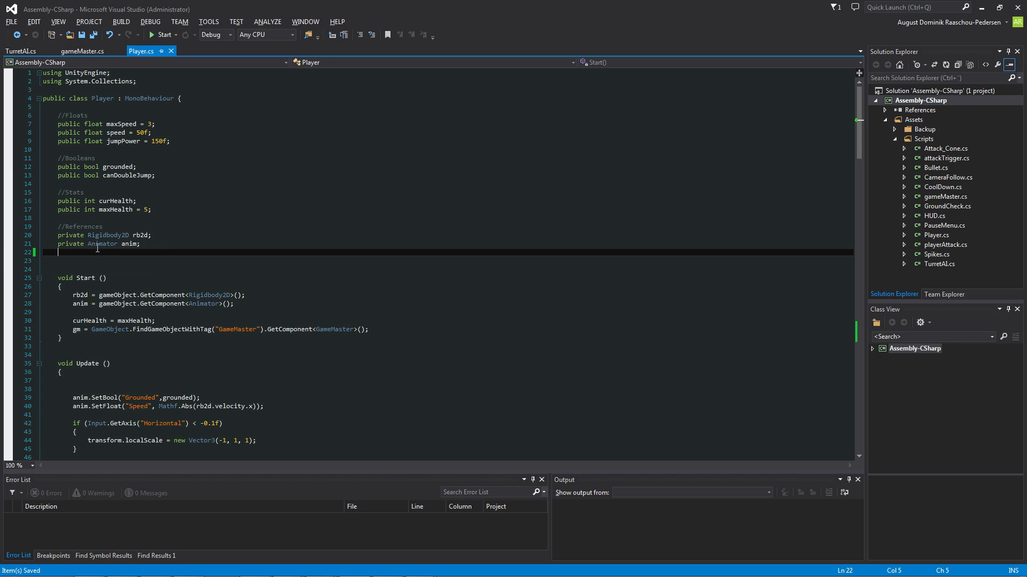
text(private)
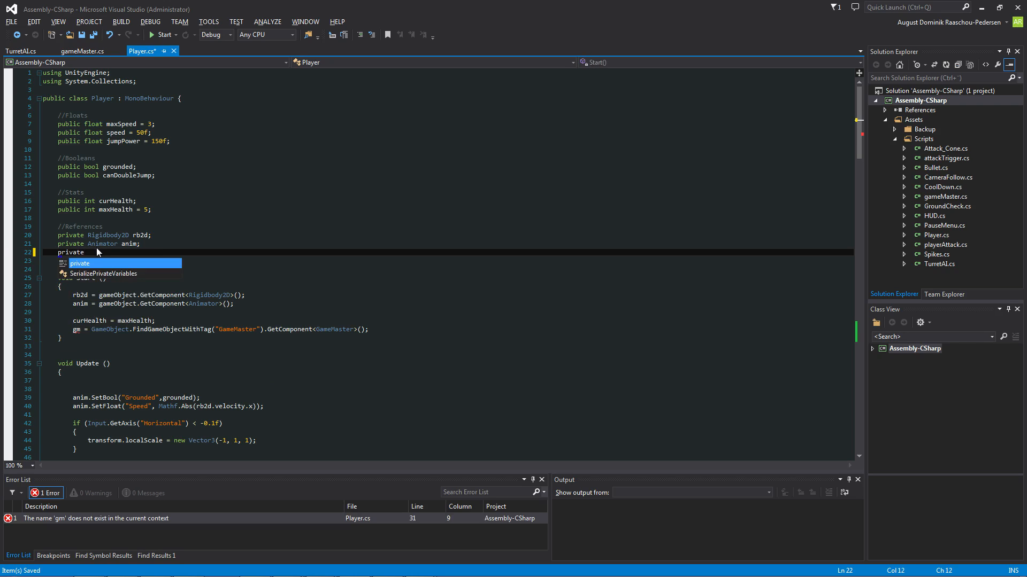
text(gameMaster)
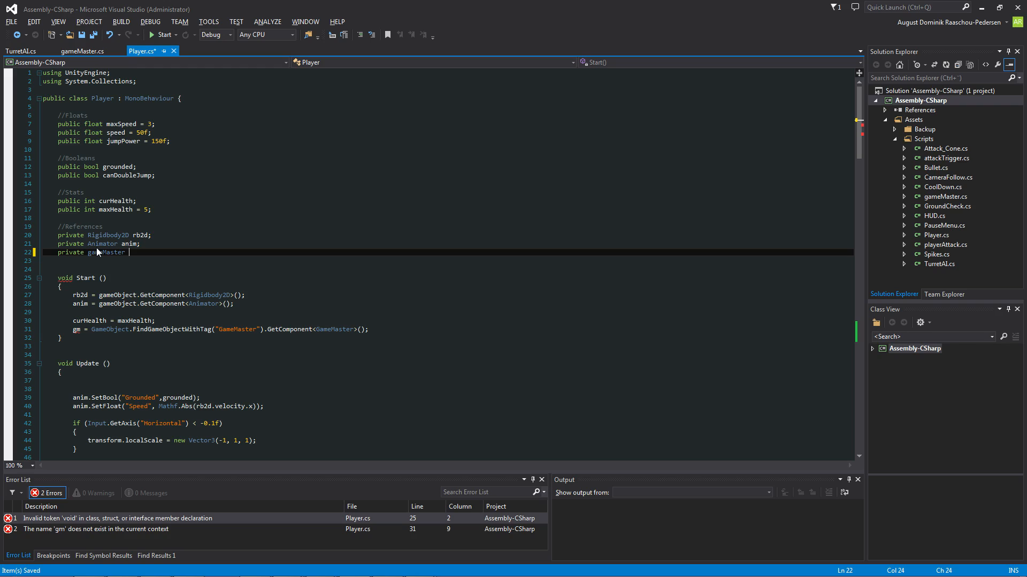
text(gm)
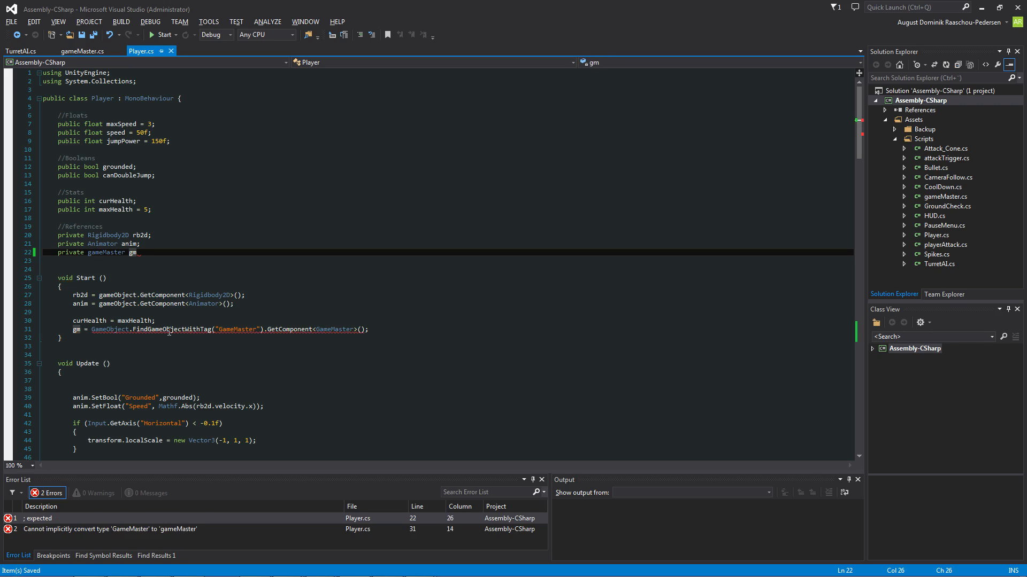
Step: Rewrite Start to set gm from FindGameObjectWithTag("GameMaster").GetComponent<gameMaster>()
click(237, 330)
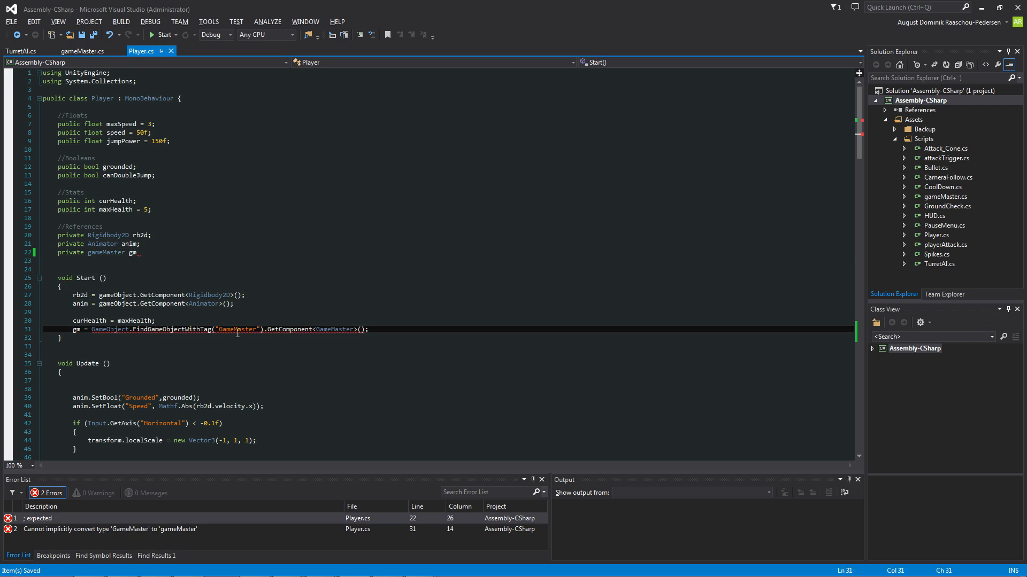
click(321, 329)
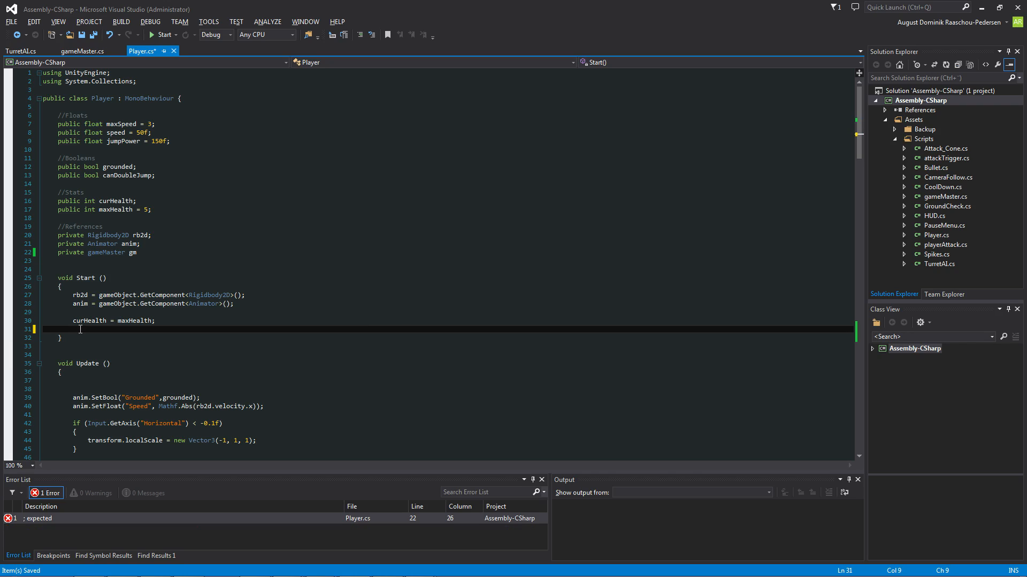
text(gm = g)
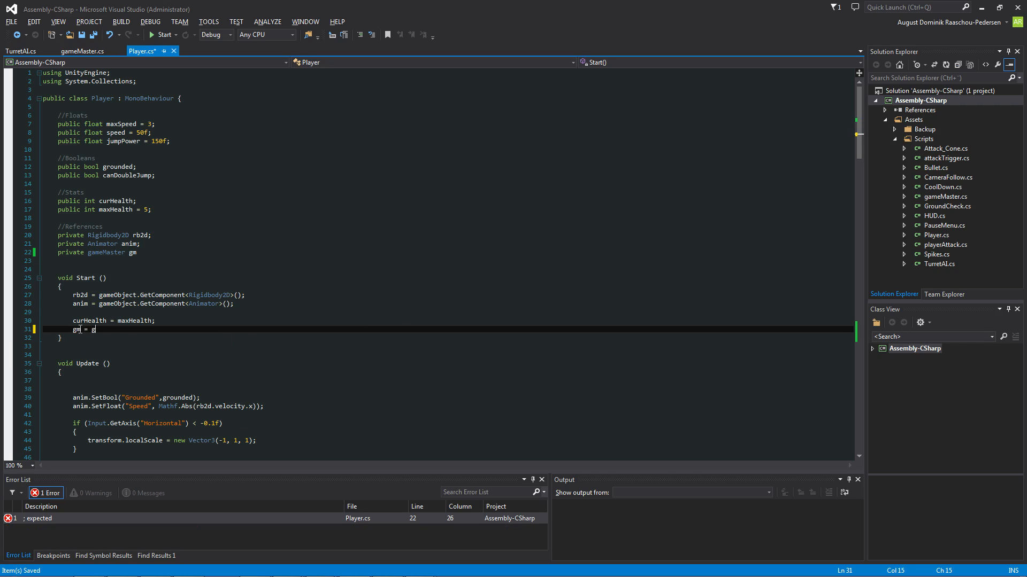
text(ameObject.FindGameObjectWithTag(")
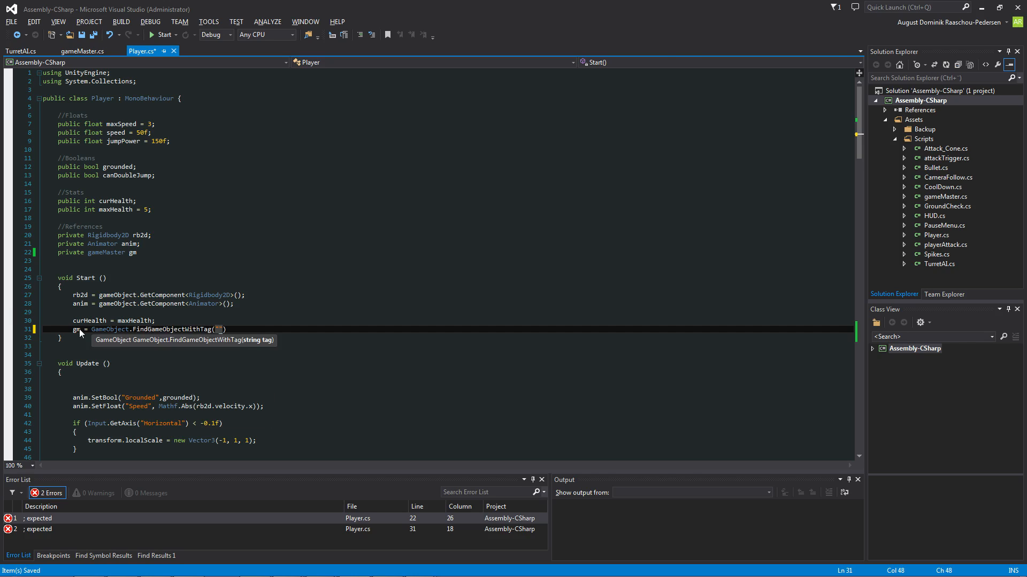
text(GameMa)
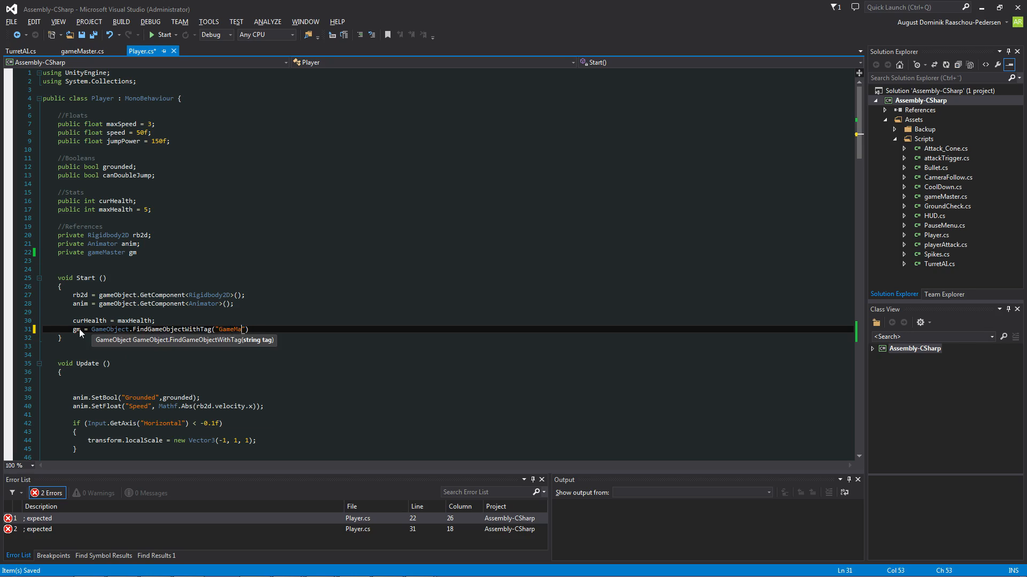
text(ster)
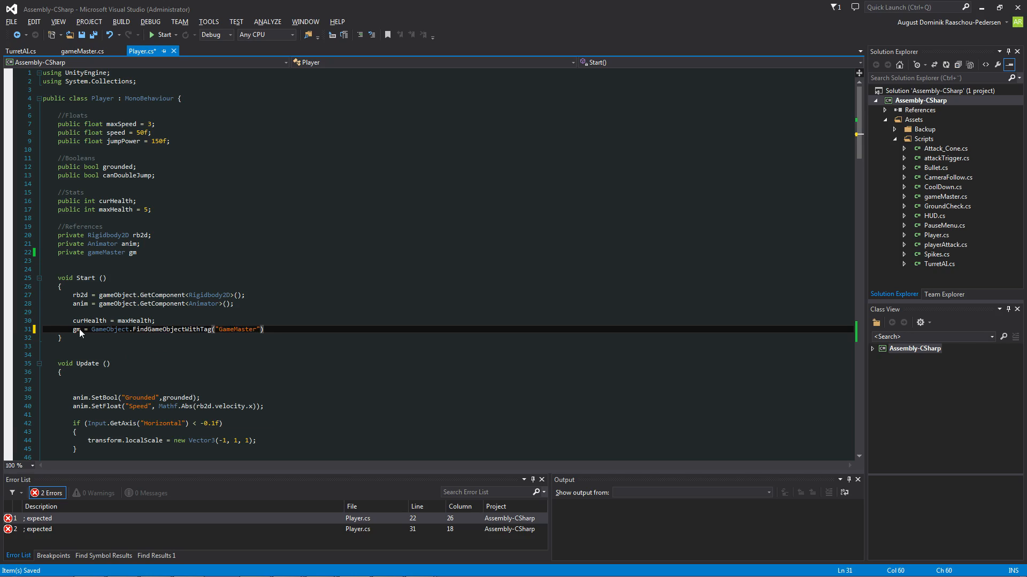
text(;)
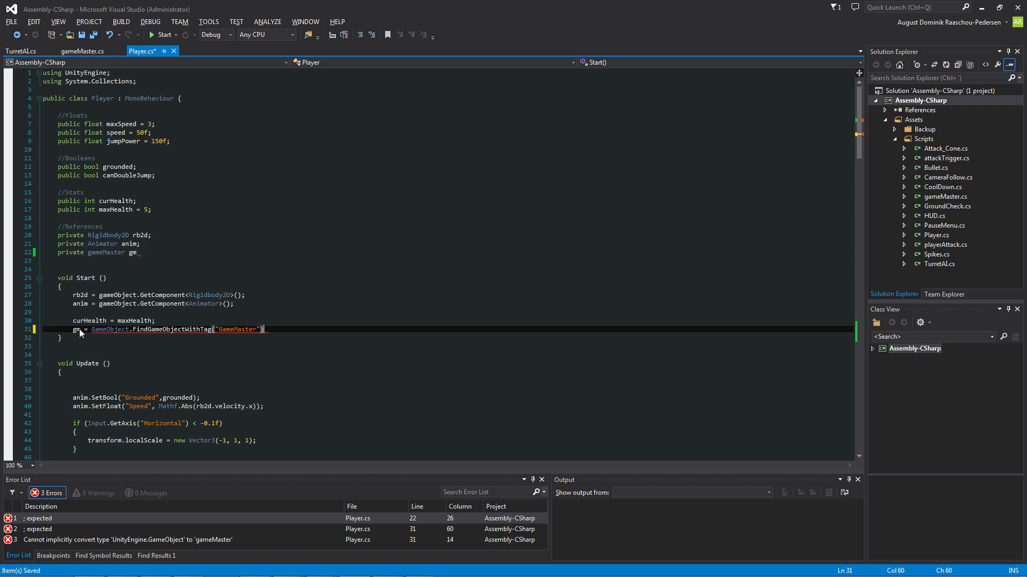
text(.GetComponent)
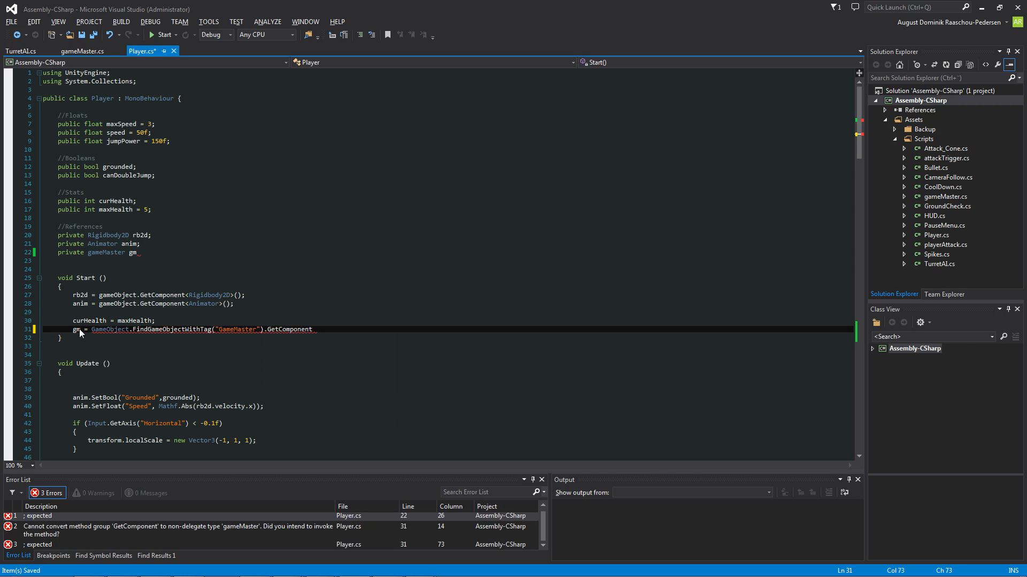
text(<gameMaster>()
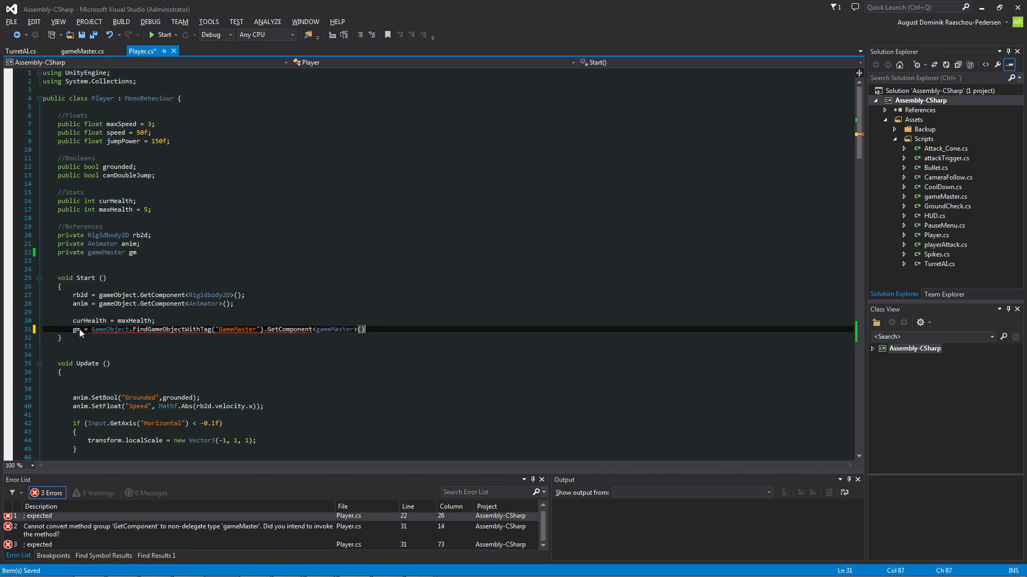
Step: Add gm.points += 1; after the Destroy line in the coin's OnTriggerEnter2D
text(;)
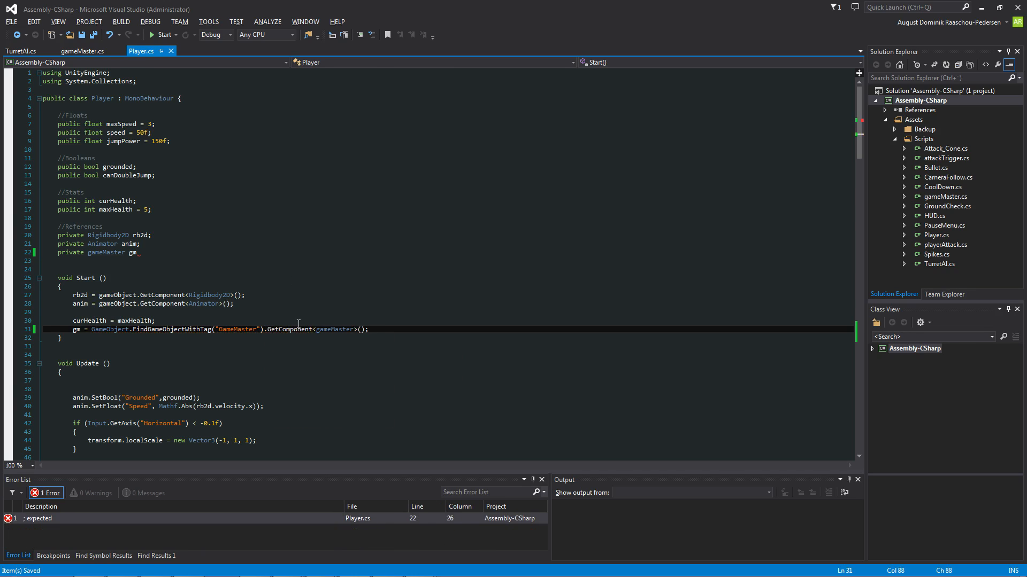
scroll(down, 3)
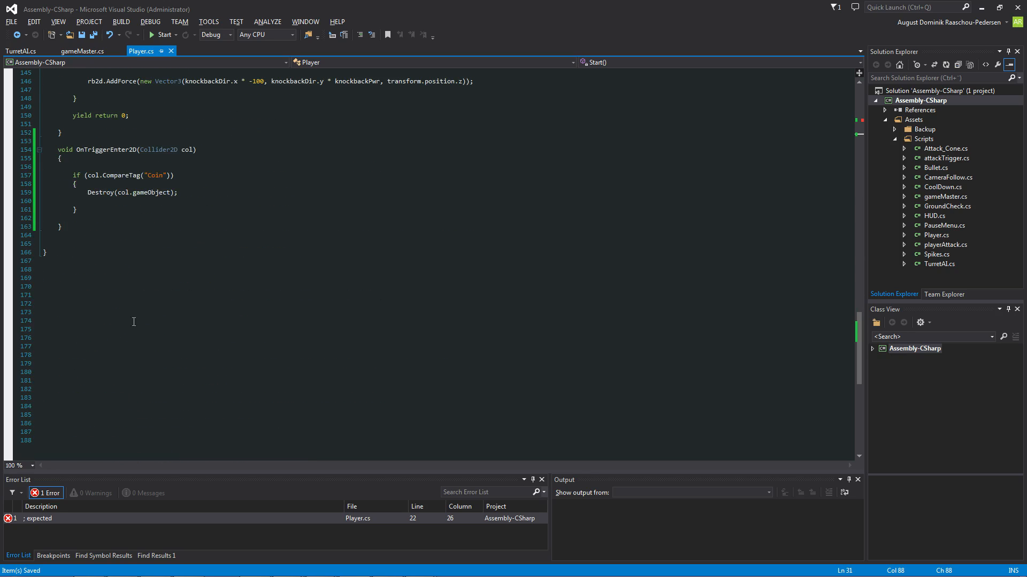
text(g)
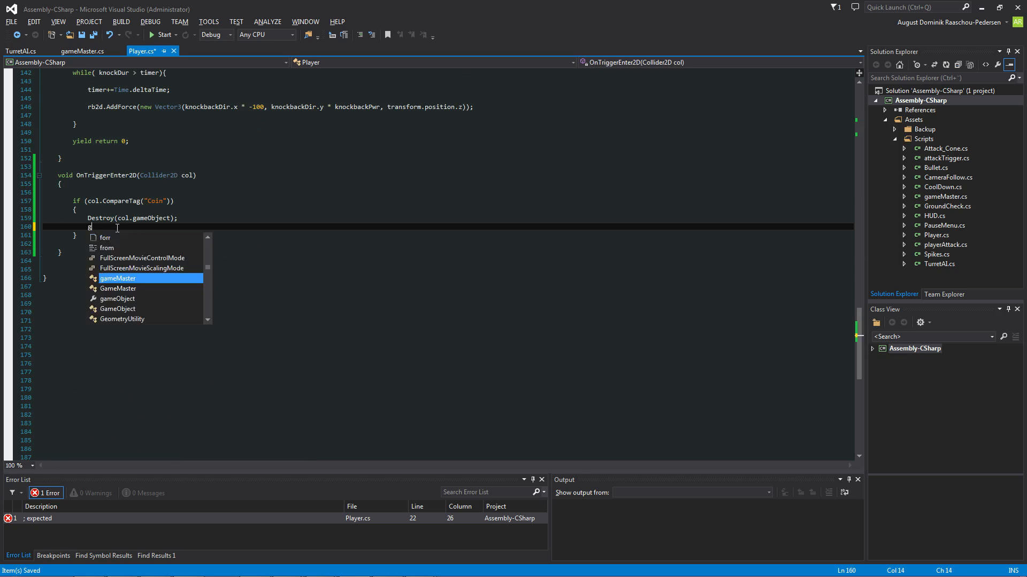
text(m.points)
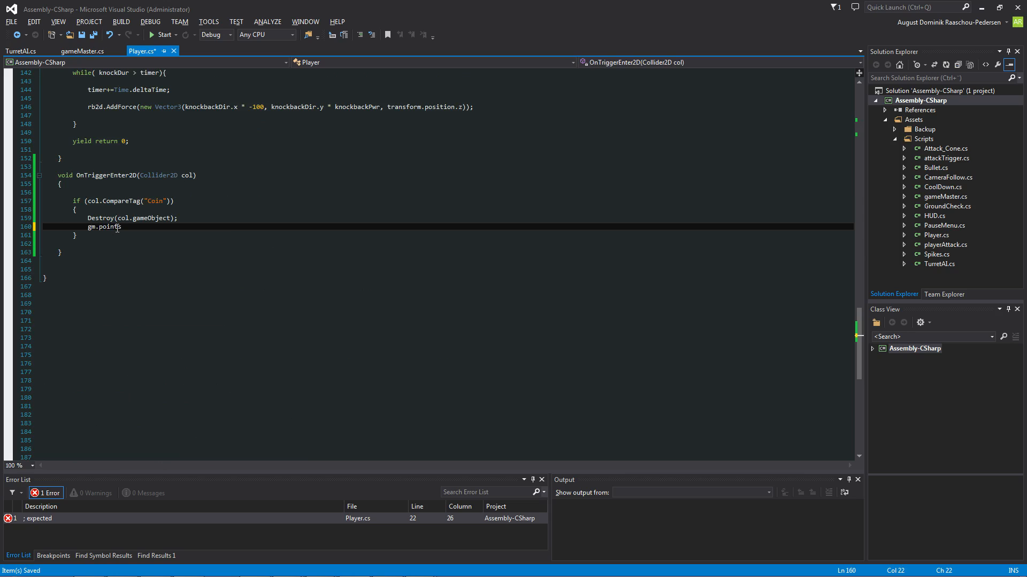
text(+= 1)
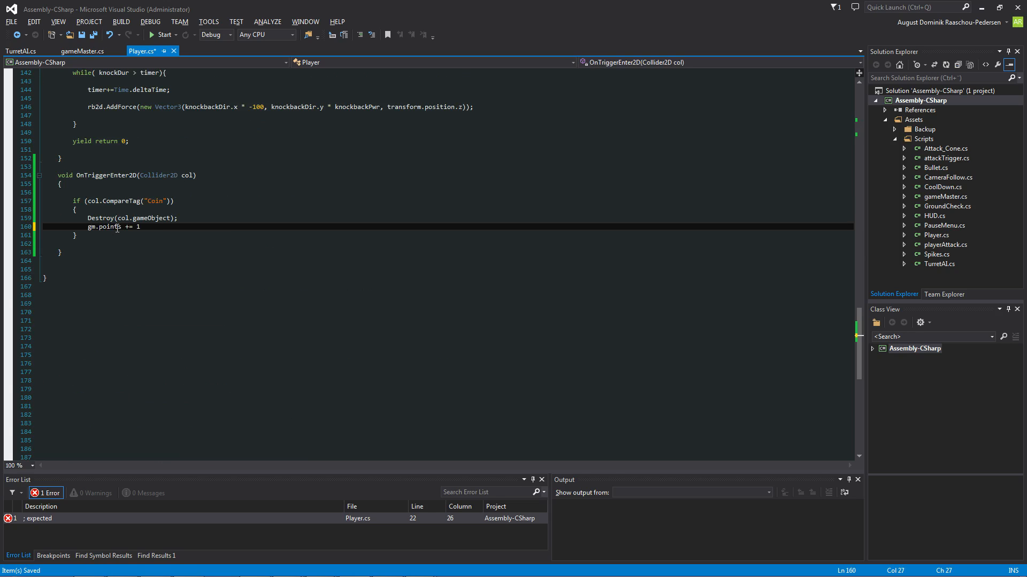
text(;)
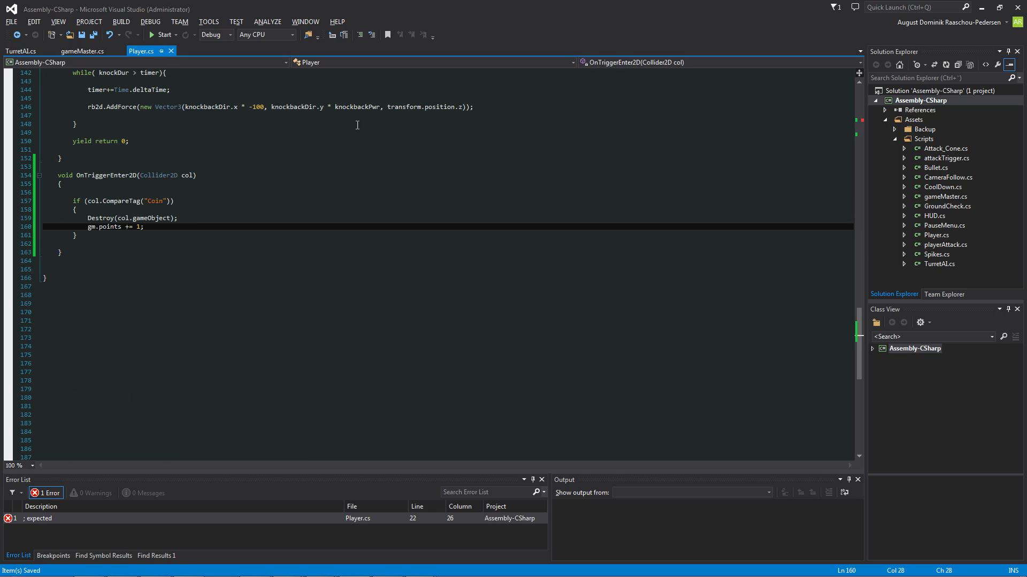
mouse_move(434, 397)
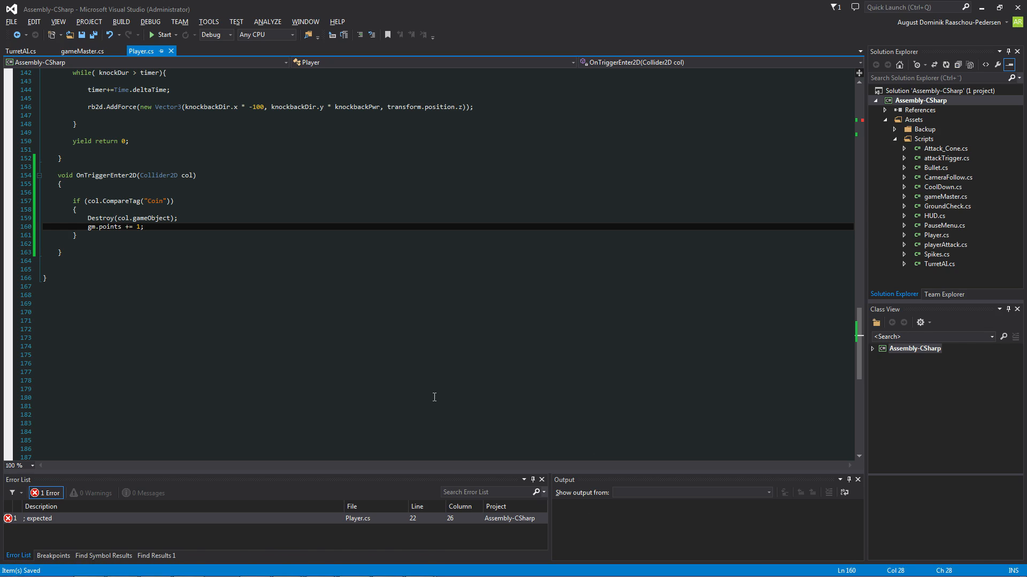
scroll(up, 3)
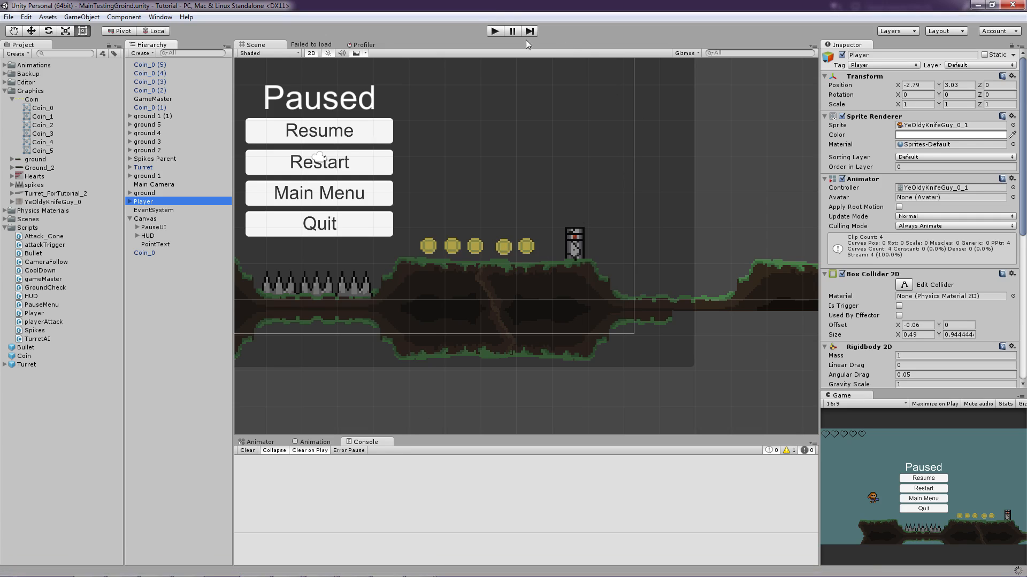
Step: Stop play mode and strip Coin_0's clip of Position and Is Trigger tracks, keeping only Sprite
click(153, 227)
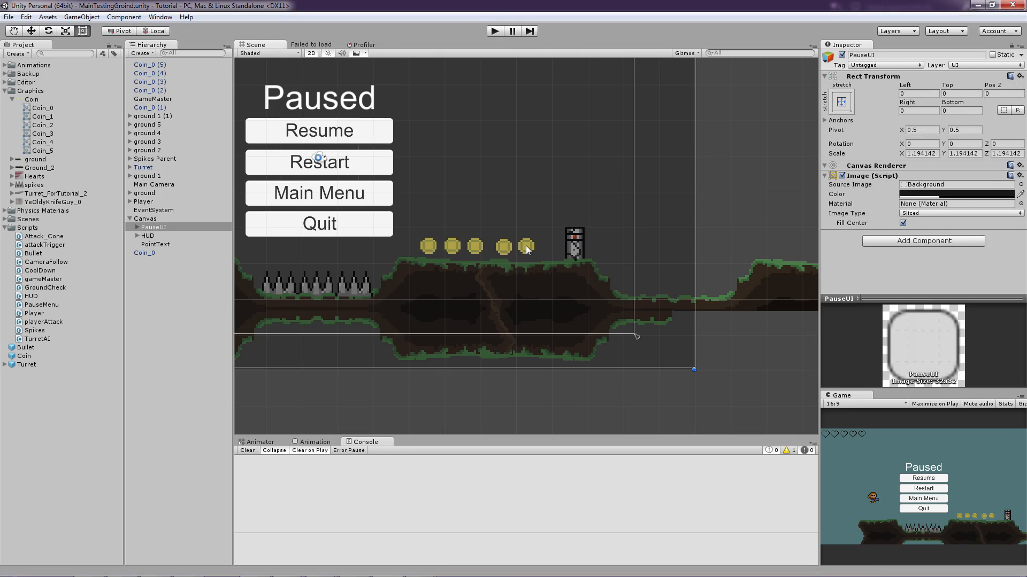
click(427, 246)
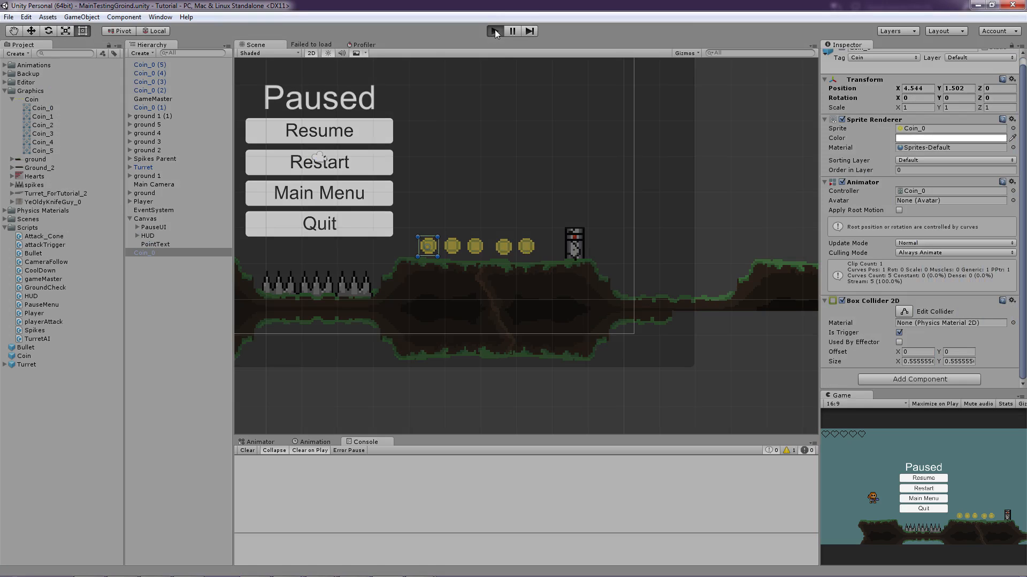
click(494, 31)
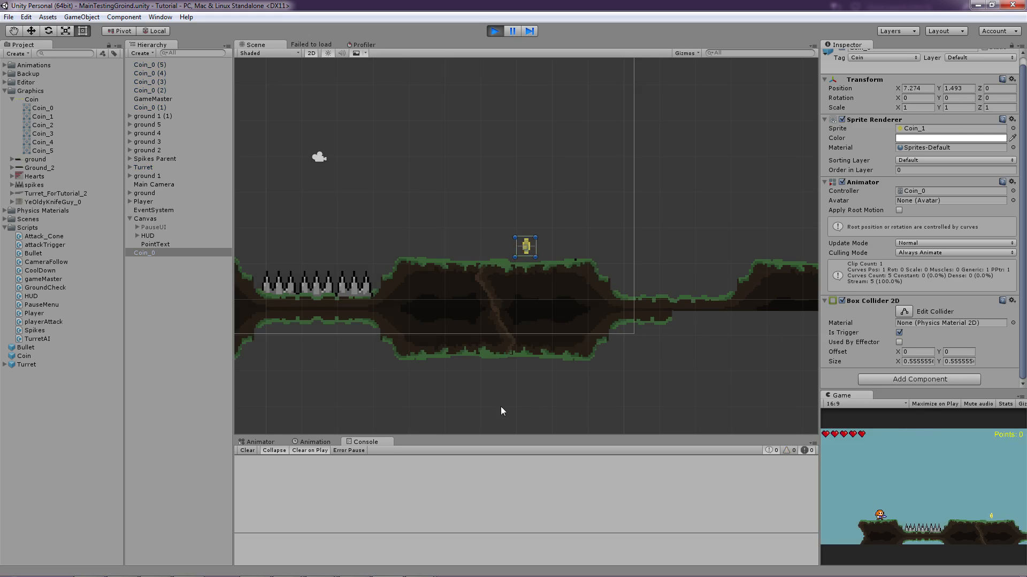
click(314, 442)
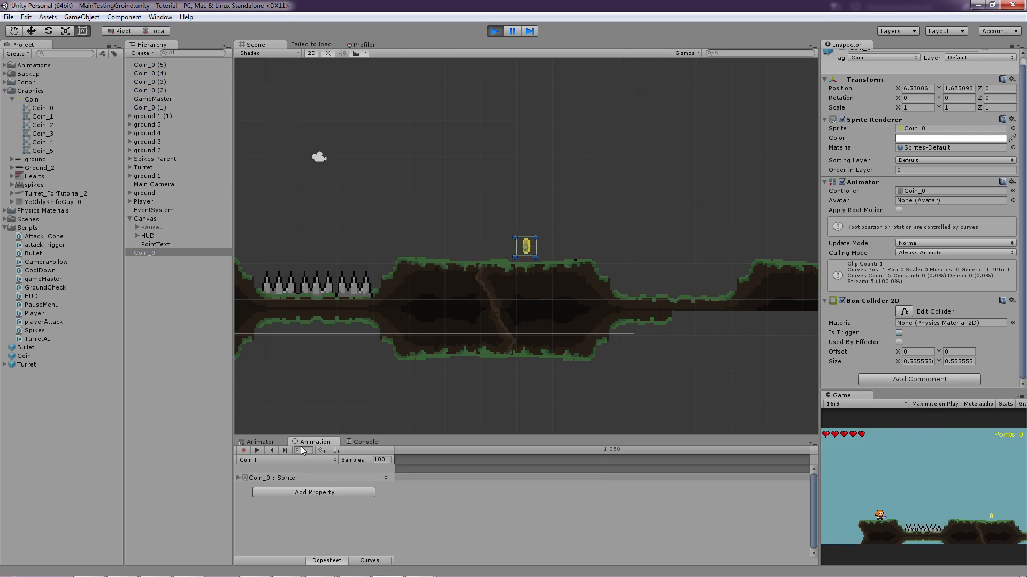
click(512, 31)
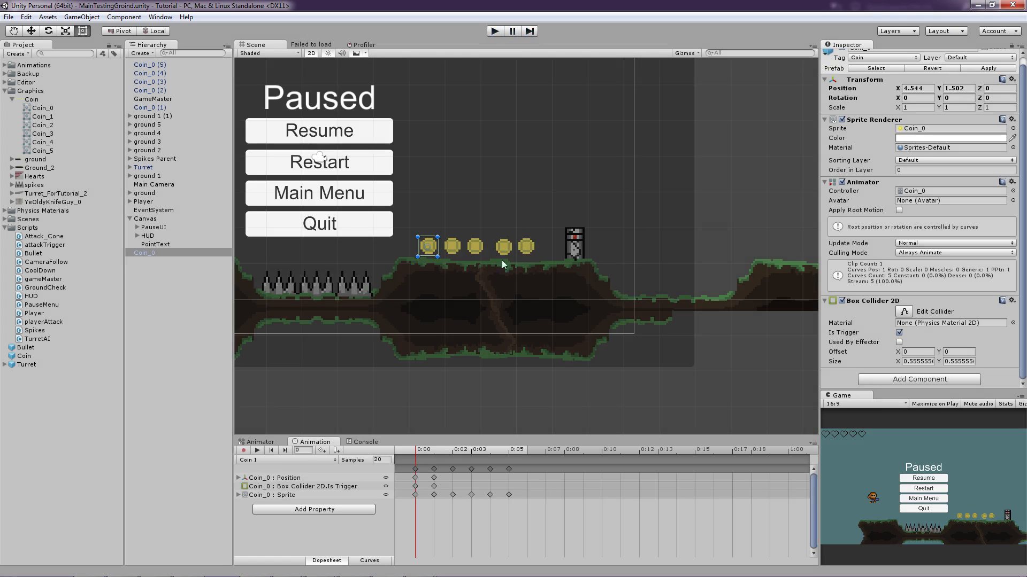
click(281, 477)
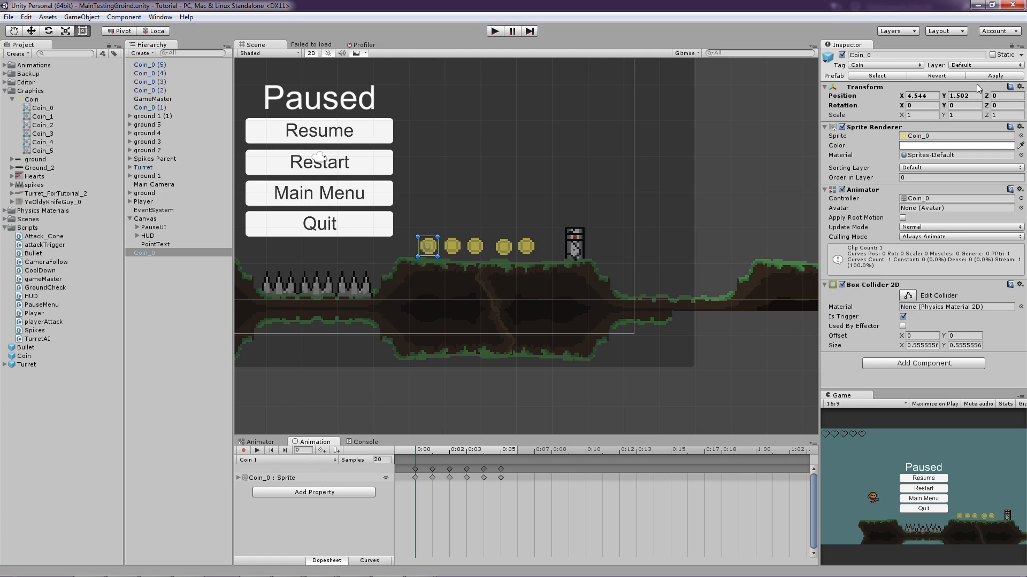
mouse_move(252, 322)
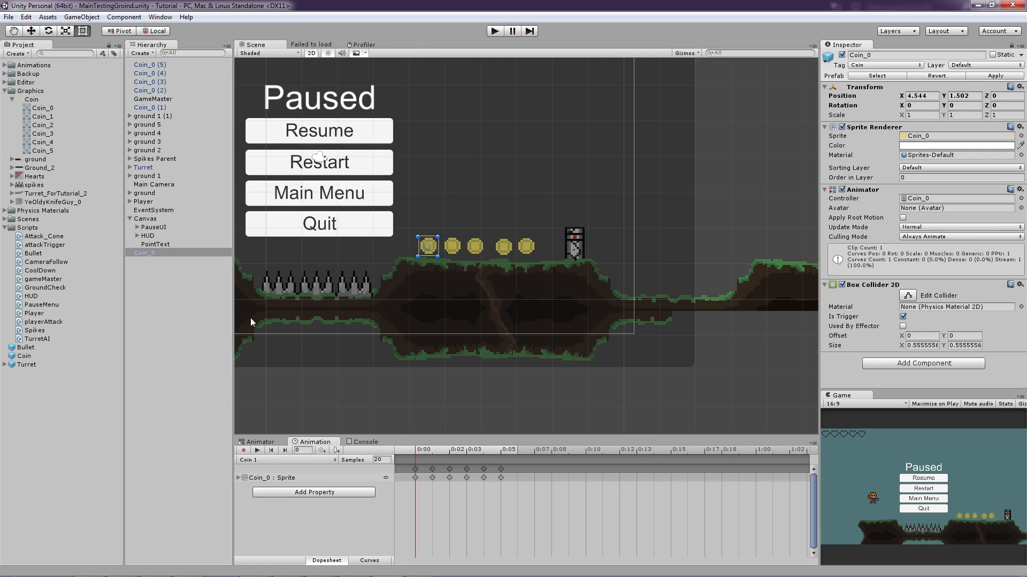
mouse_move(474, 55)
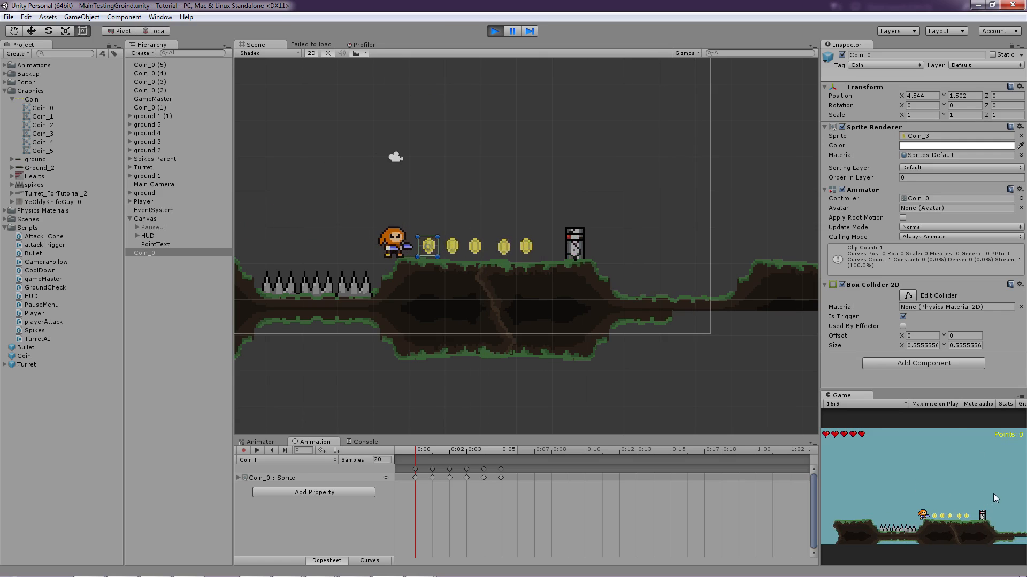
click(494, 31)
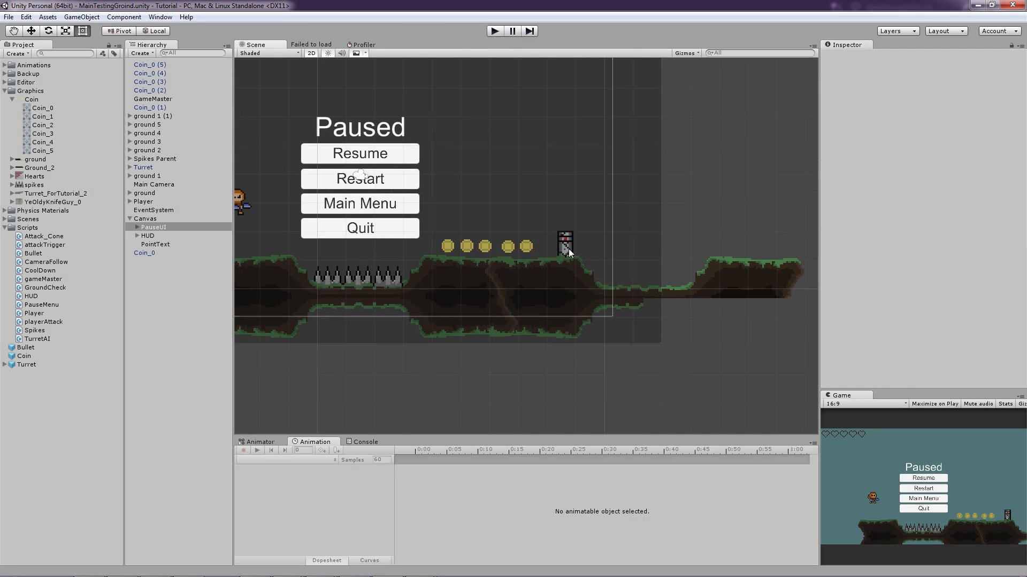
click(153, 227)
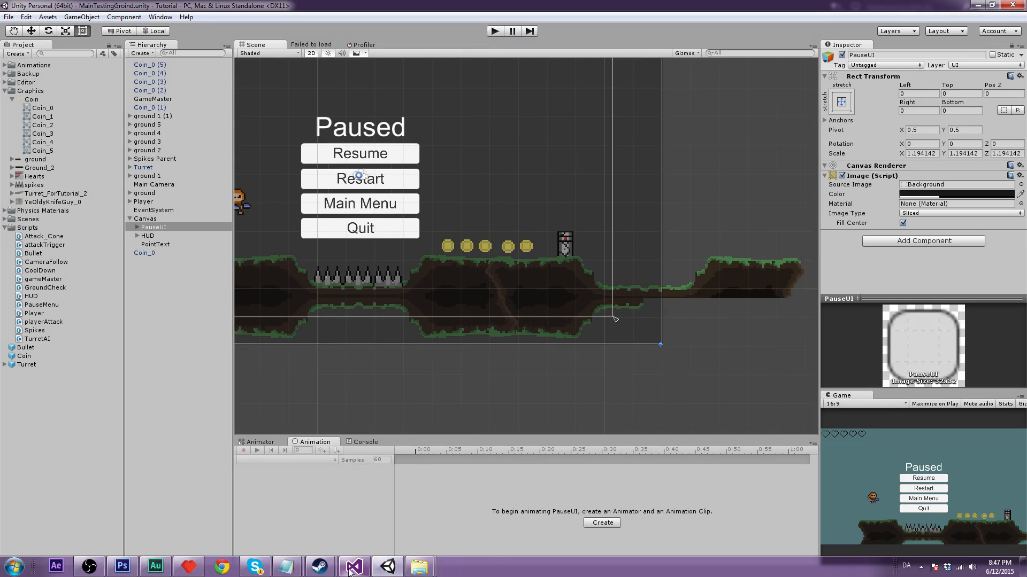
Step: Declare private gameMaster gm; at the top of TurretAI.cs
click(354, 567)
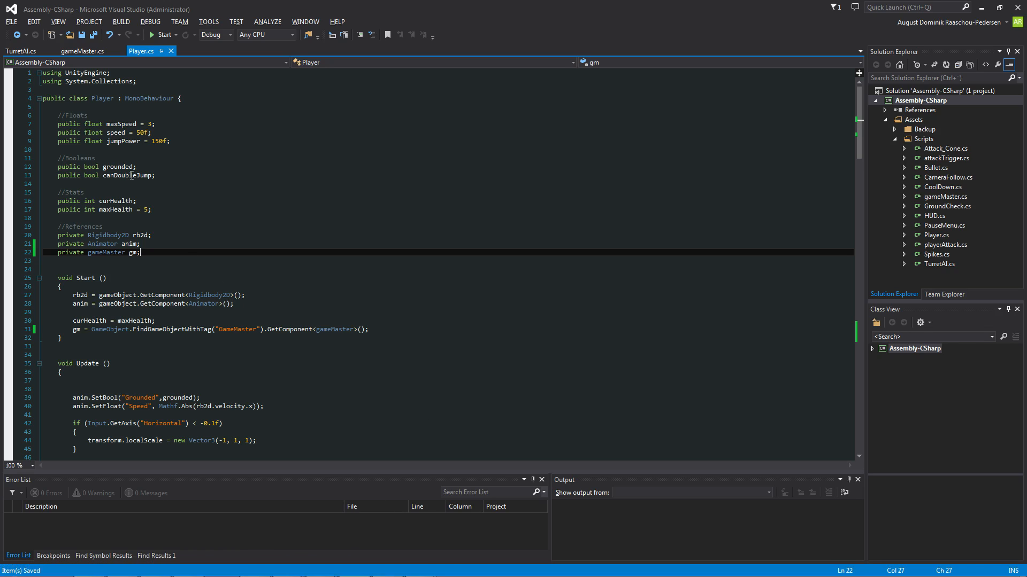
click(22, 52)
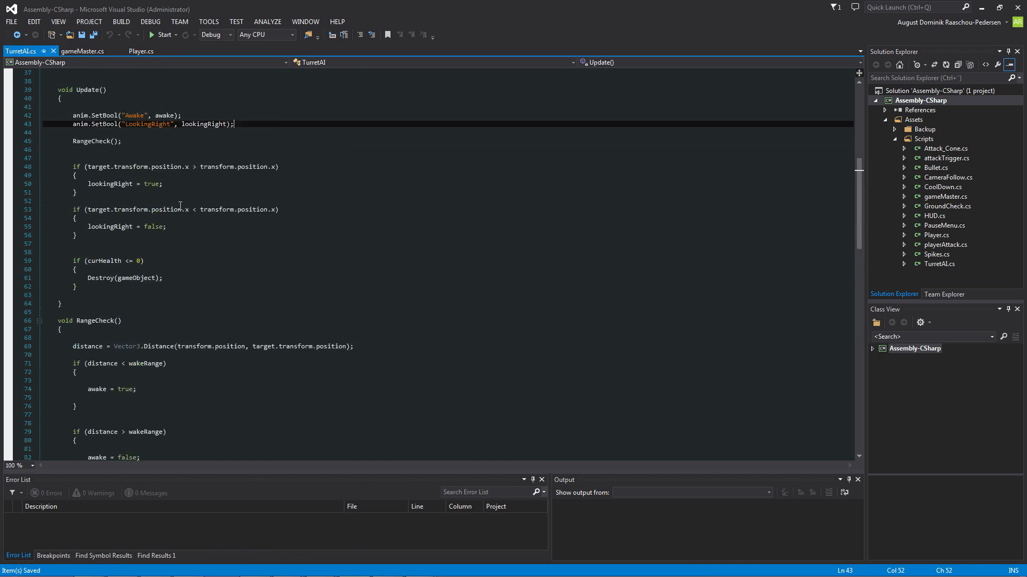
scroll(up, 3)
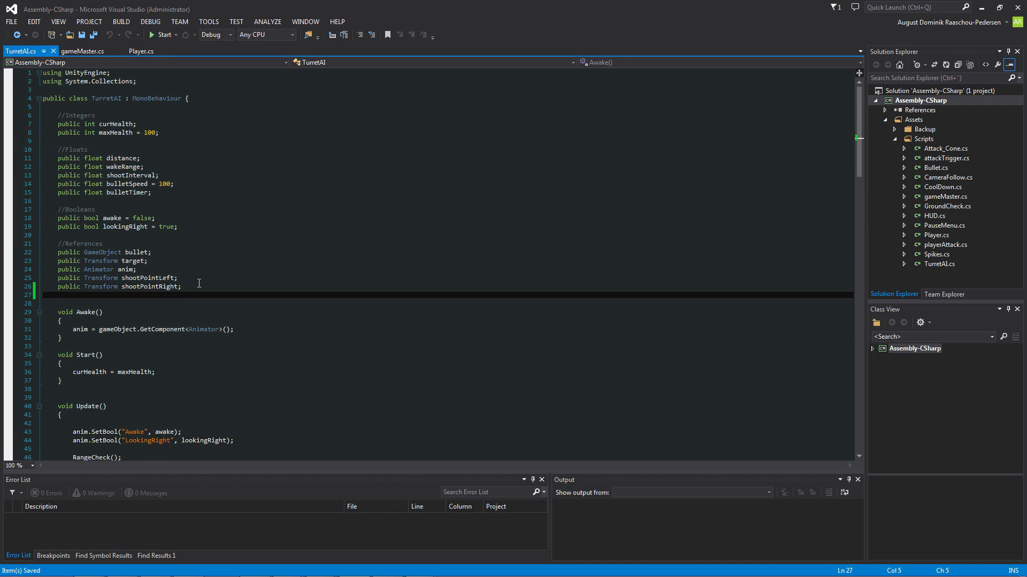
text(private)
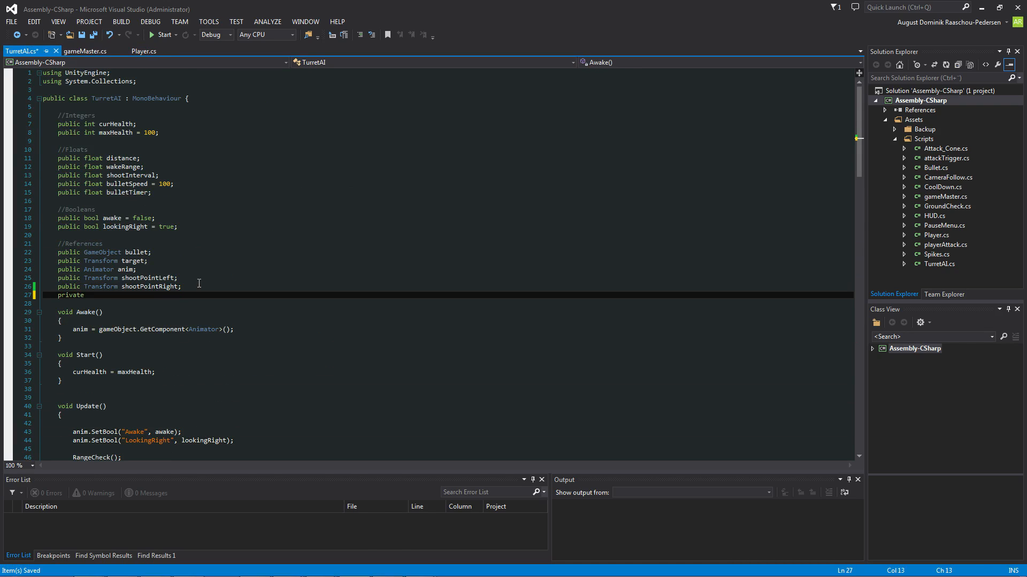
text(gameMaster)
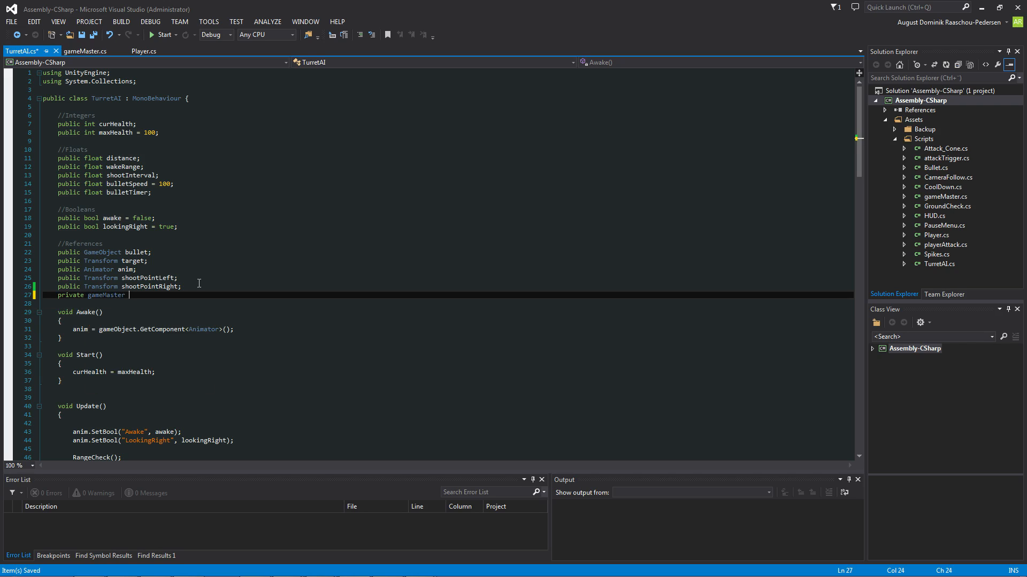
text(gm;)
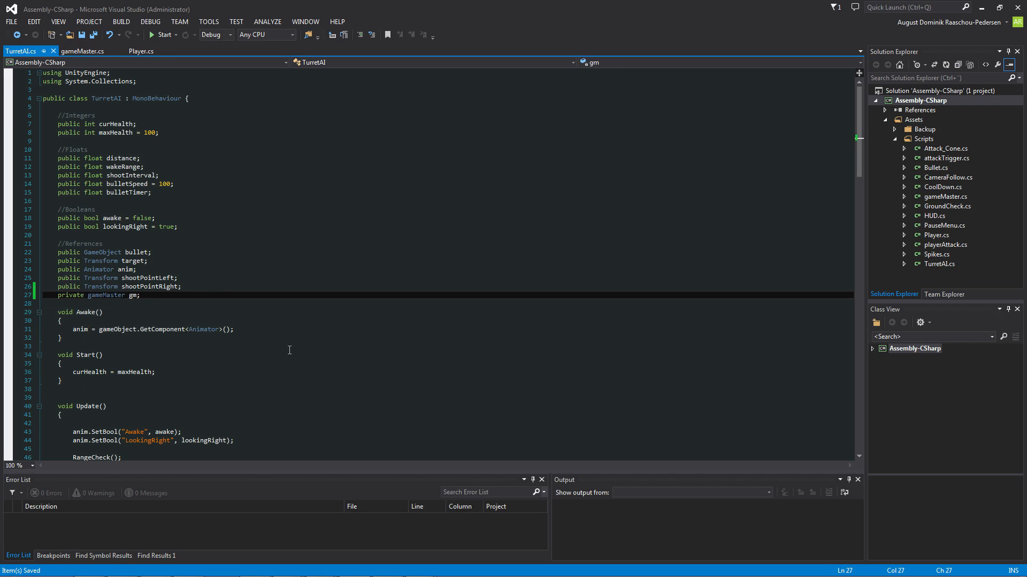
Step: In Awake assign gm from the GameMaster-tagged object's gameMaster component and save
click(255, 329)
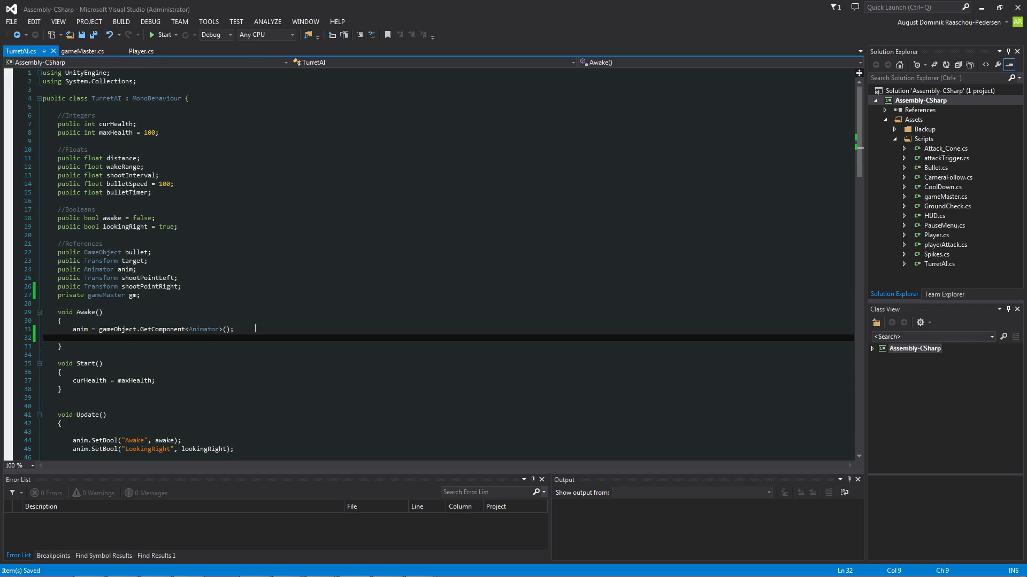
text(gm =)
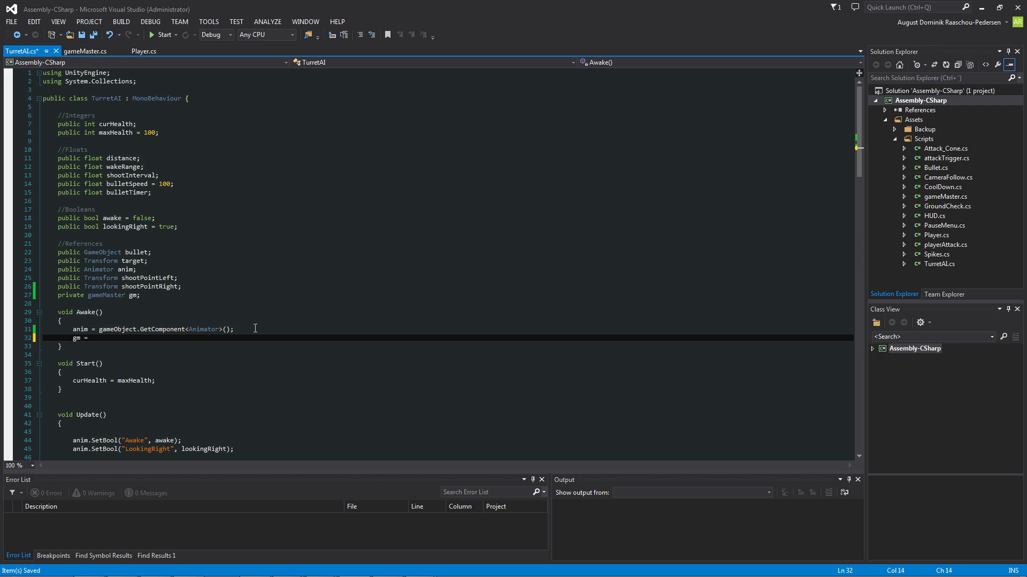
text(GameObject.FindGameObjectWithTag("GameMaster").GetComponent<)
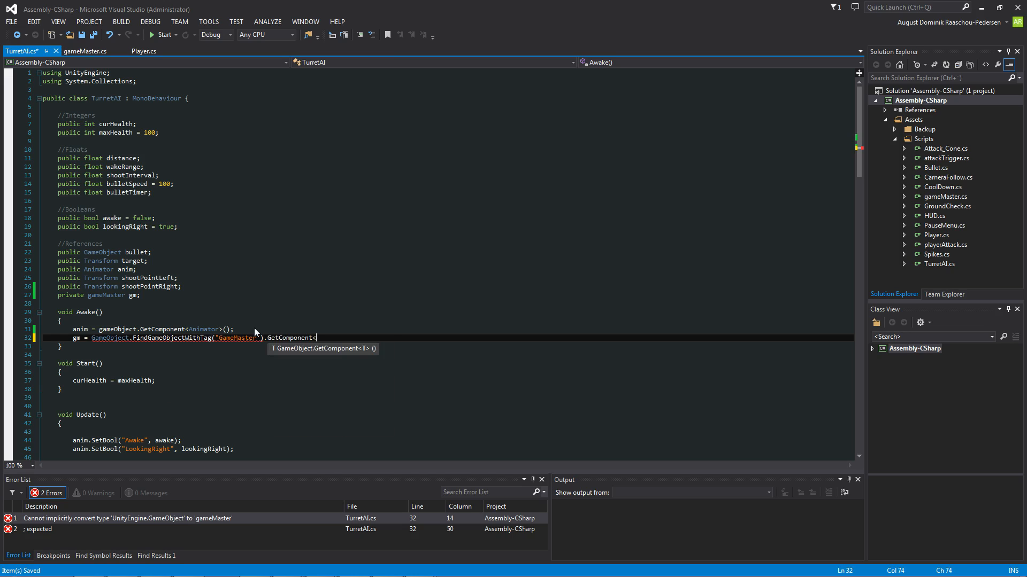
text(gameMaster)
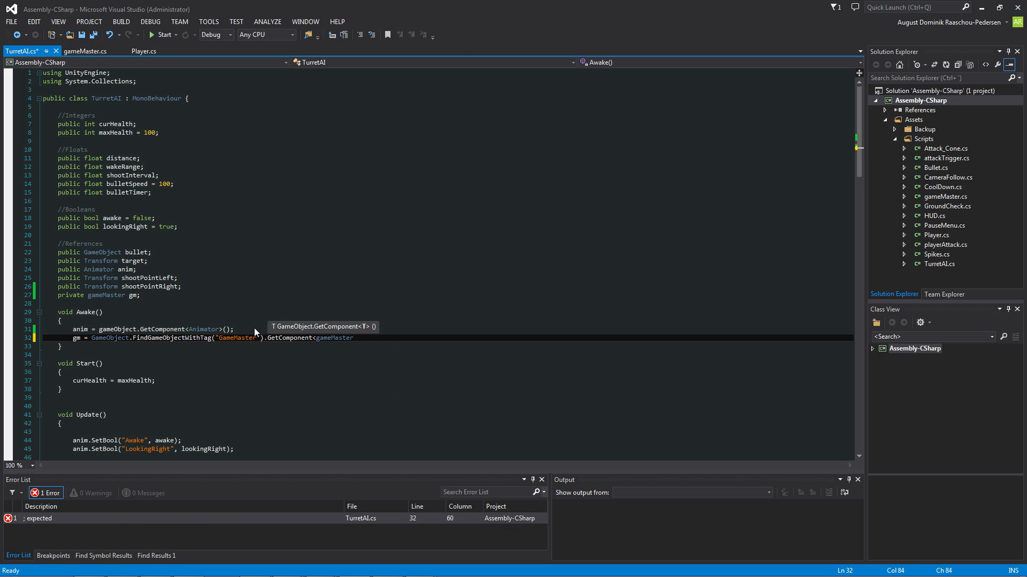
text(();)
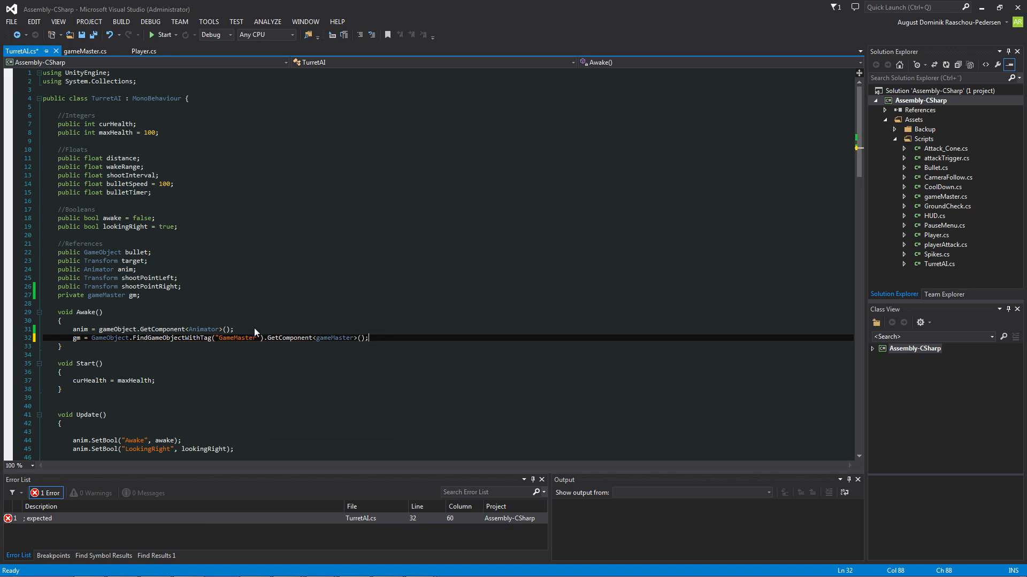
key(ctrl+s)
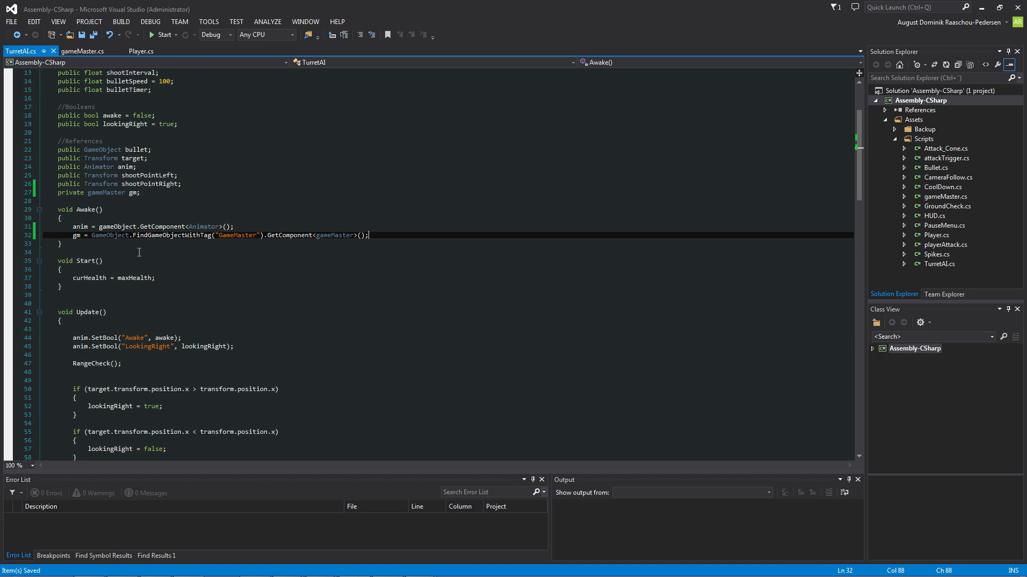
Step: Add gm.points += 10; after Destroy(gameObject) in the turret's health-zero branch
scroll(down, 3)
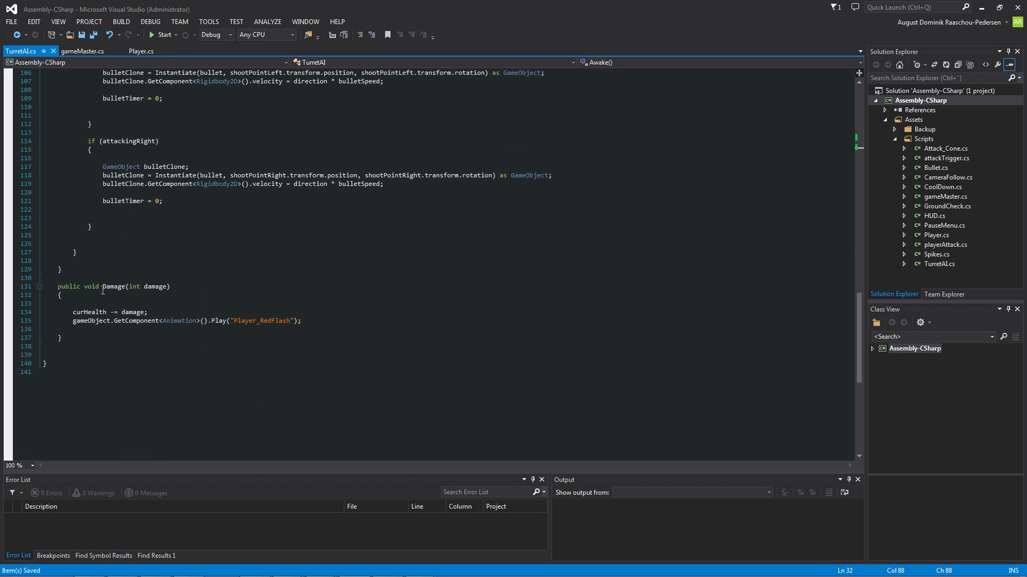
scroll(up, 3)
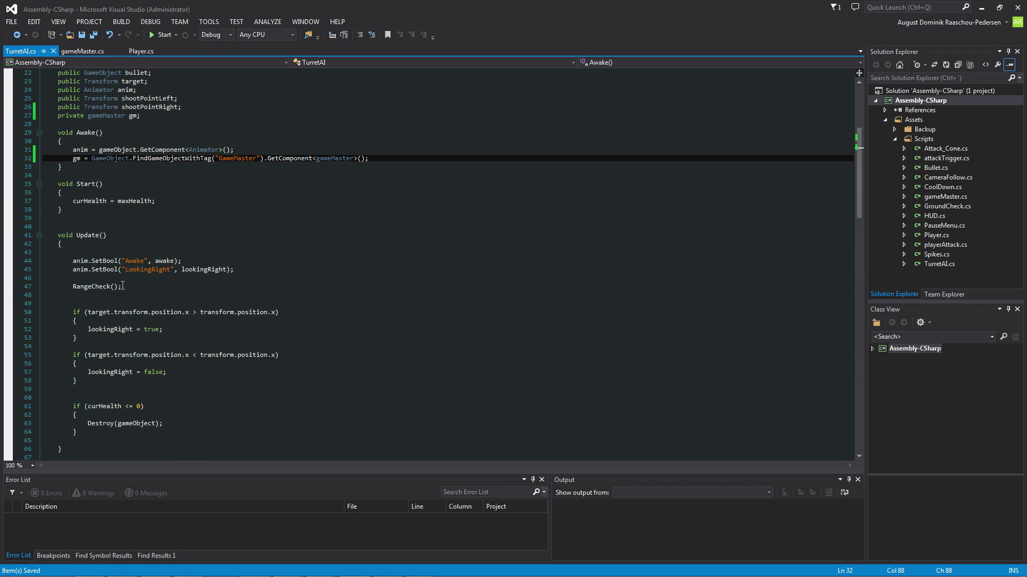
scroll(down, 3)
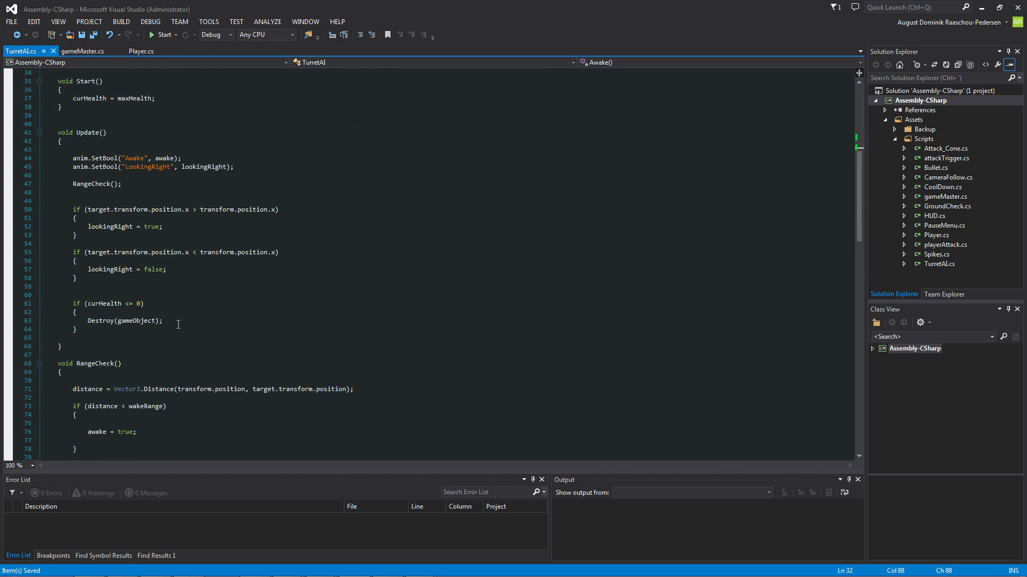
click(165, 321)
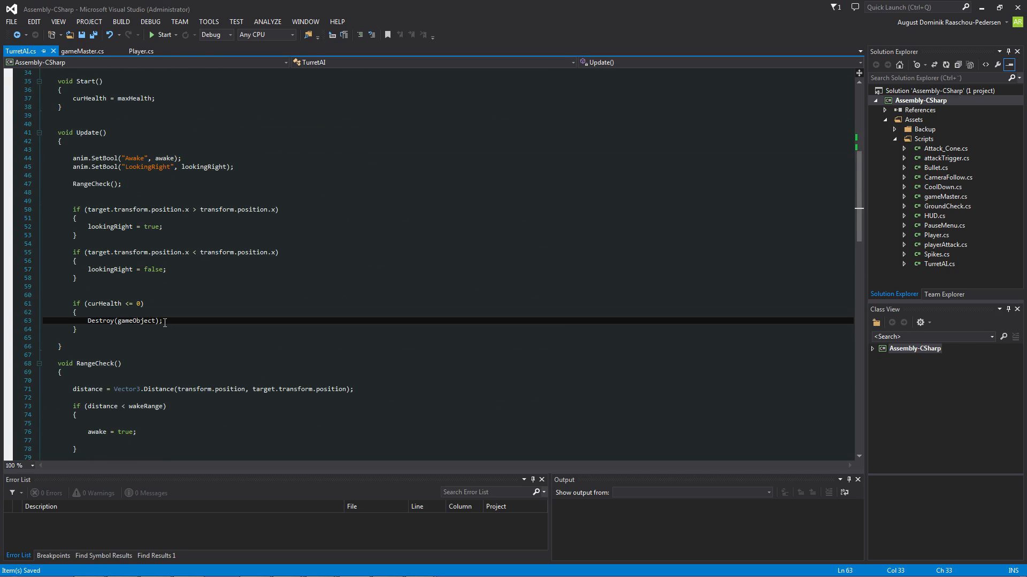
text(gm)
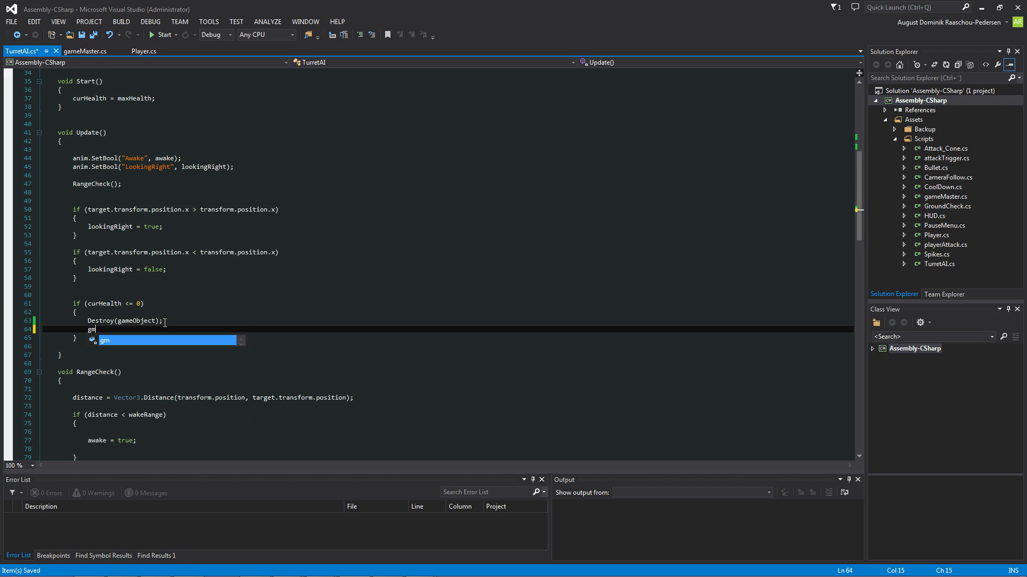
text(.points +=)
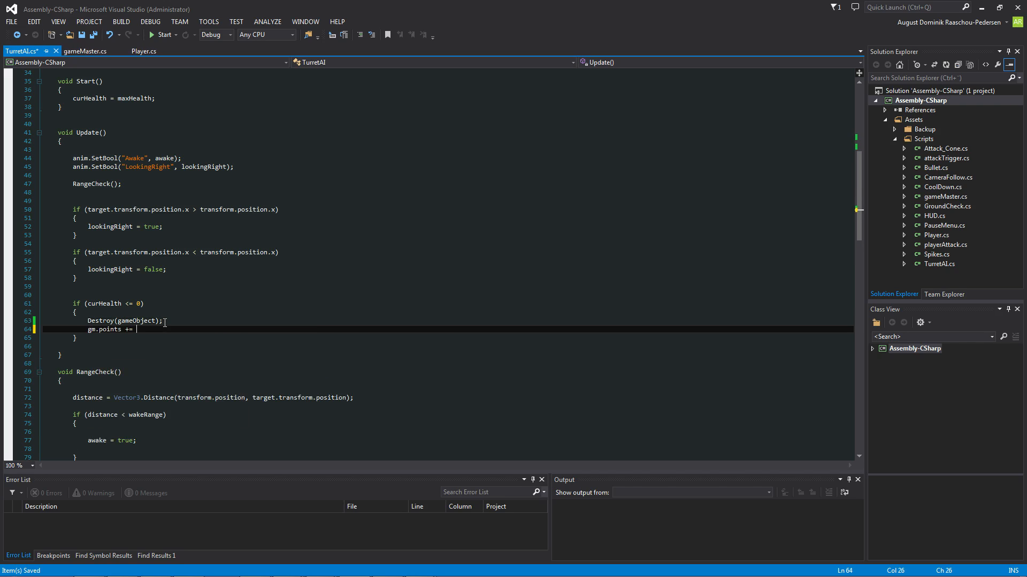
text(10;)
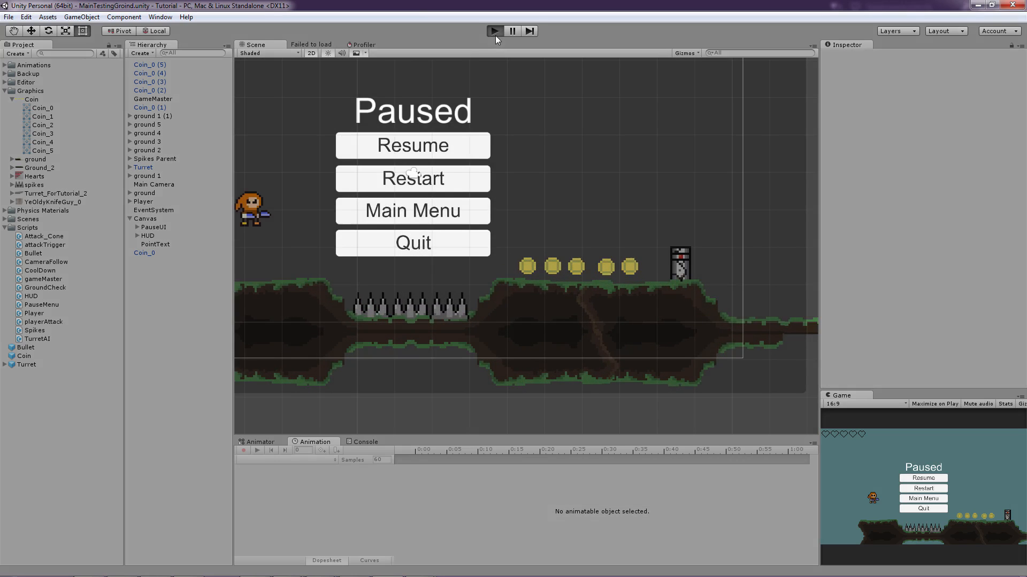
click(413, 144)
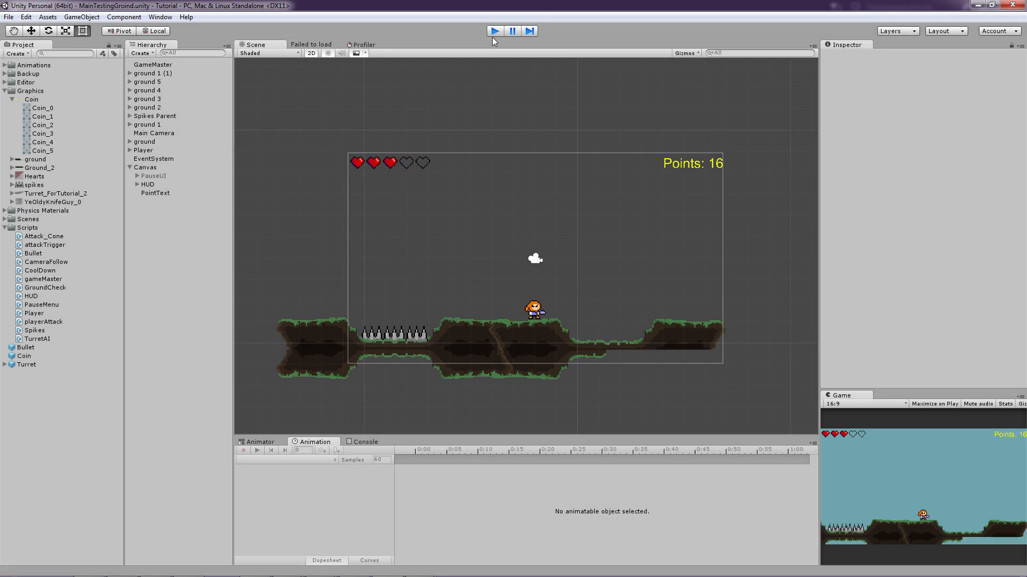
click(494, 31)
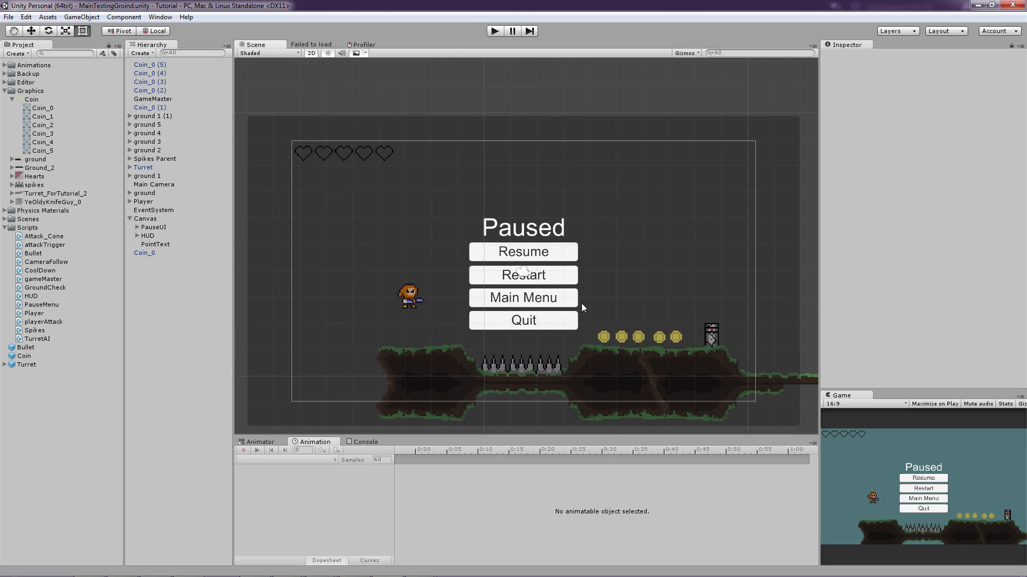
scroll(down, 3)
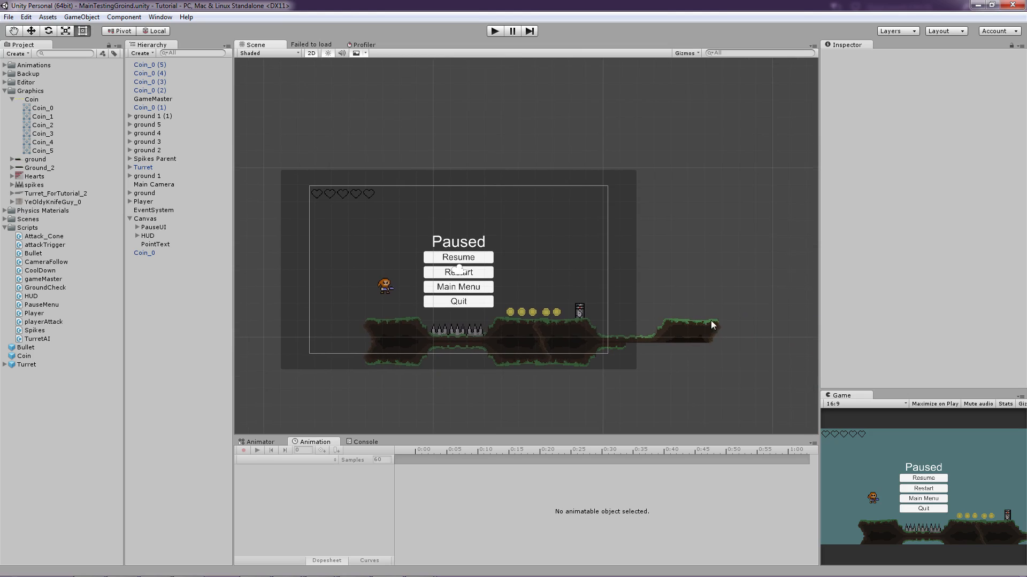